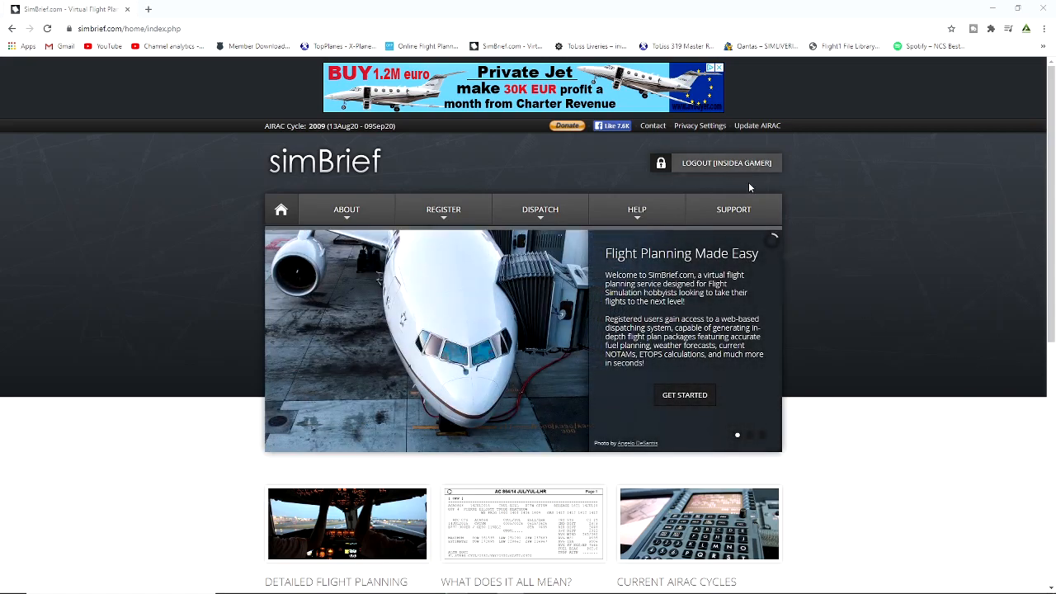
mouse_move(838, 190)
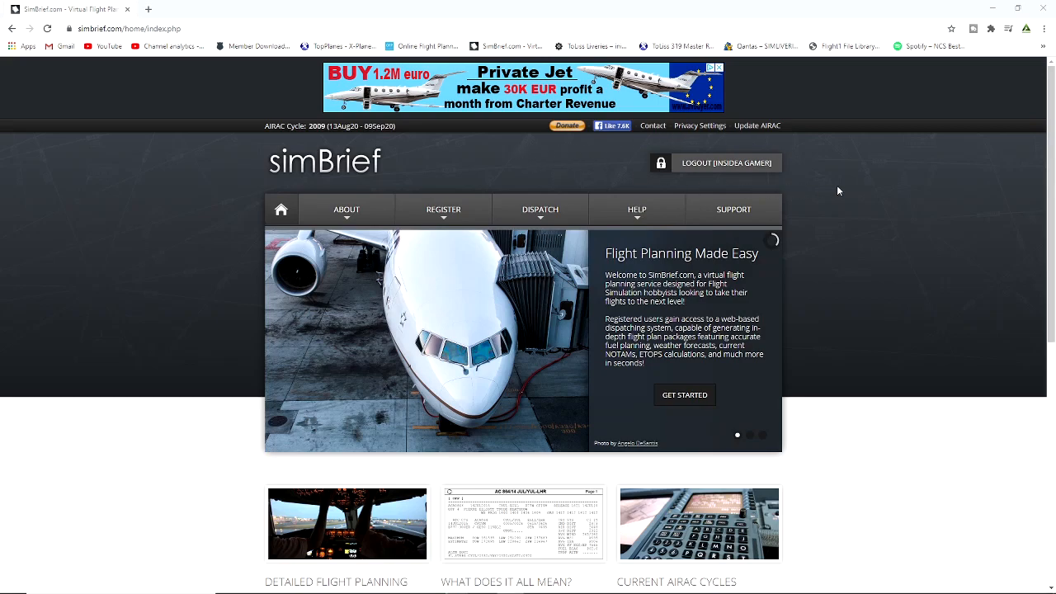
mouse_move(508, 165)
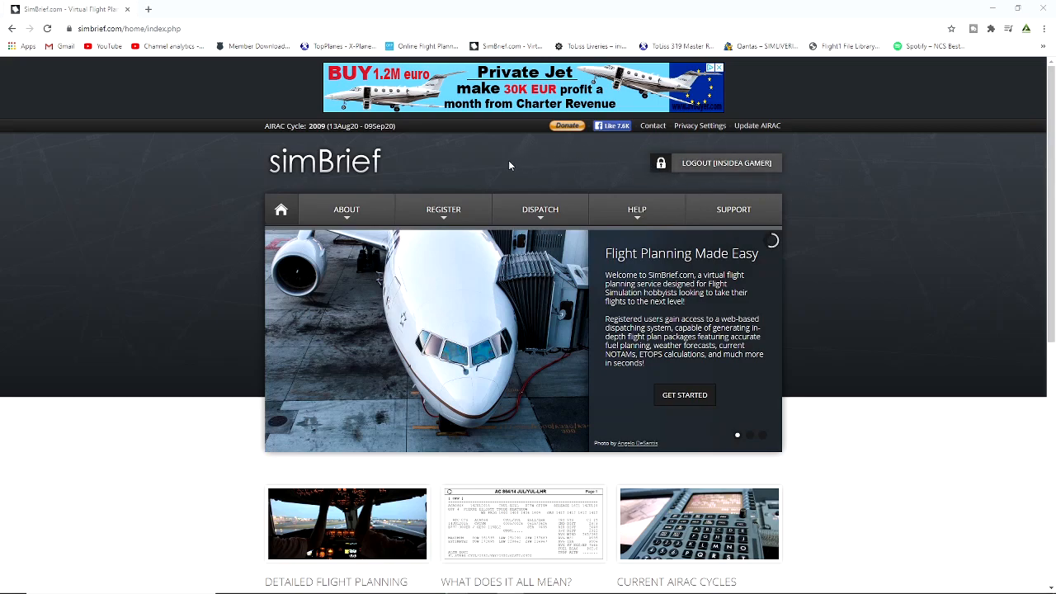
Go to the Dispatch System page from the DISPATCH menu.
click(539, 208)
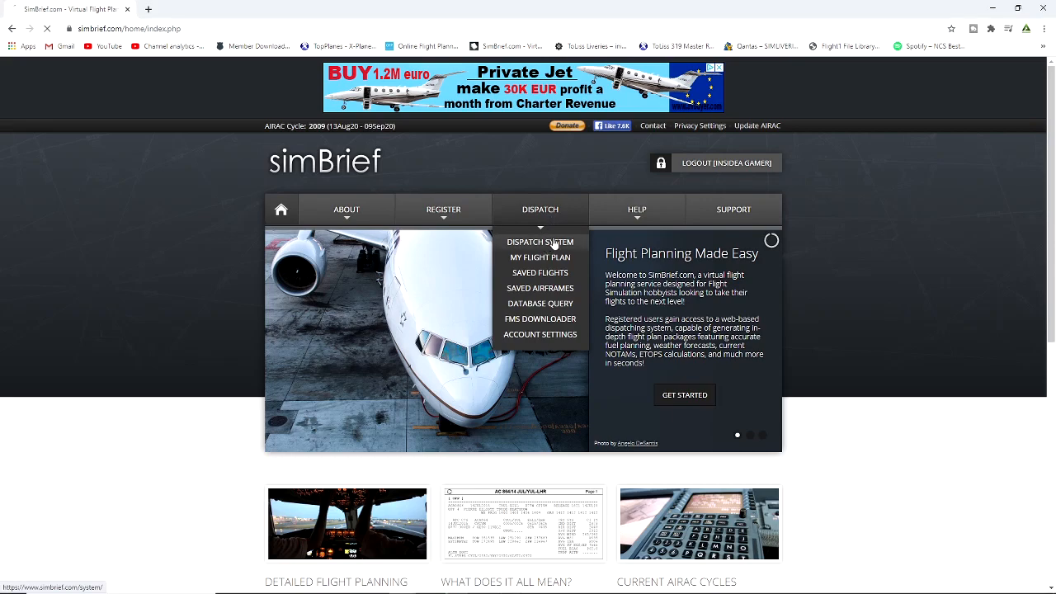
click(539, 241)
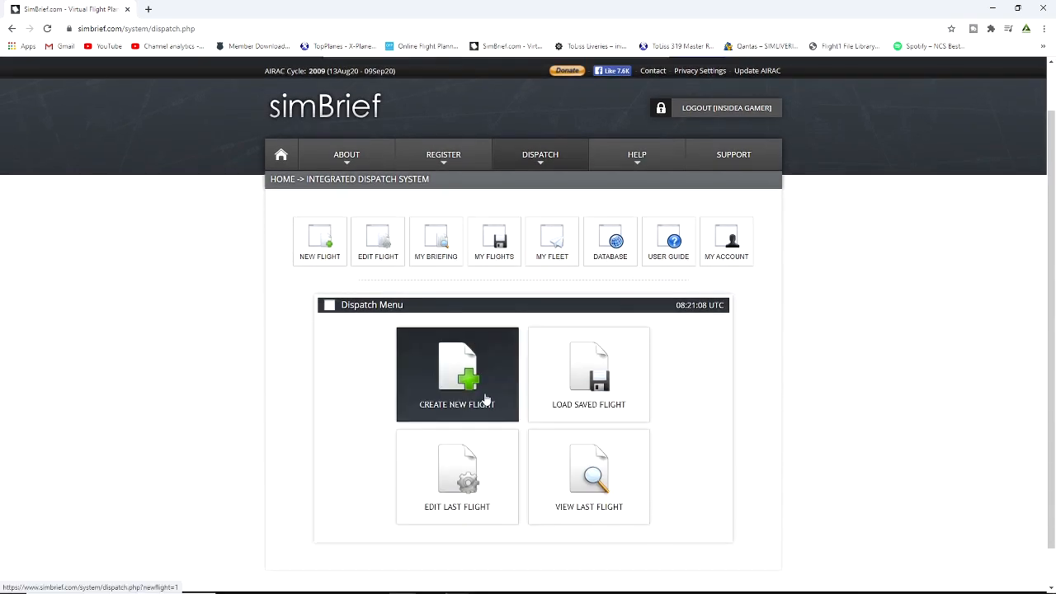
Create a new flight with airline EJU, flight 1025, departing EGKK, arriving EIDW, alternate EGCC.
click(458, 373)
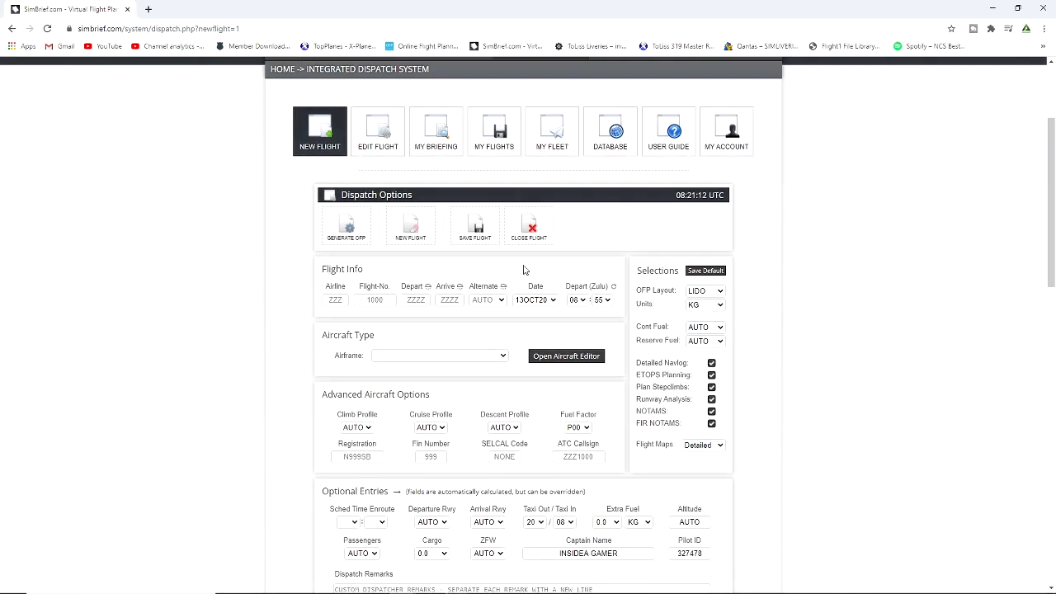
click(335, 300)
text(EJU)
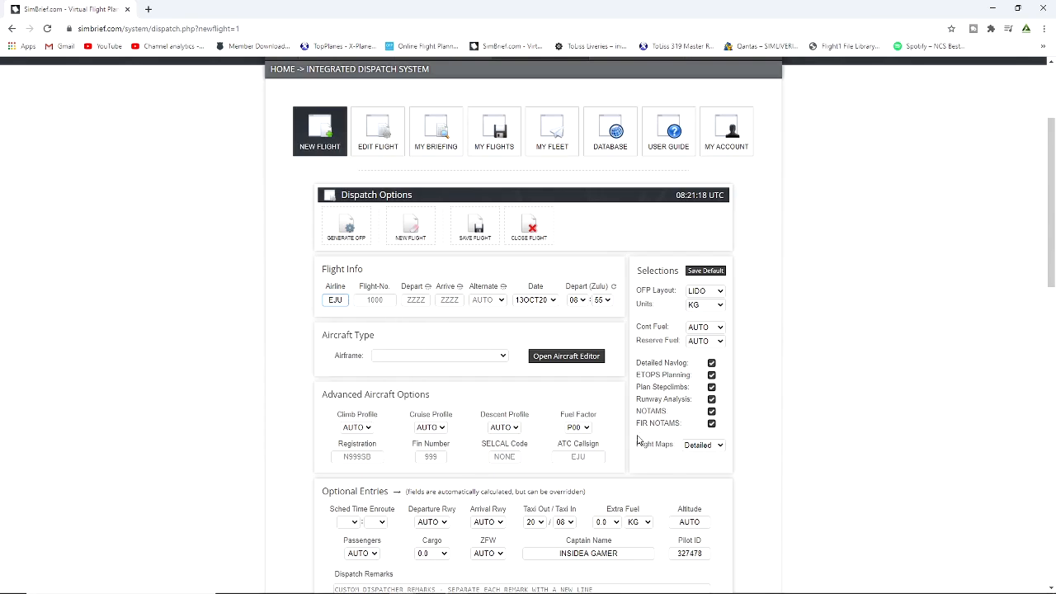
click(376, 300)
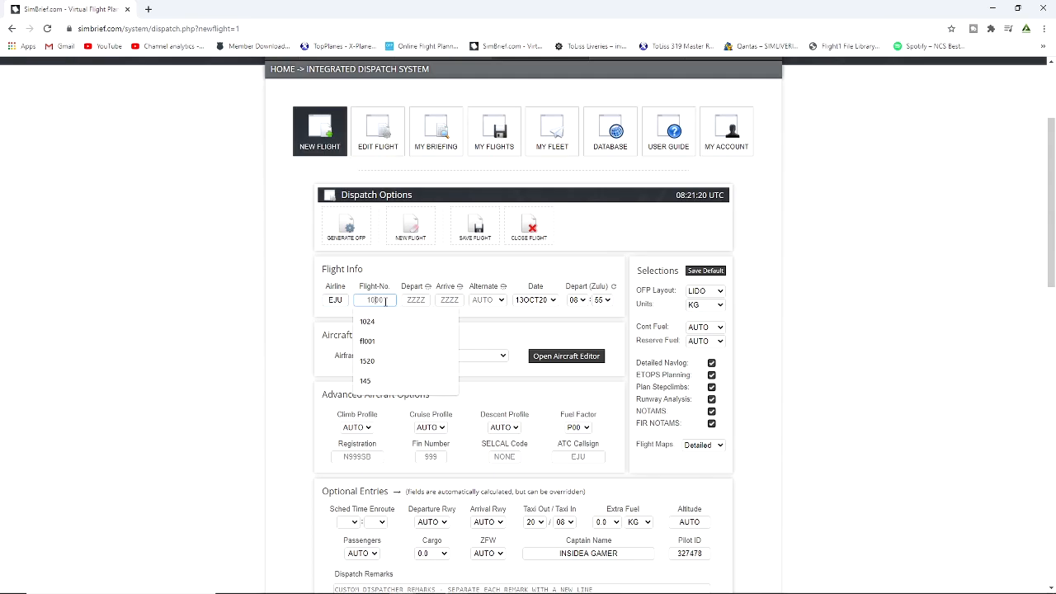
click(367, 320)
text(EGKK)
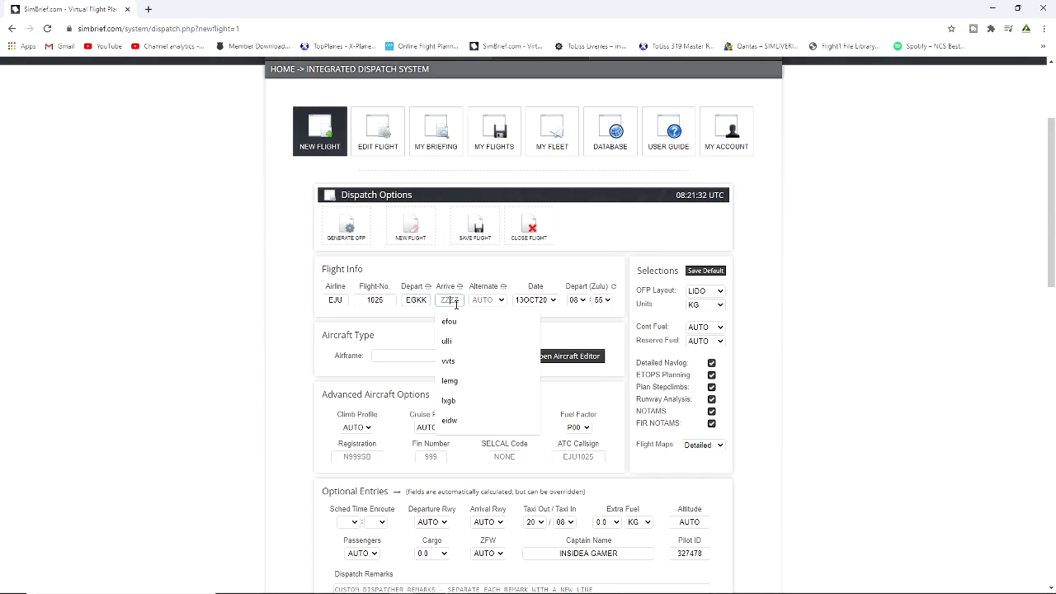
click(449, 421)
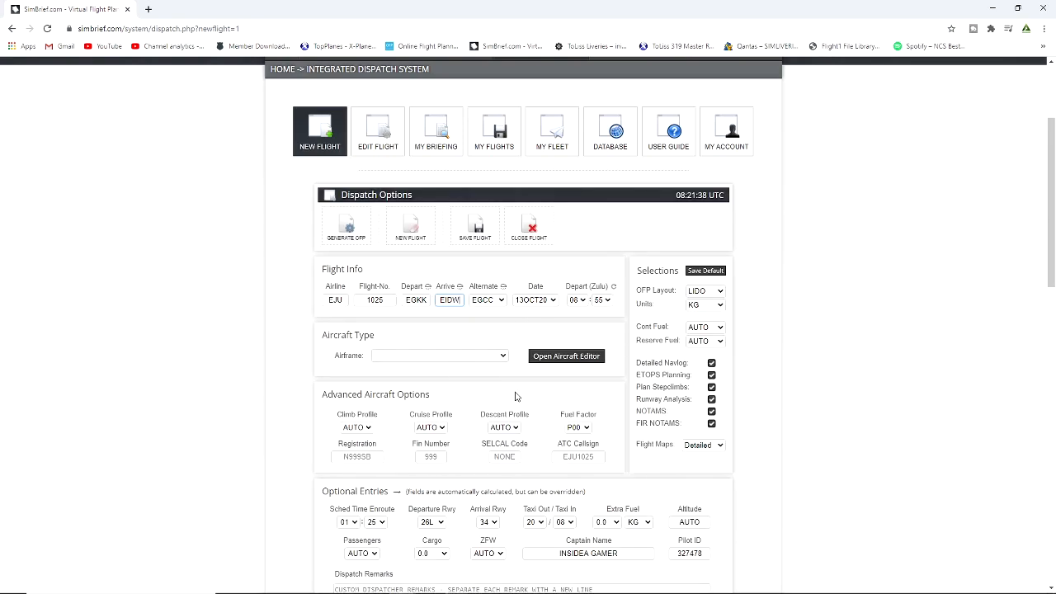
mouse_move(475, 381)
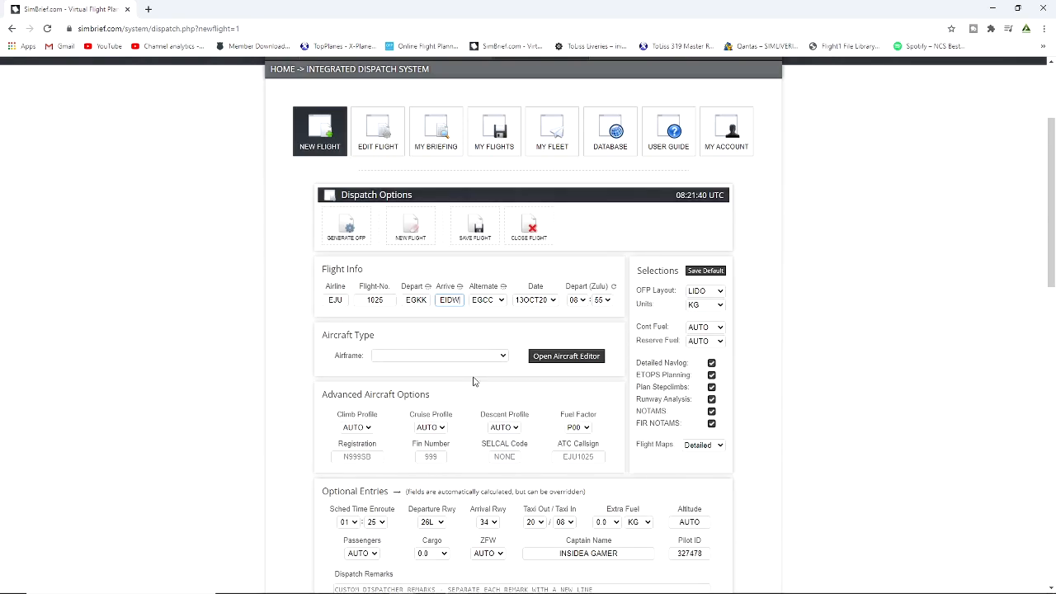
Set the scheduled departure time to the 15 Zulu hour with new minutes.
scroll(down, 3)
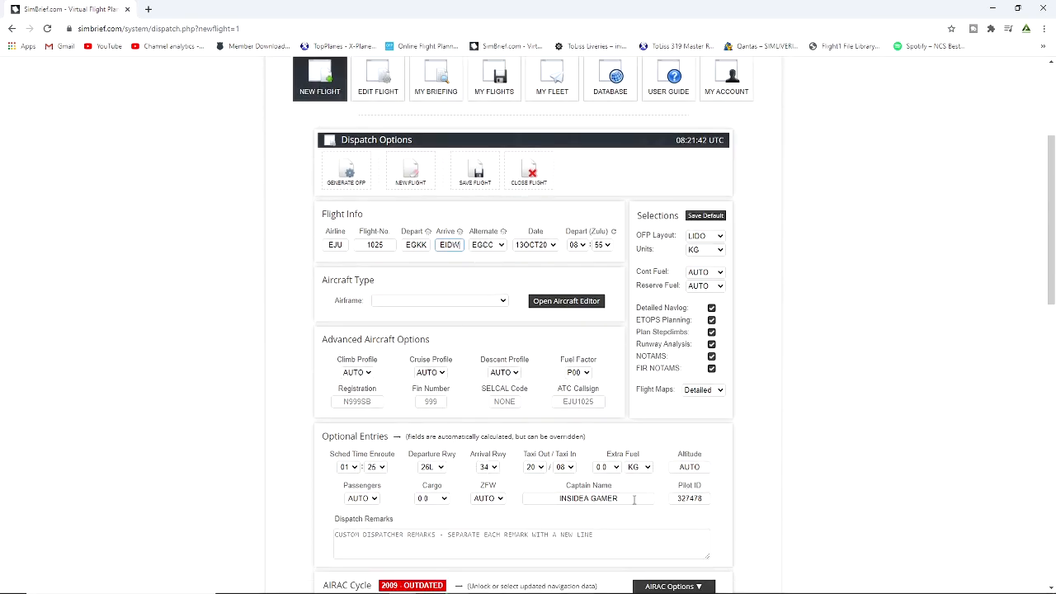
scroll(up, 3)
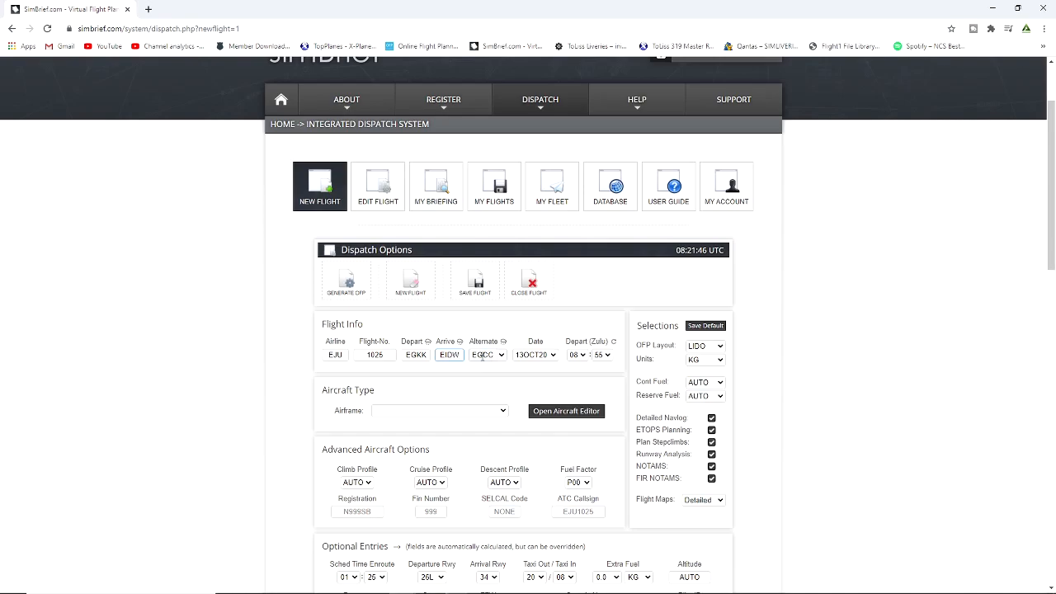
click(577, 355)
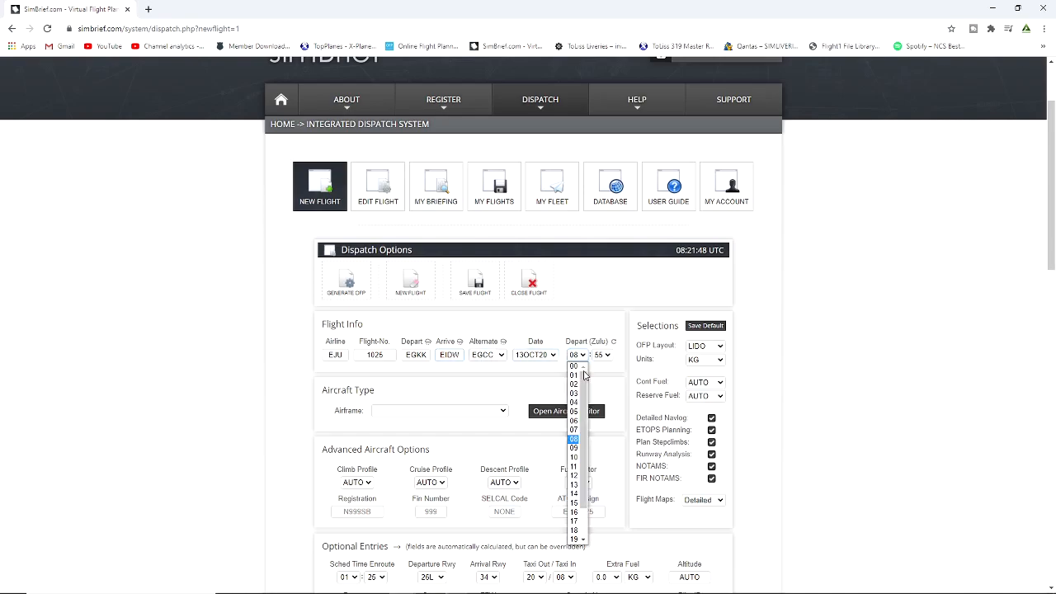
click(575, 502)
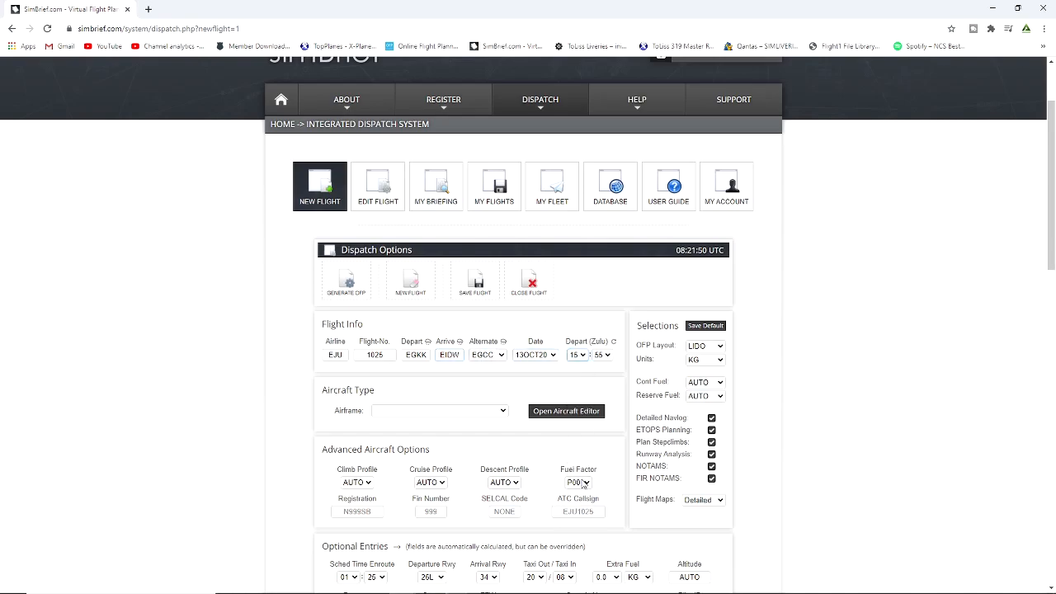
click(581, 355)
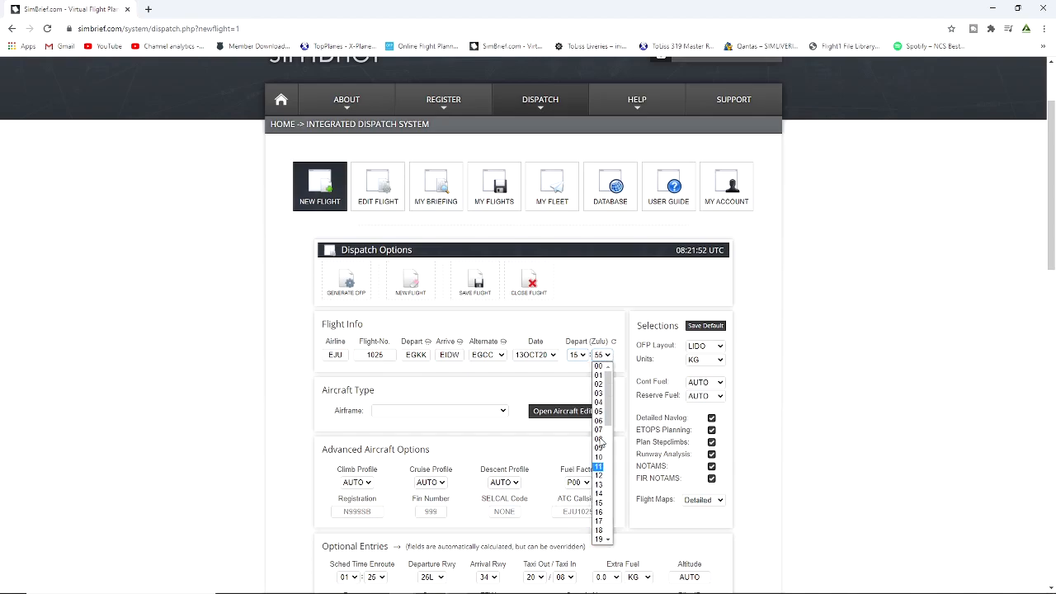
click(601, 365)
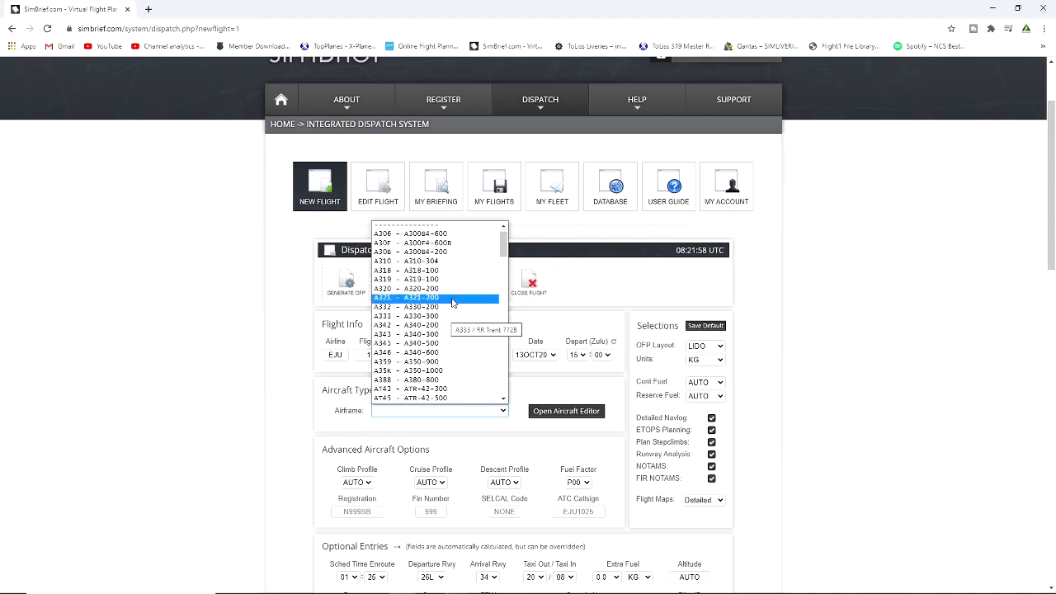
Select the A320-200 airframe with registration N320SB and fin number 205.
click(413, 297)
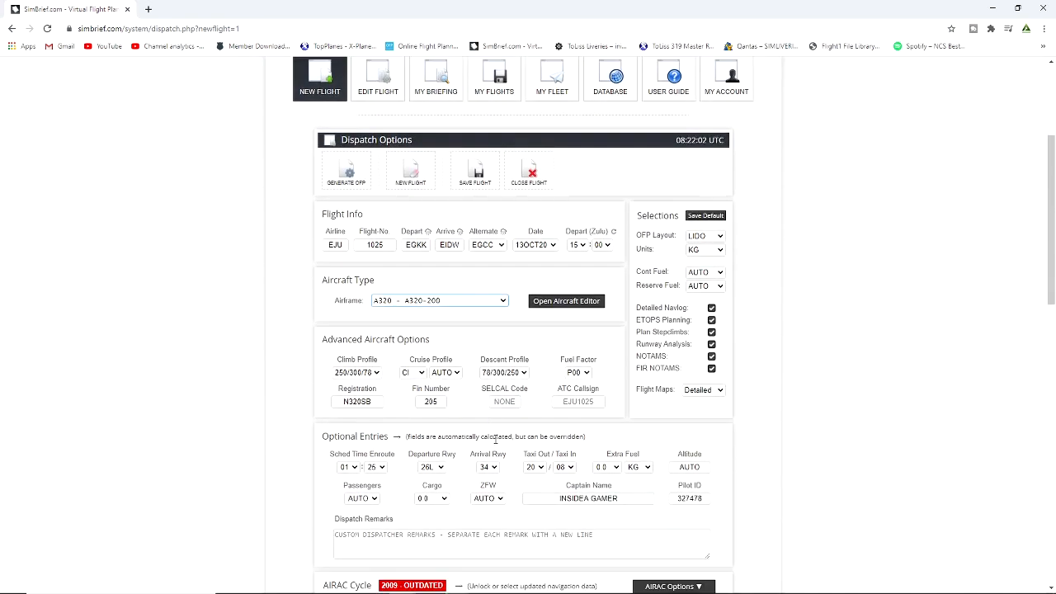
scroll(down, 3)
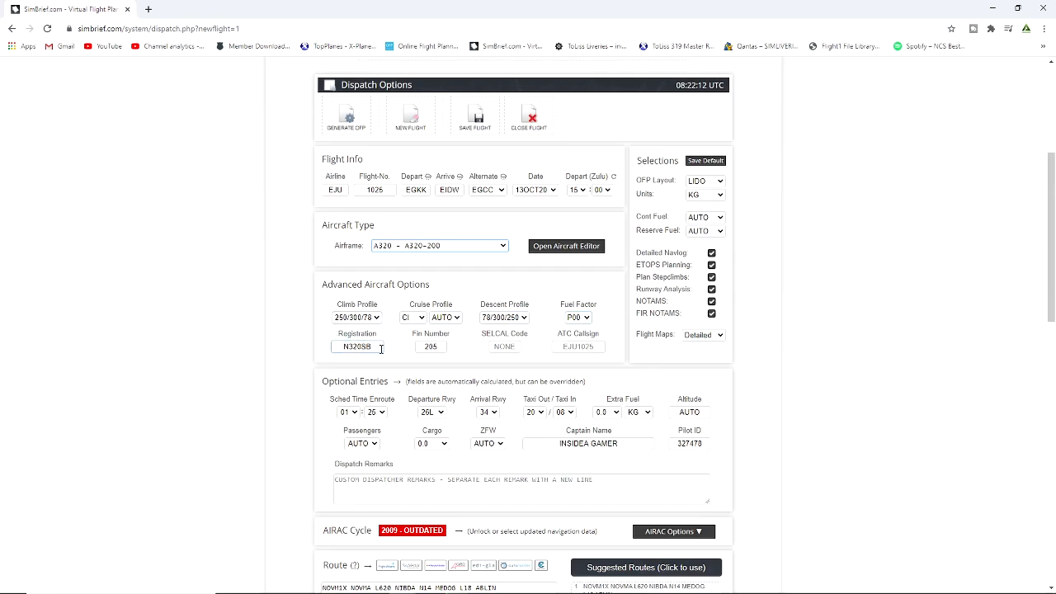
click(429, 347)
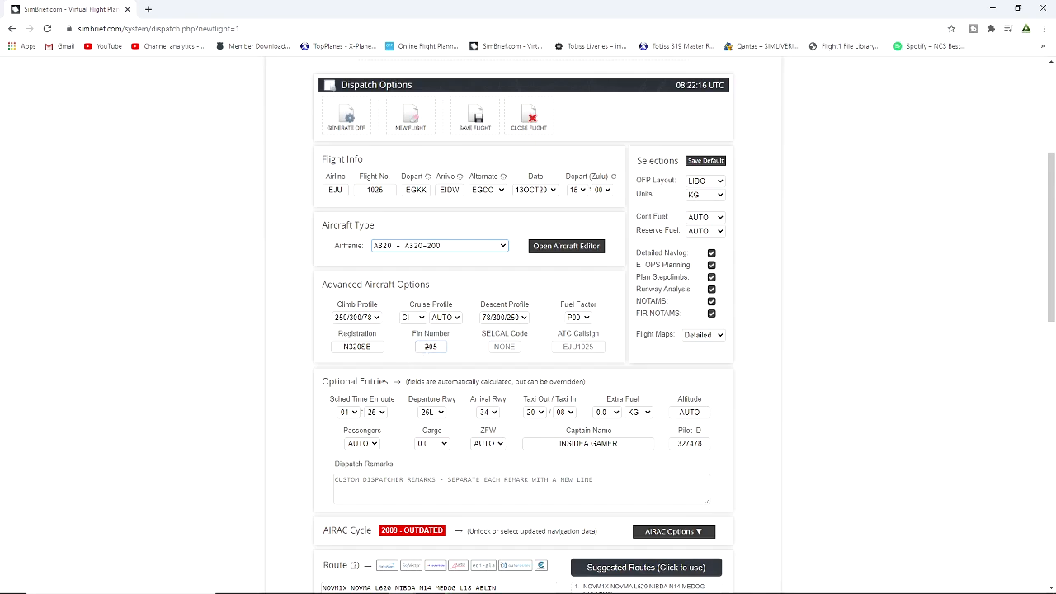
click(577, 346)
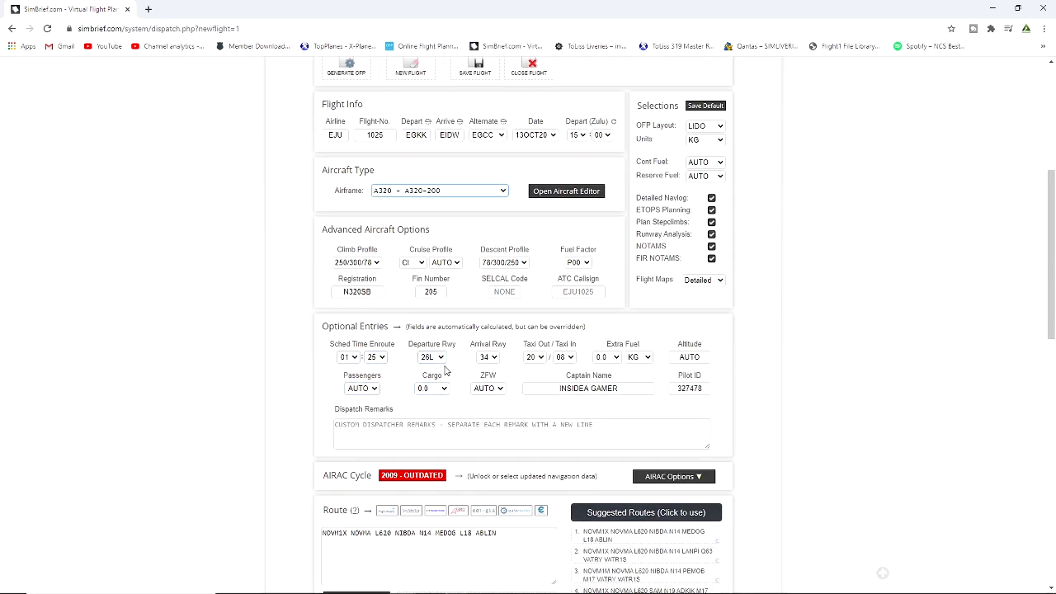
click(432, 356)
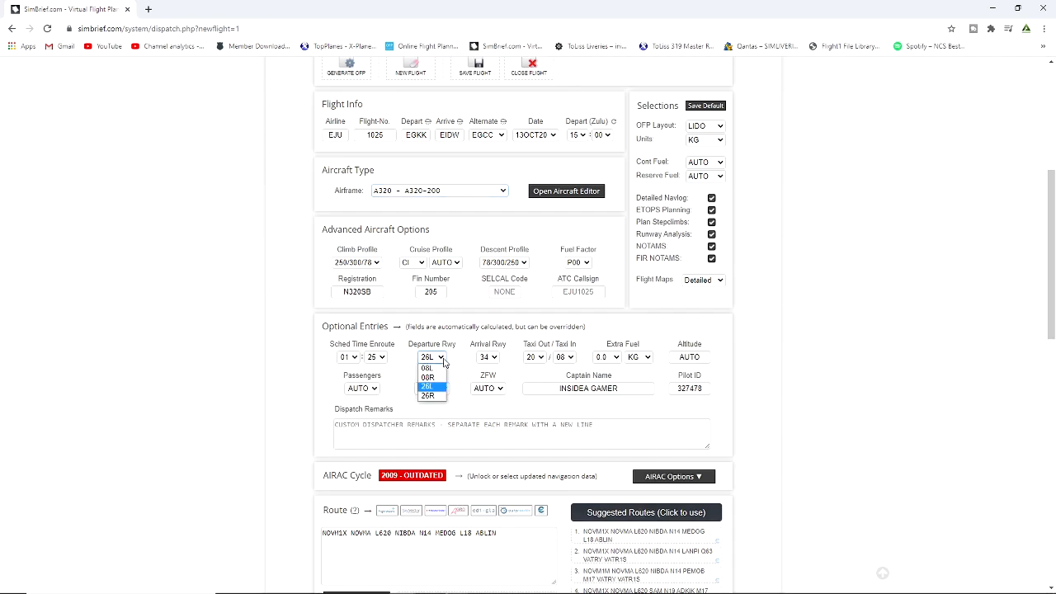
mouse_move(429, 367)
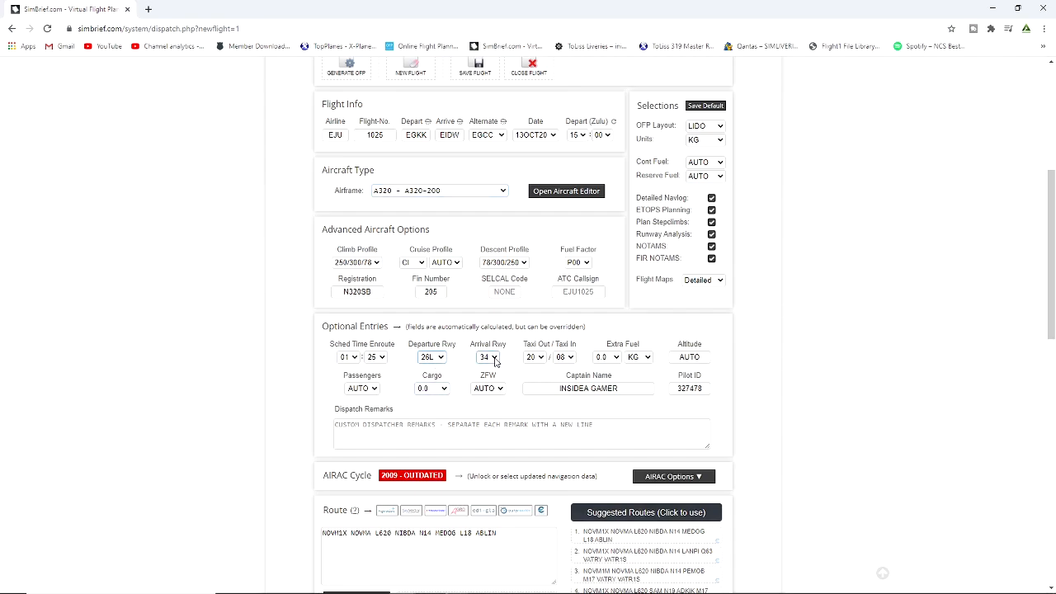
click(489, 356)
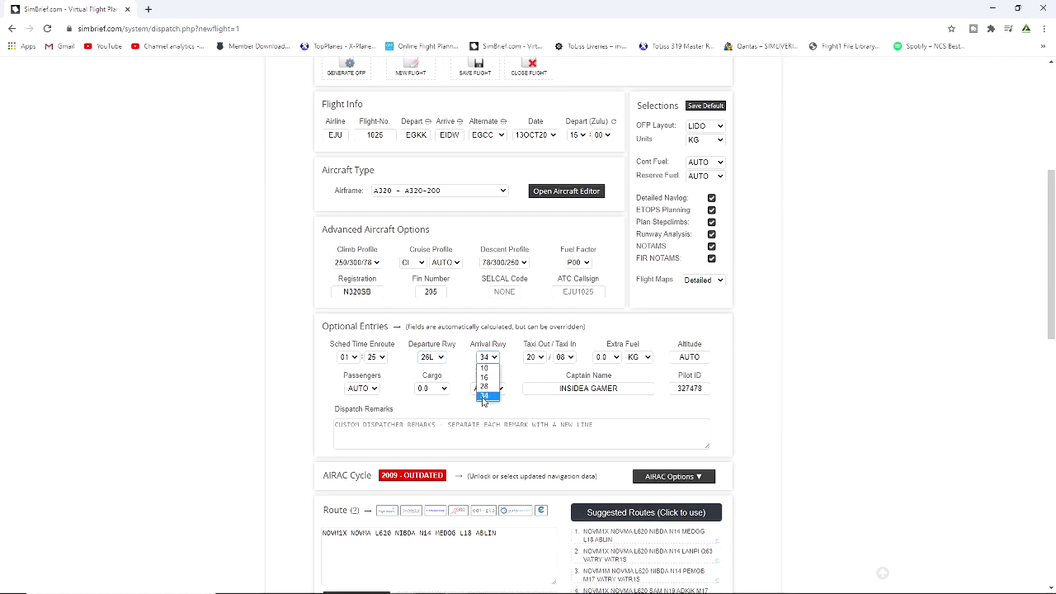
click(488, 396)
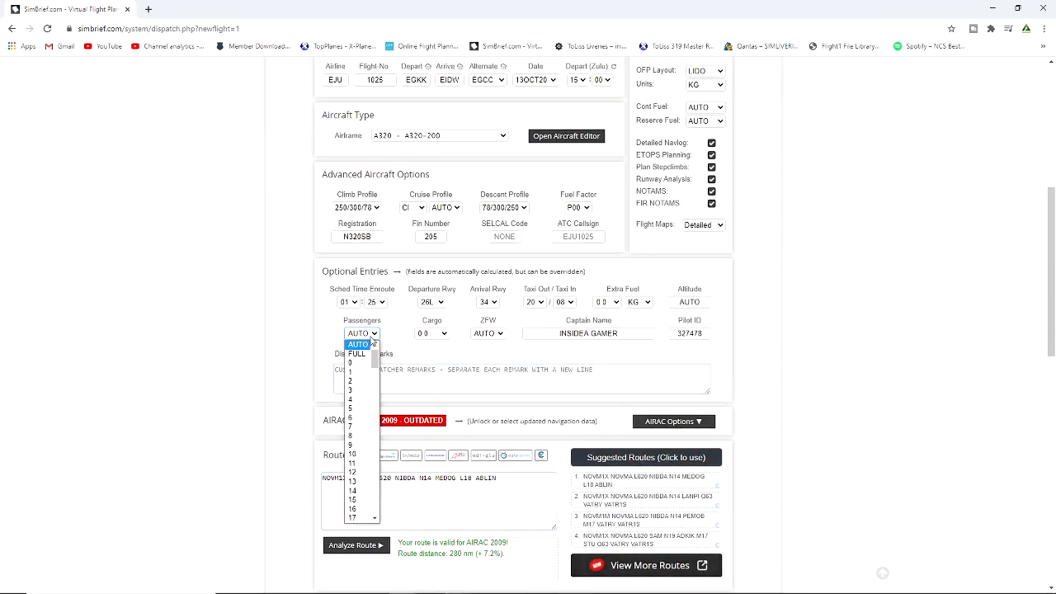
scroll(down, 3)
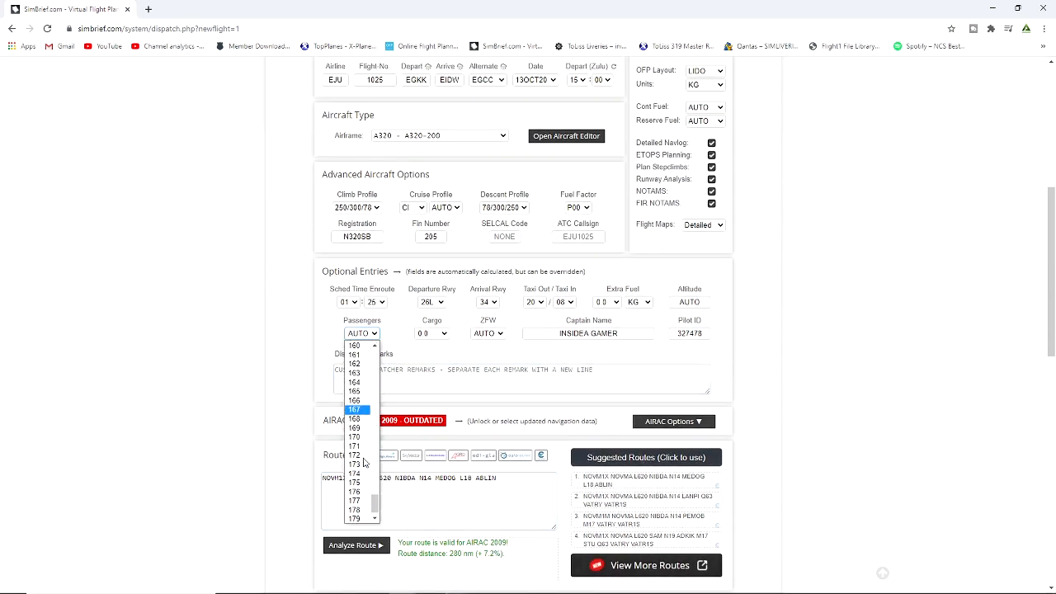
scroll(up, 3)
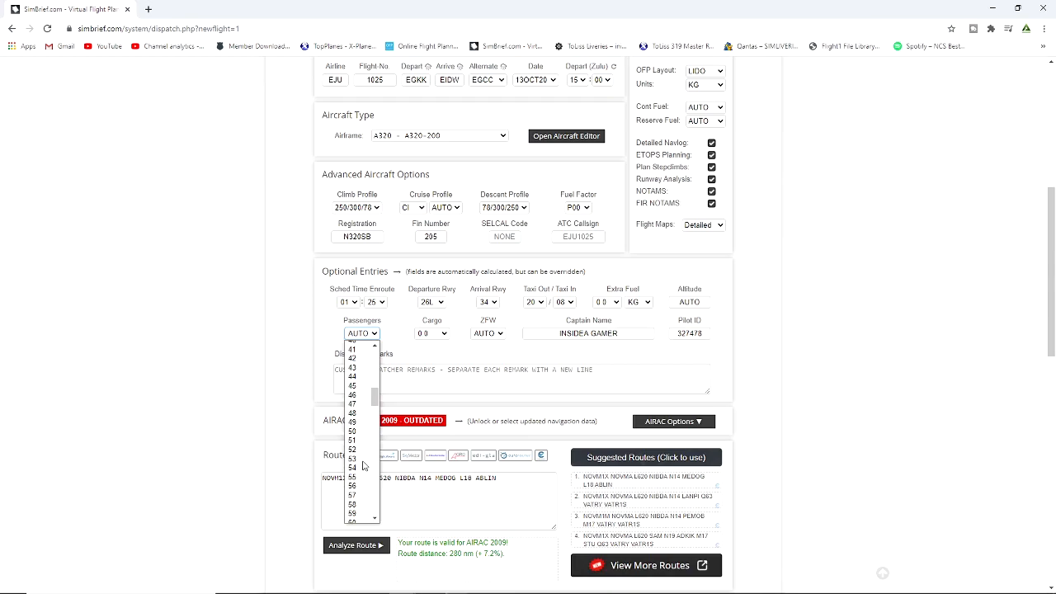
scroll(down, 3)
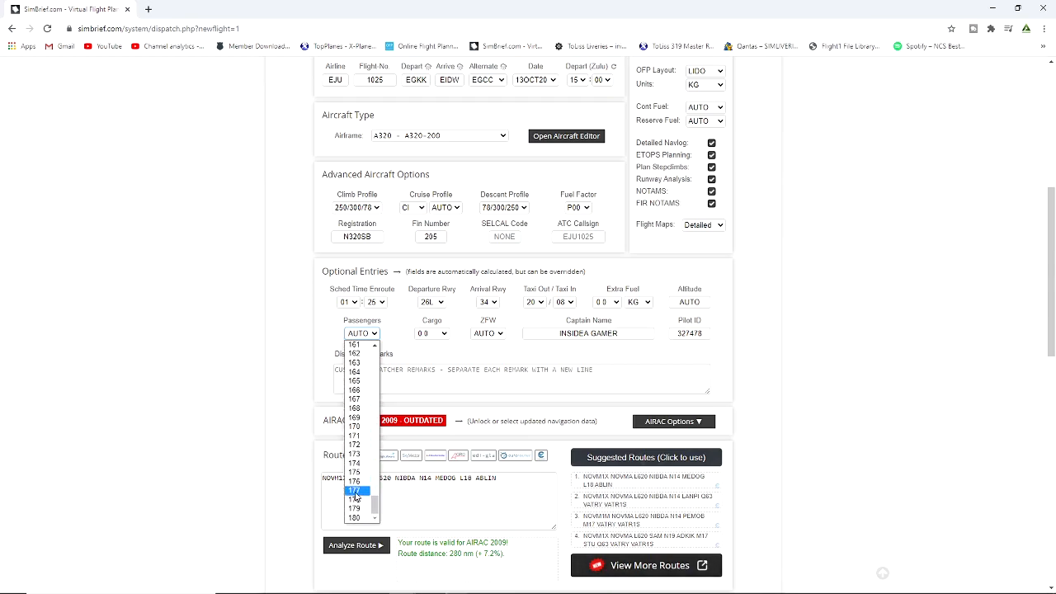
mouse_move(356, 418)
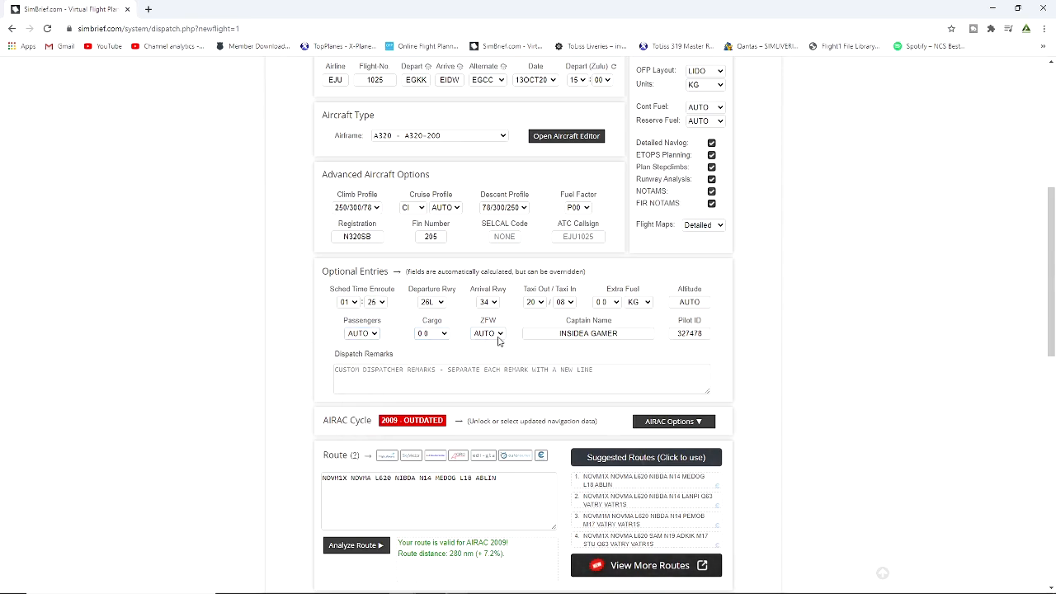
mouse_move(729, 341)
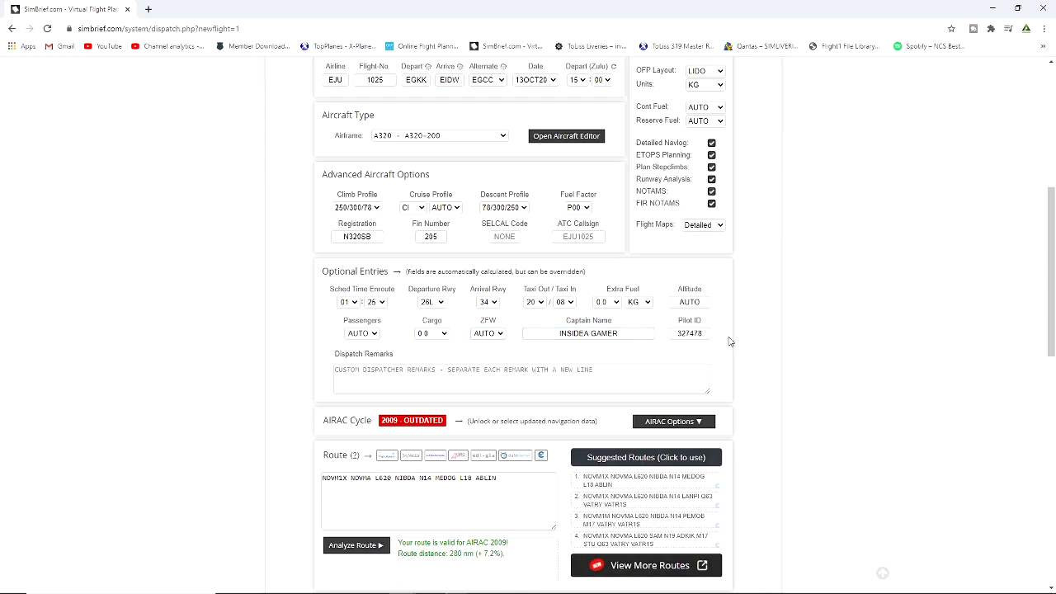
scroll(down, 3)
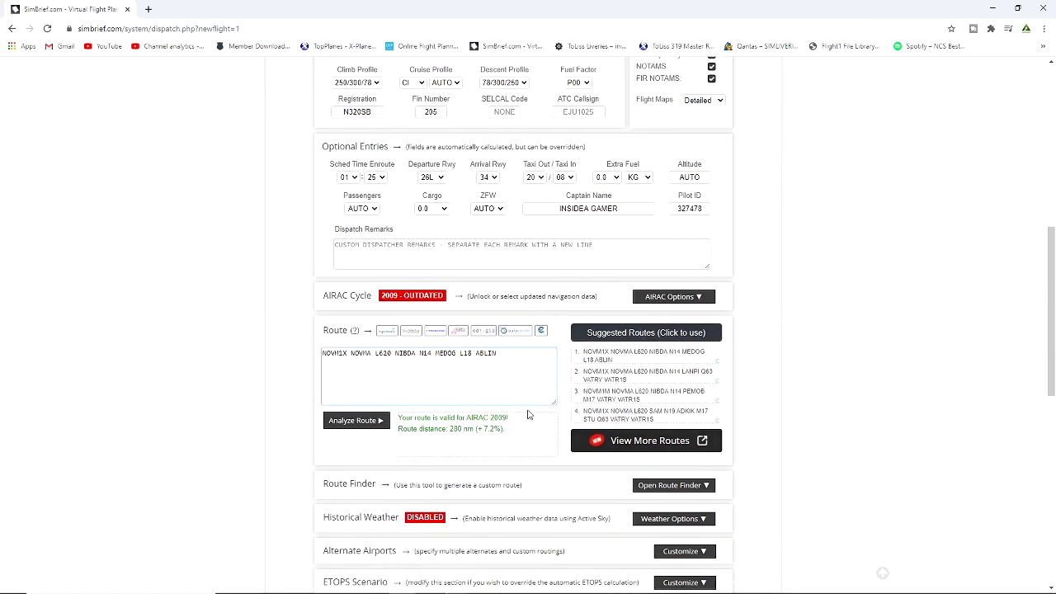
scroll(down, 3)
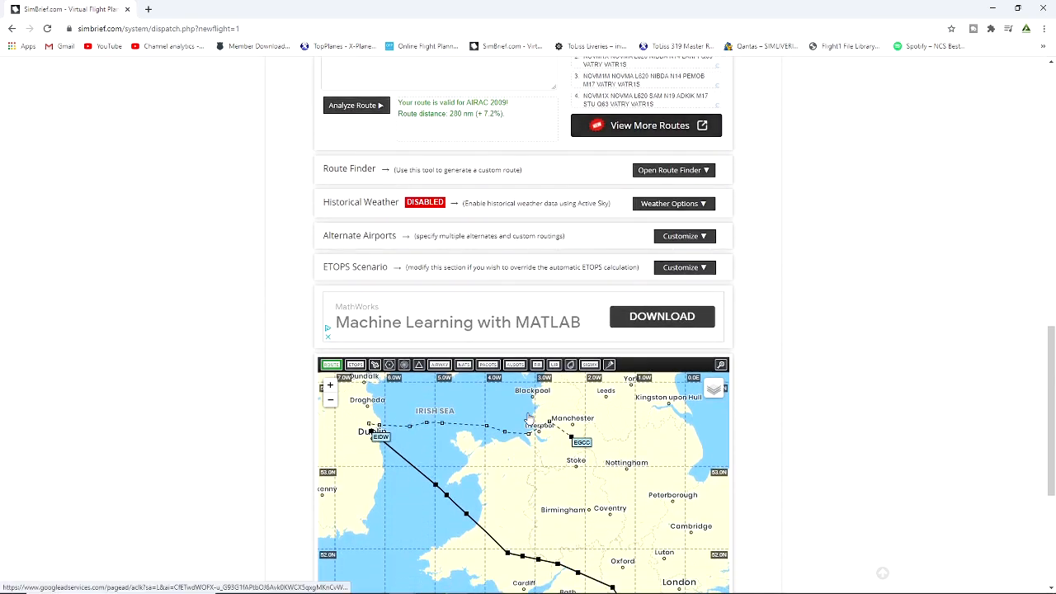
scroll(up, 3)
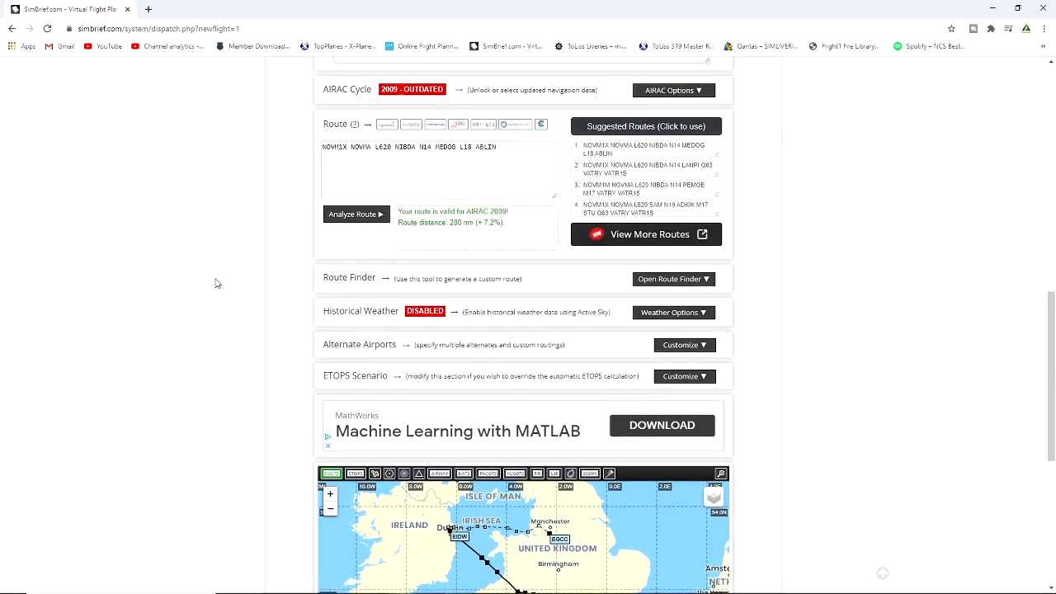
scroll(up, 3)
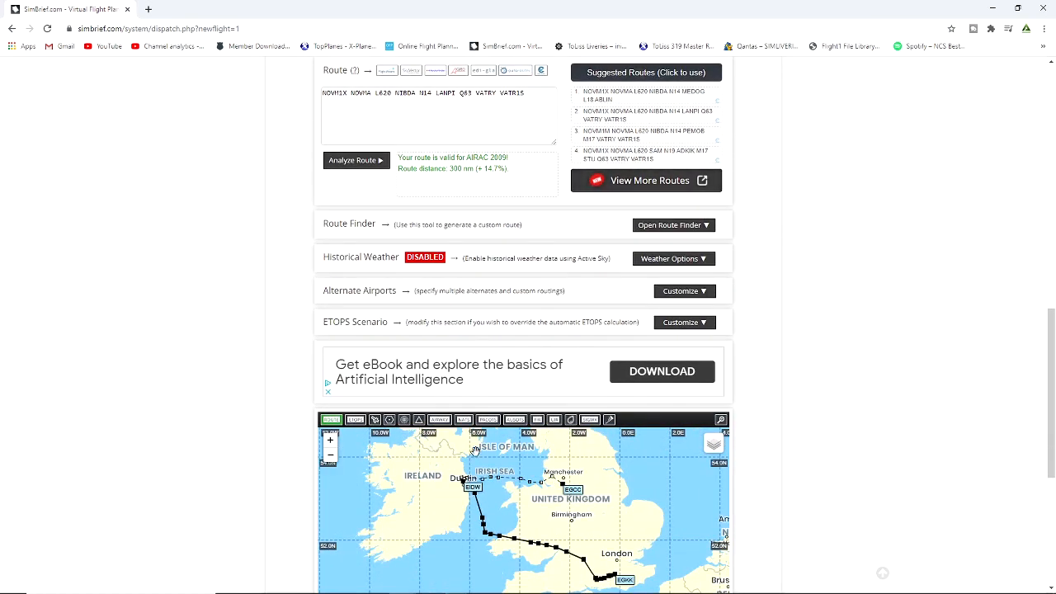
click(647, 155)
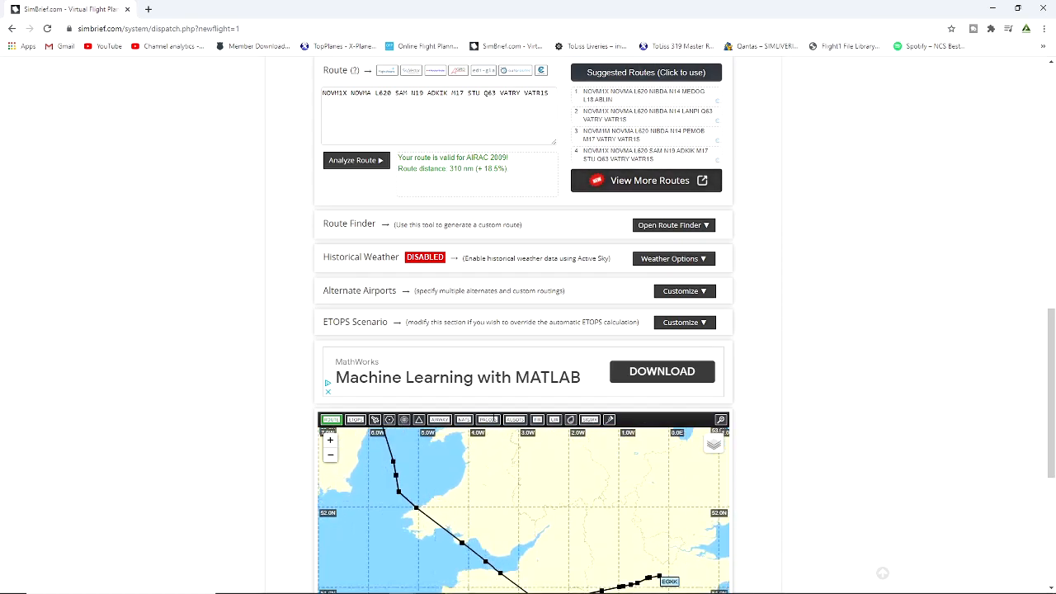
scroll(up, 3)
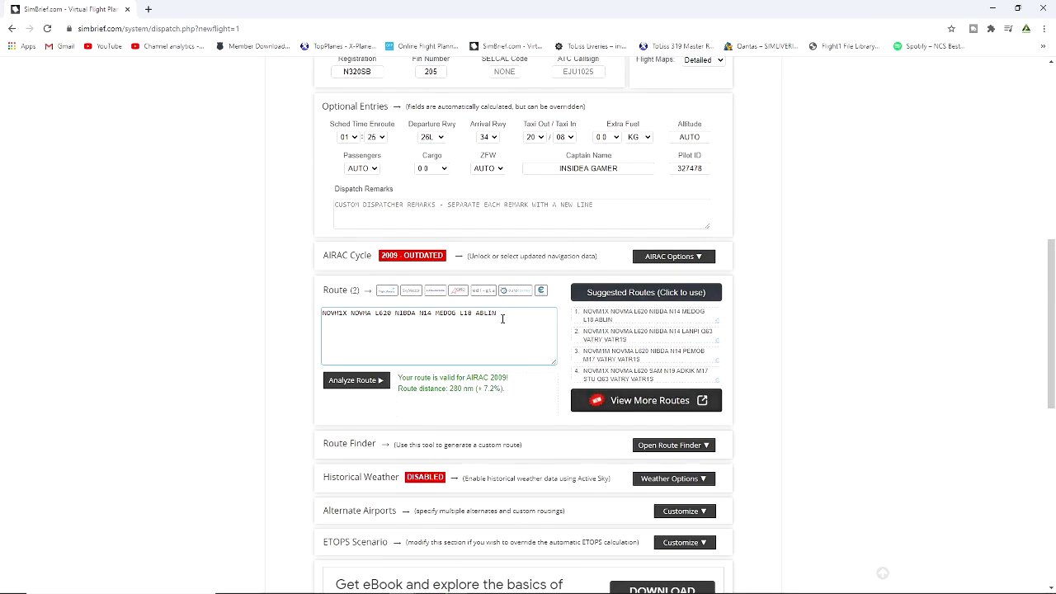
scroll(down, 3)
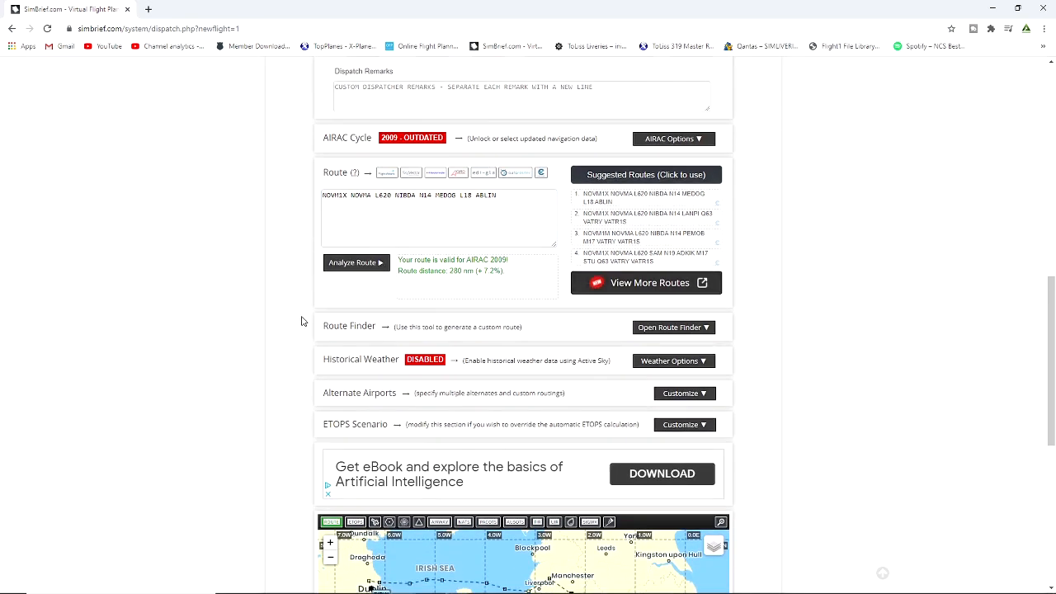
scroll(down, 3)
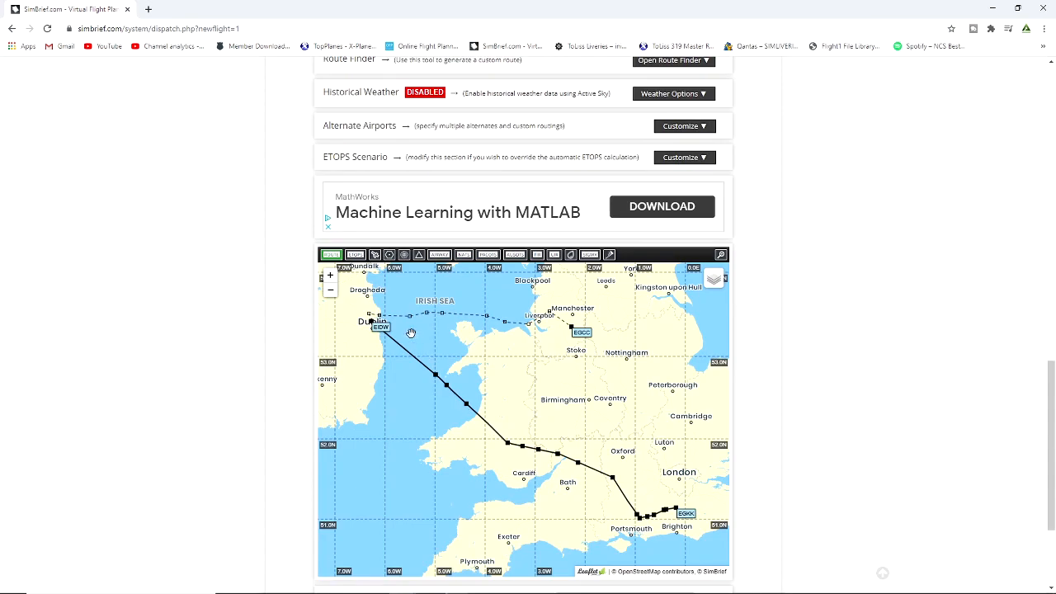
mouse_move(565, 414)
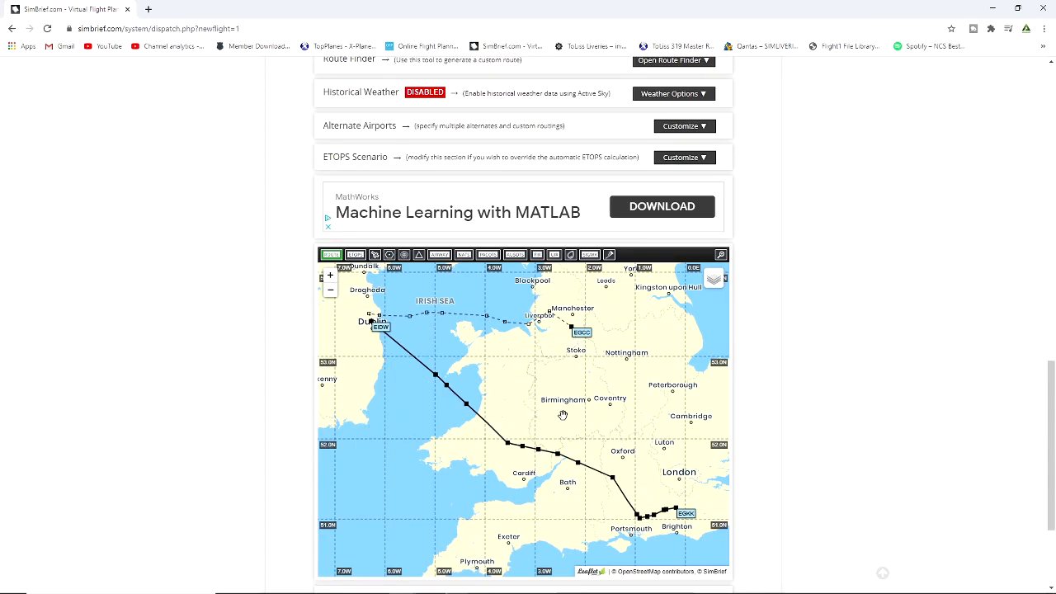
scroll(down, 3)
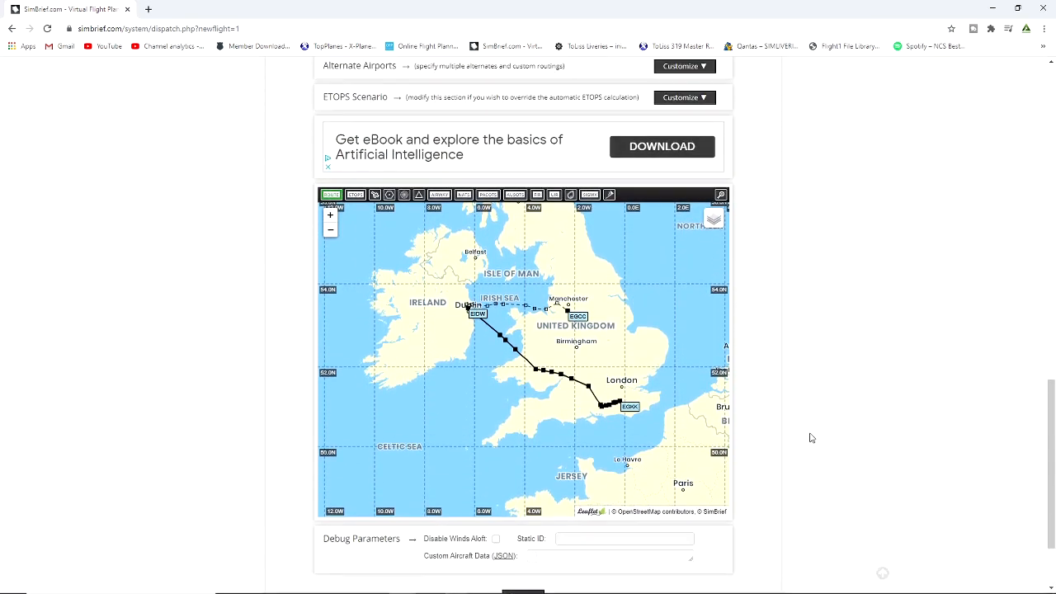
scroll(up, 3)
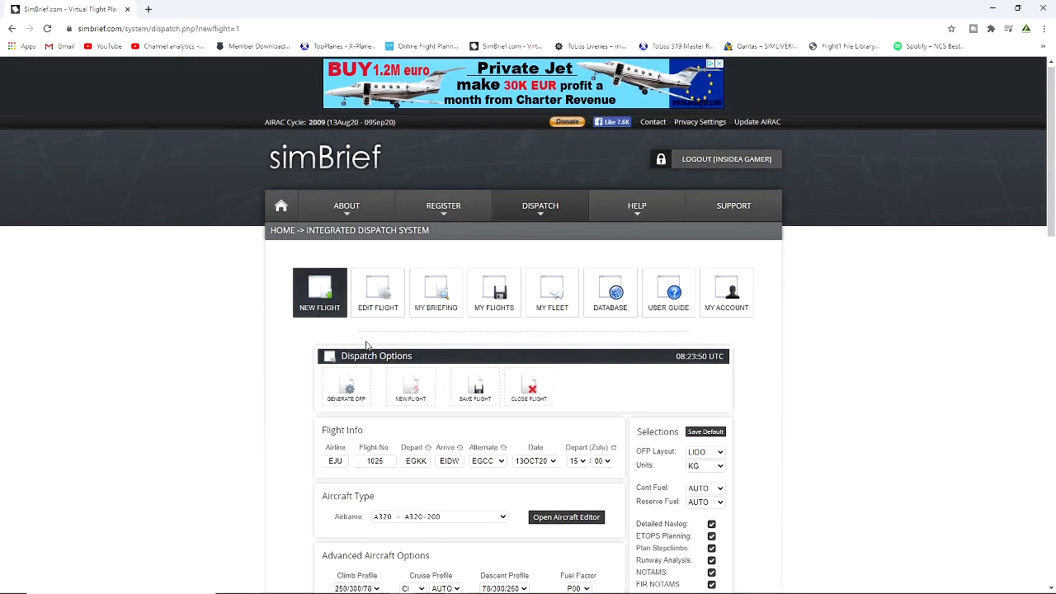
Generate the OFP for EJU1025 and confirm the prompt.
click(346, 388)
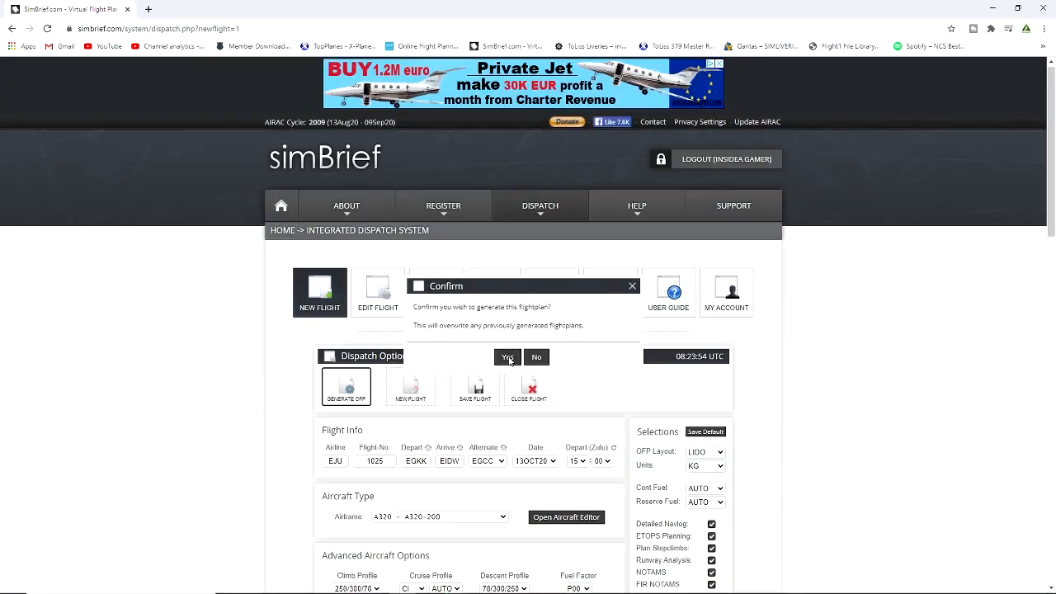
click(508, 357)
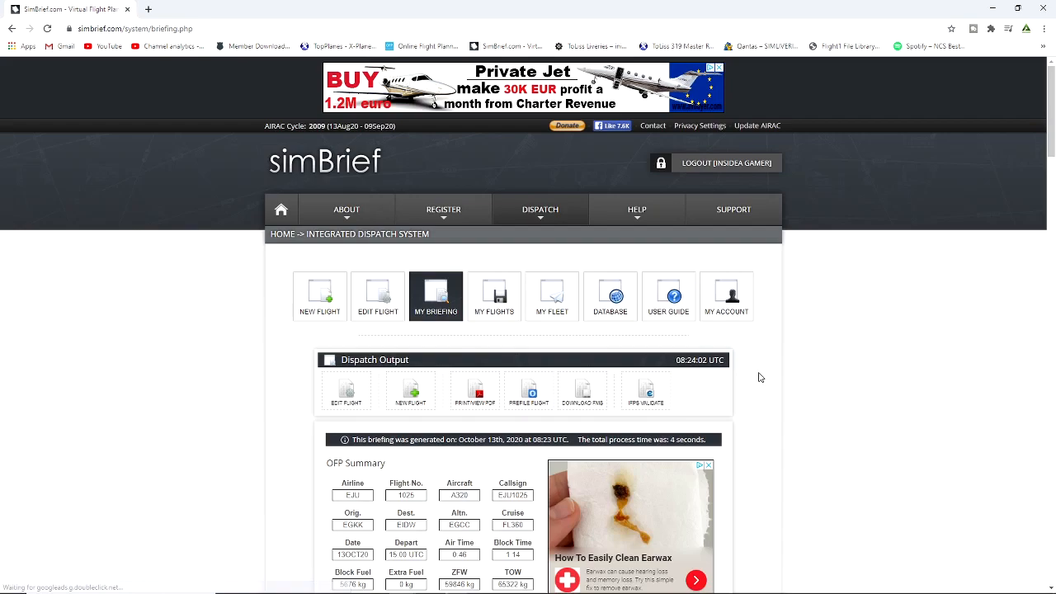
scroll(down, 3)
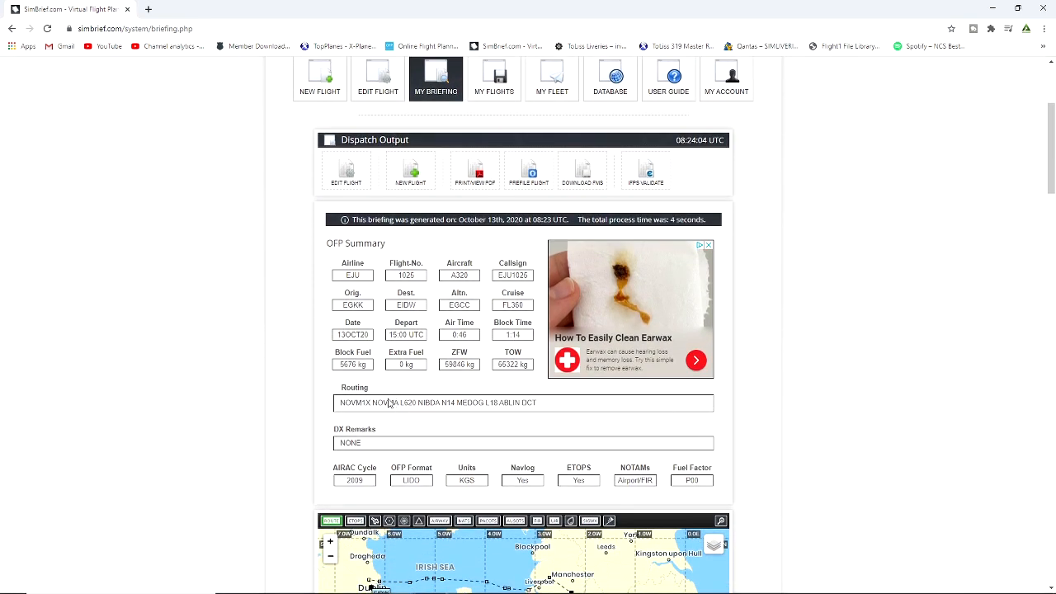
mouse_move(367, 284)
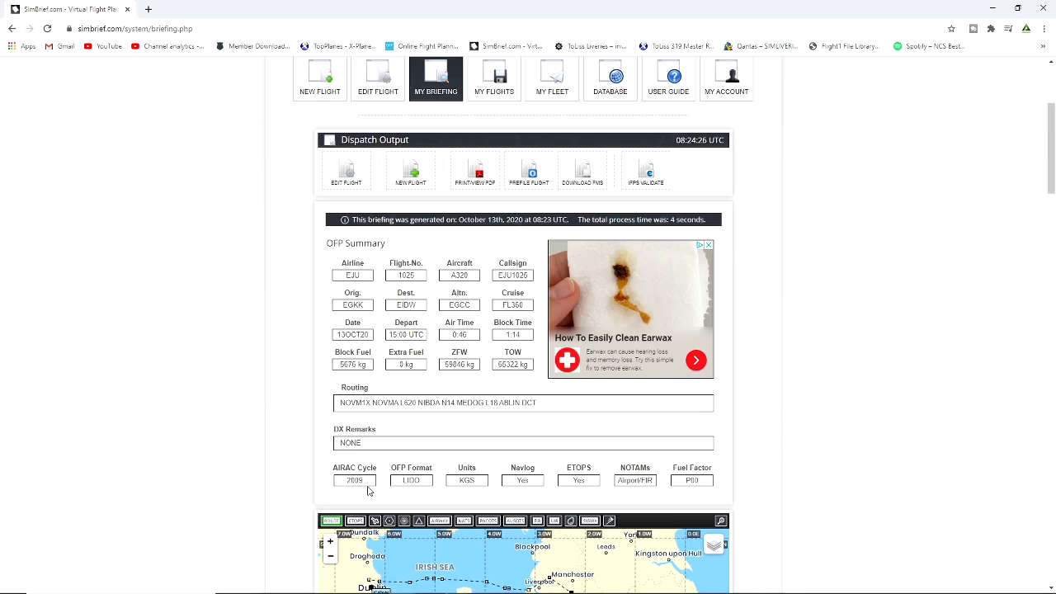
mouse_move(492, 471)
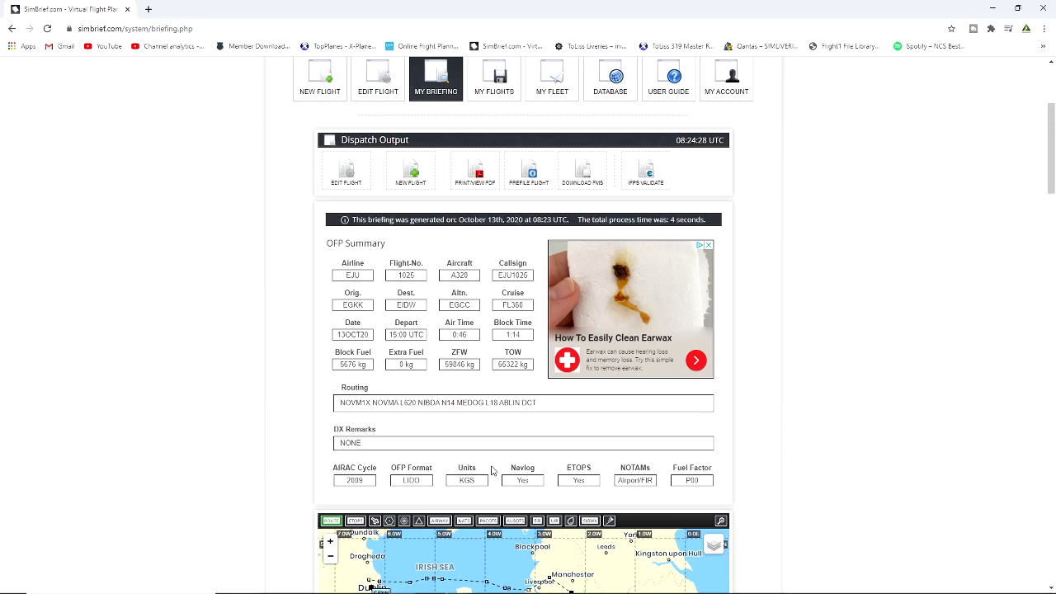
mouse_move(337, 489)
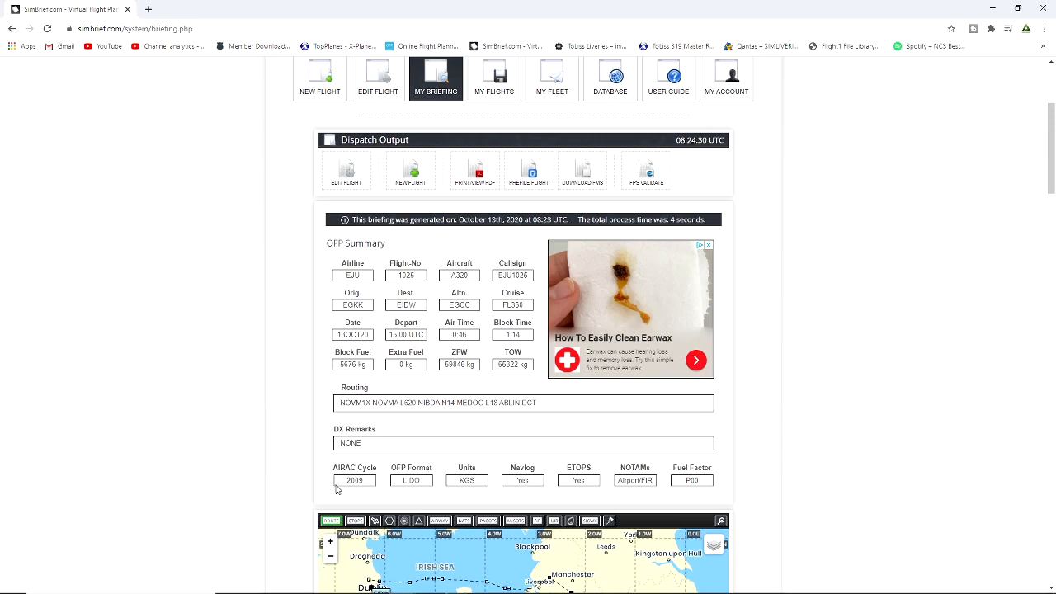
mouse_move(386, 482)
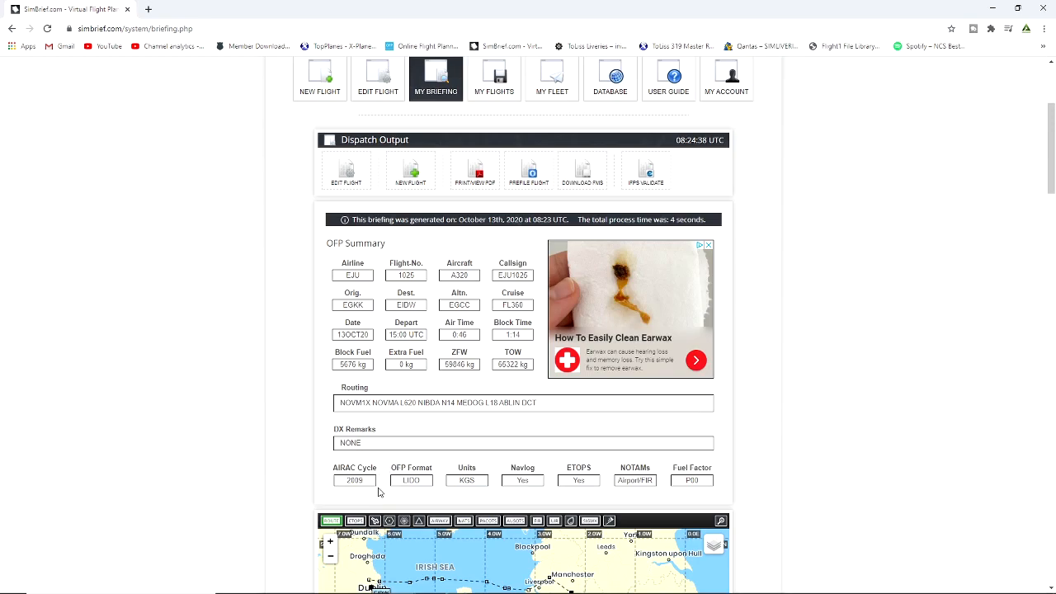
scroll(down, 3)
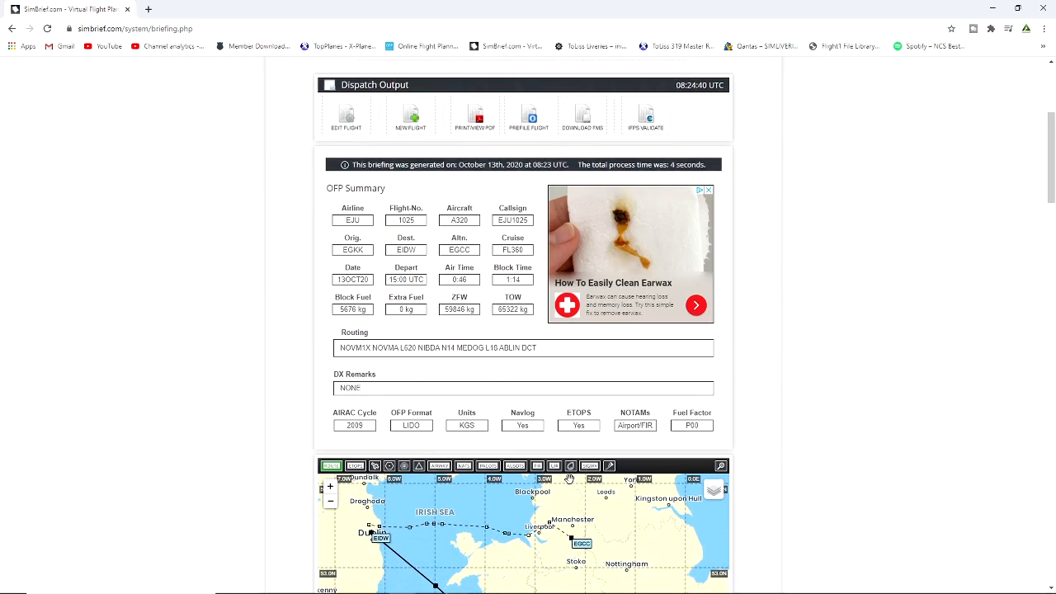
scroll(down, 3)
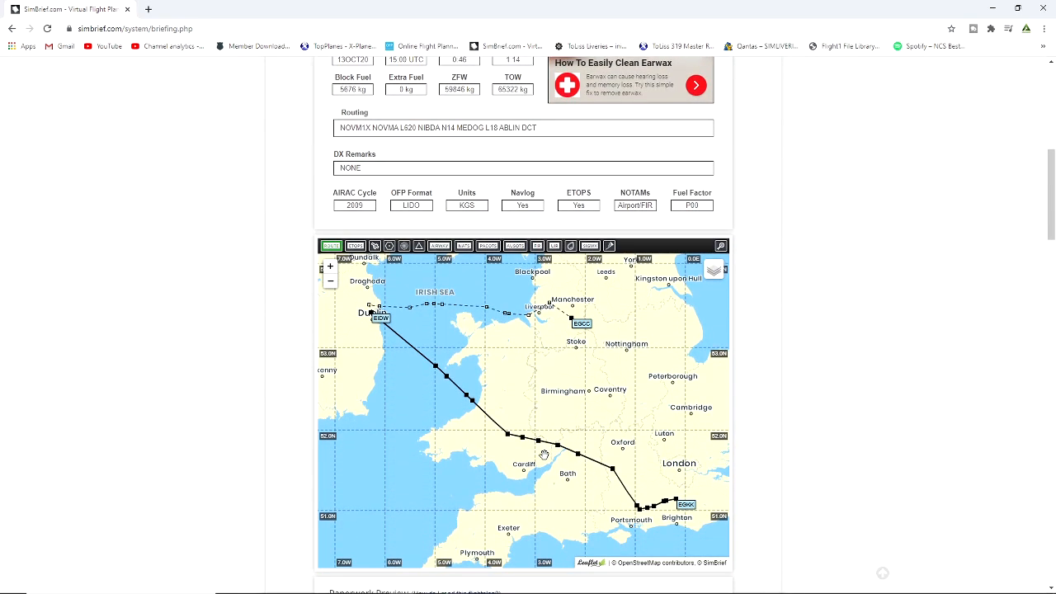
scroll(down, 3)
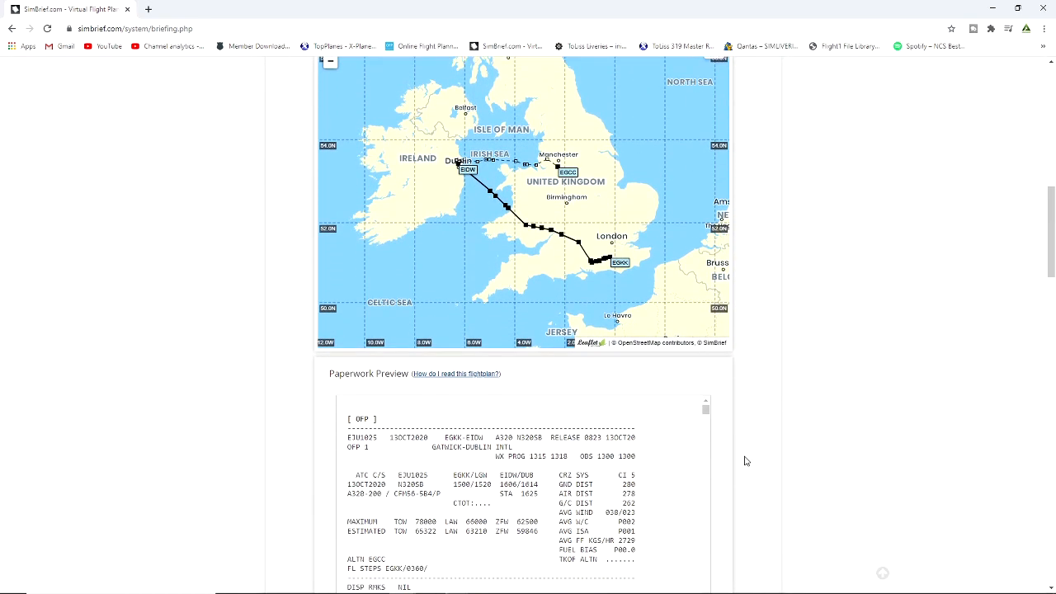
scroll(down, 3)
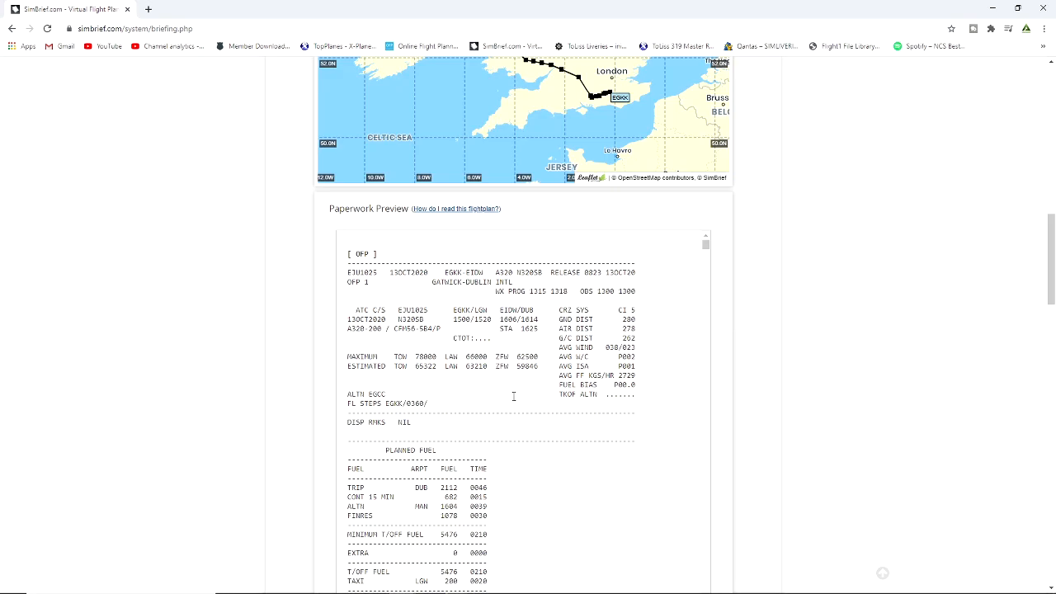
mouse_move(569, 311)
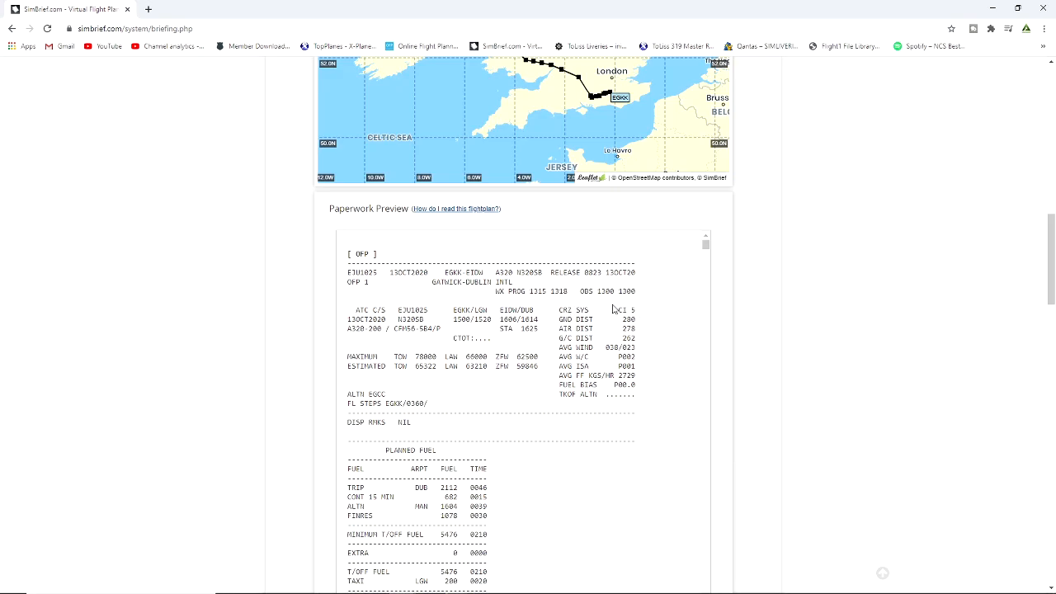
mouse_move(618, 309)
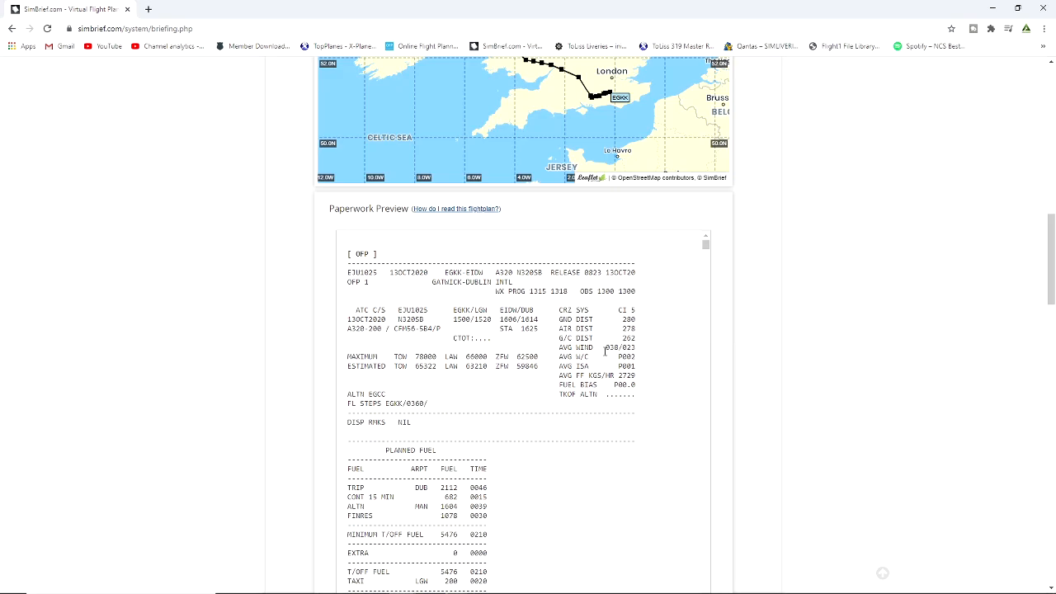
scroll(down, 3)
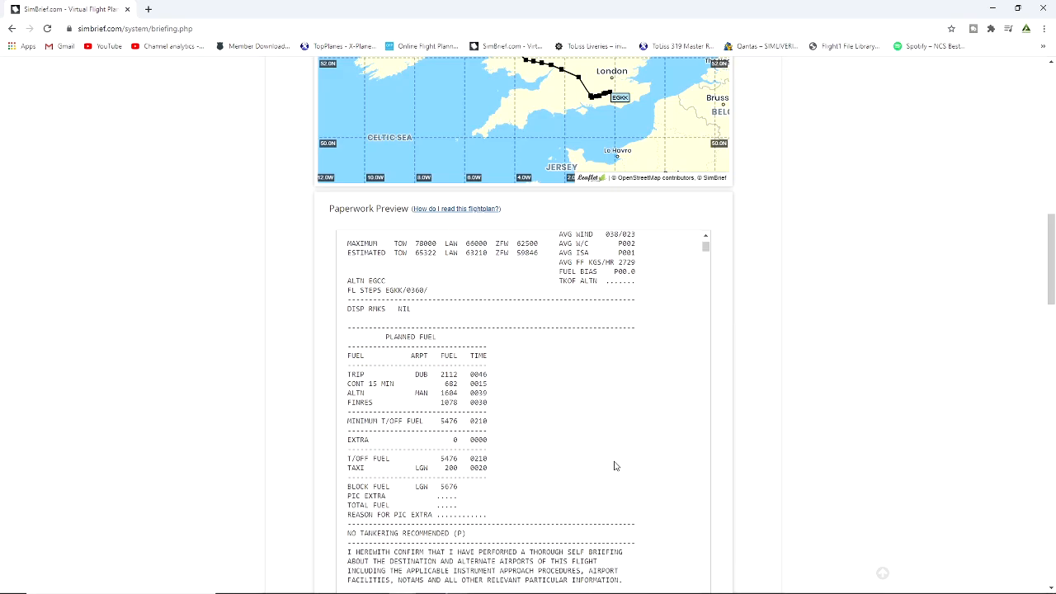
scroll(down, 3)
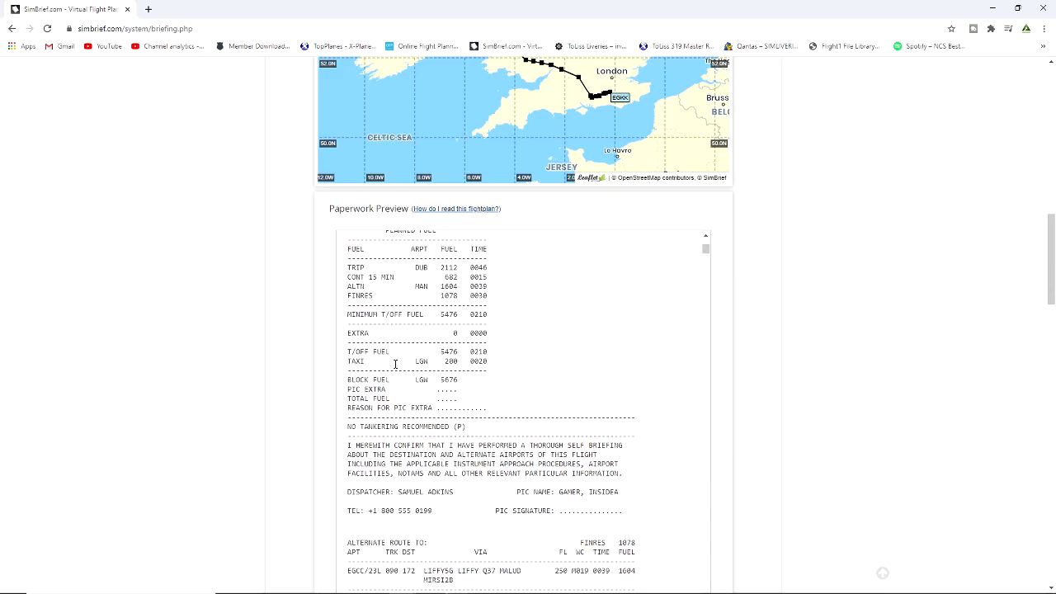
scroll(up, 3)
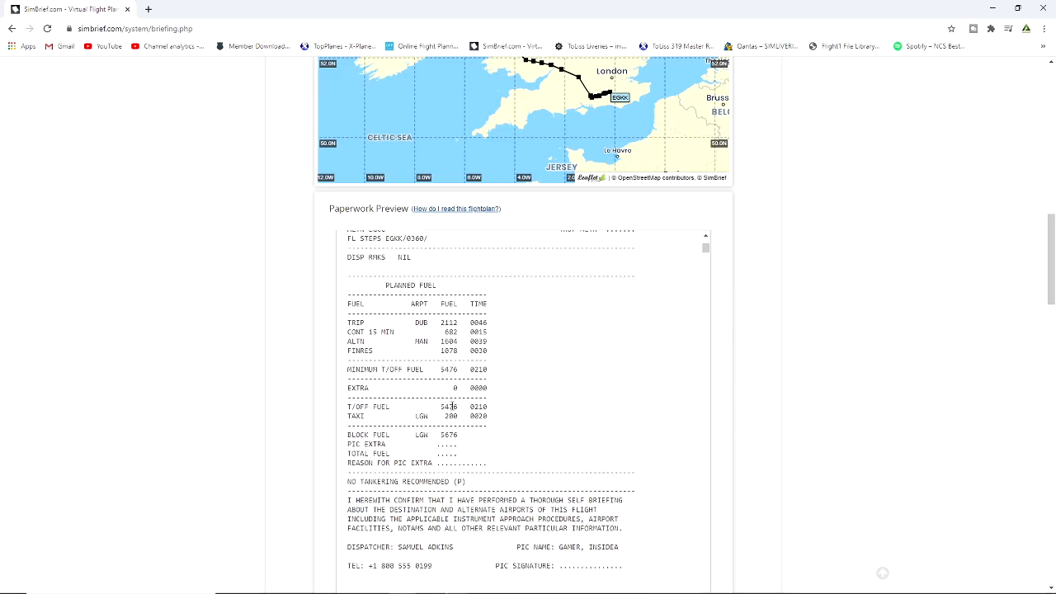
mouse_move(475, 439)
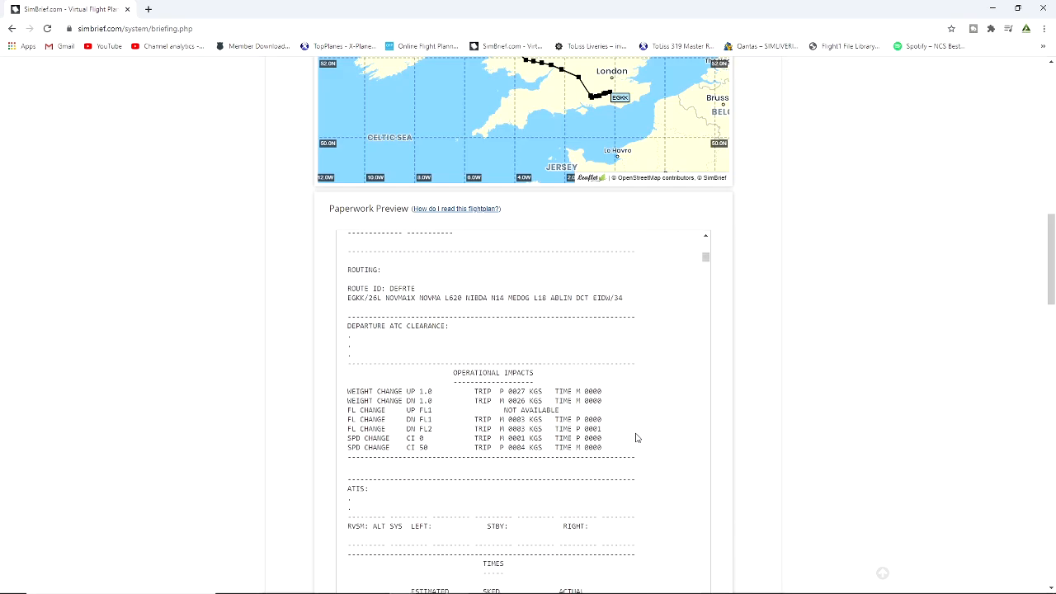
scroll(down, 3)
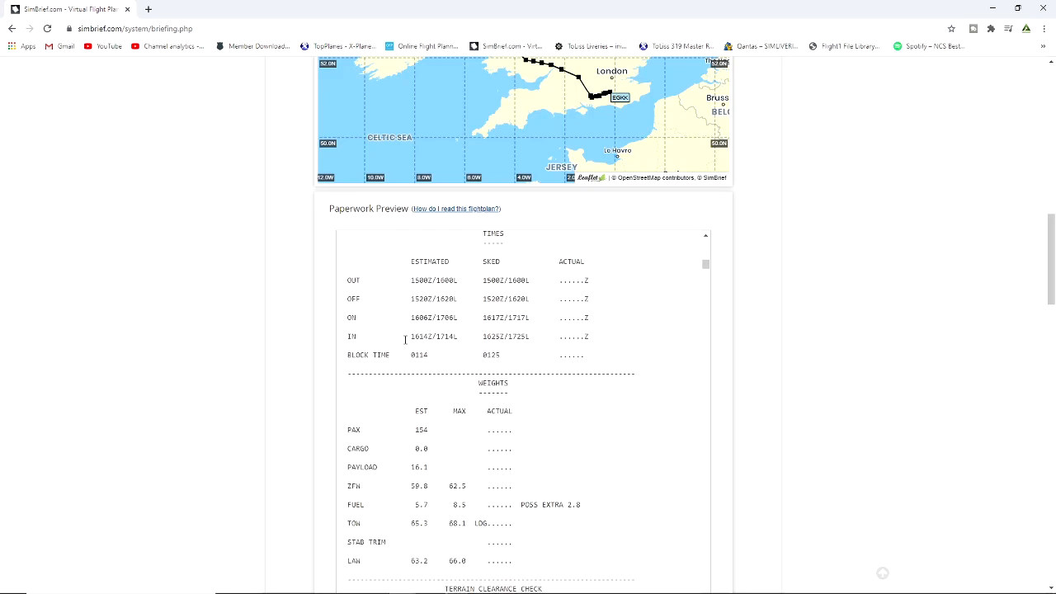
scroll(down, 3)
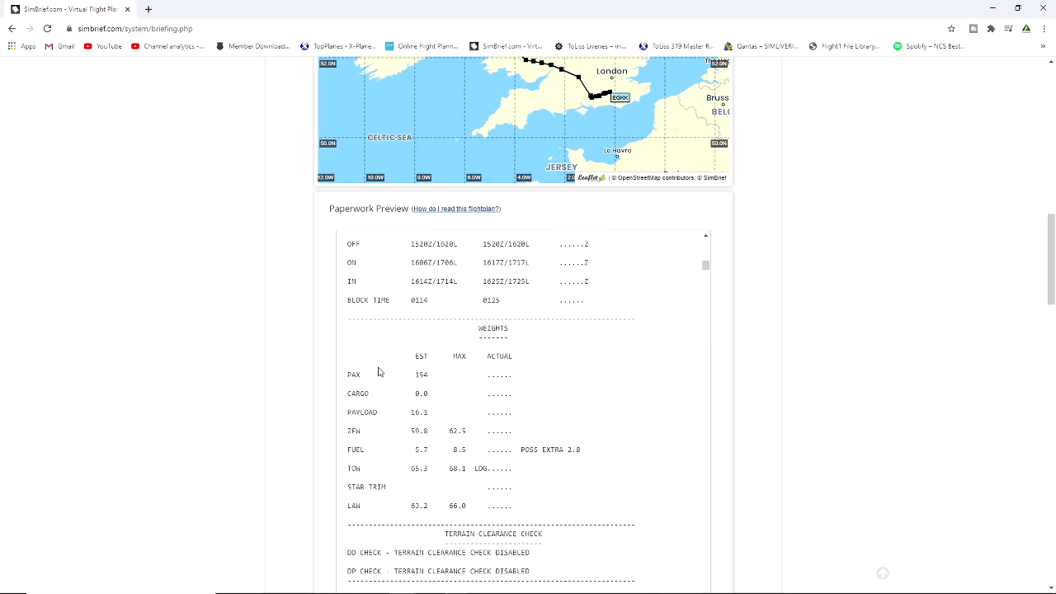
mouse_move(418, 422)
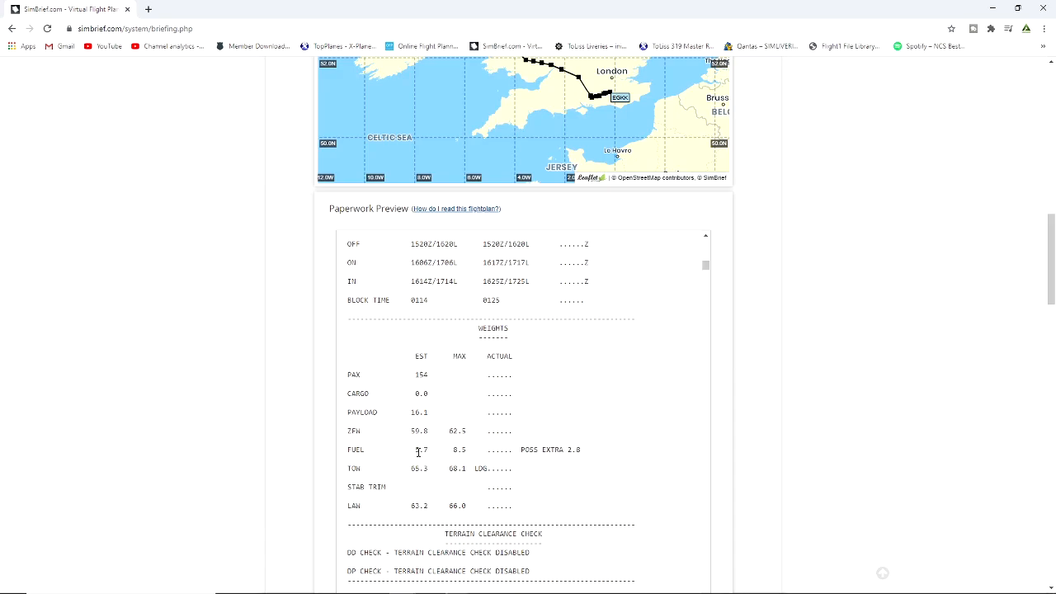
mouse_move(424, 477)
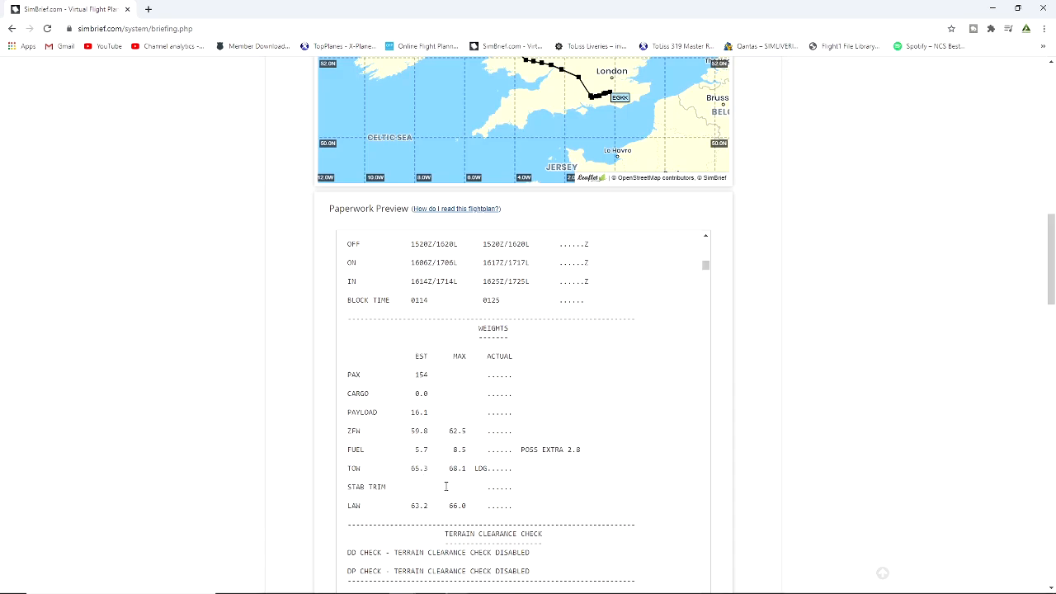
scroll(down, 3)
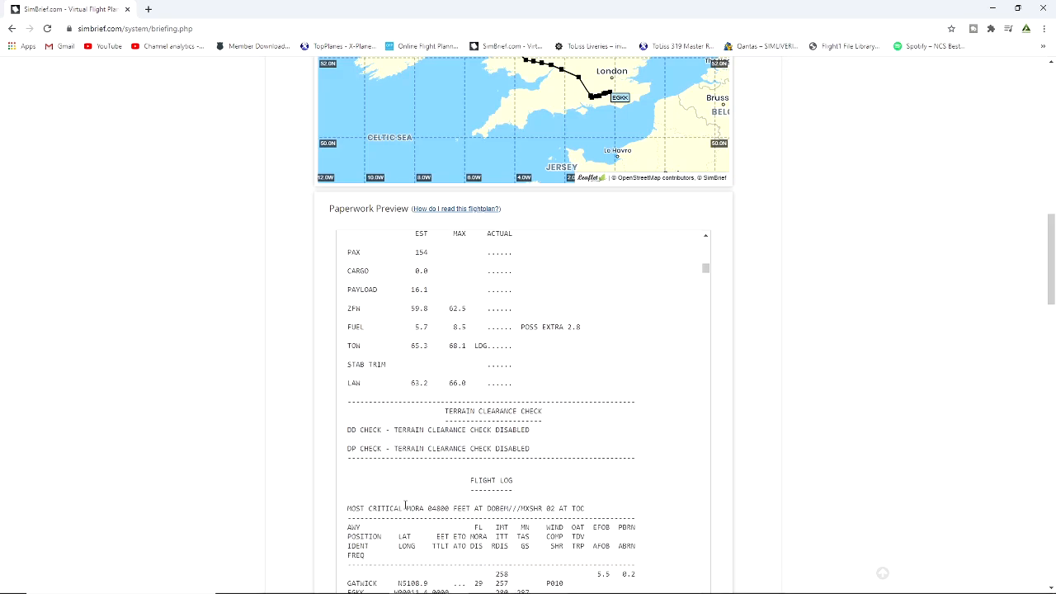
scroll(down, 3)
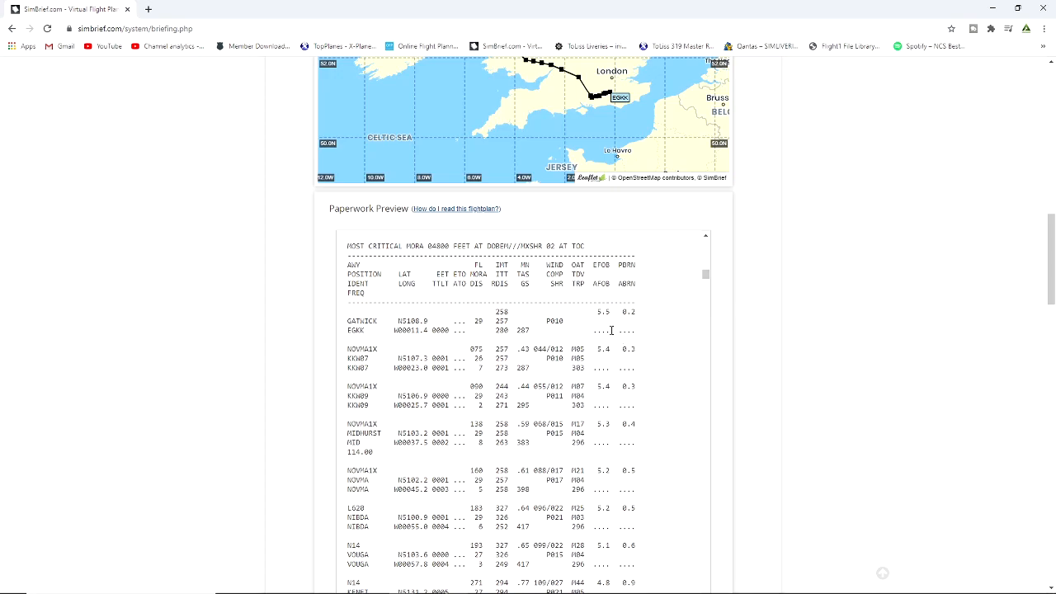
mouse_move(652, 477)
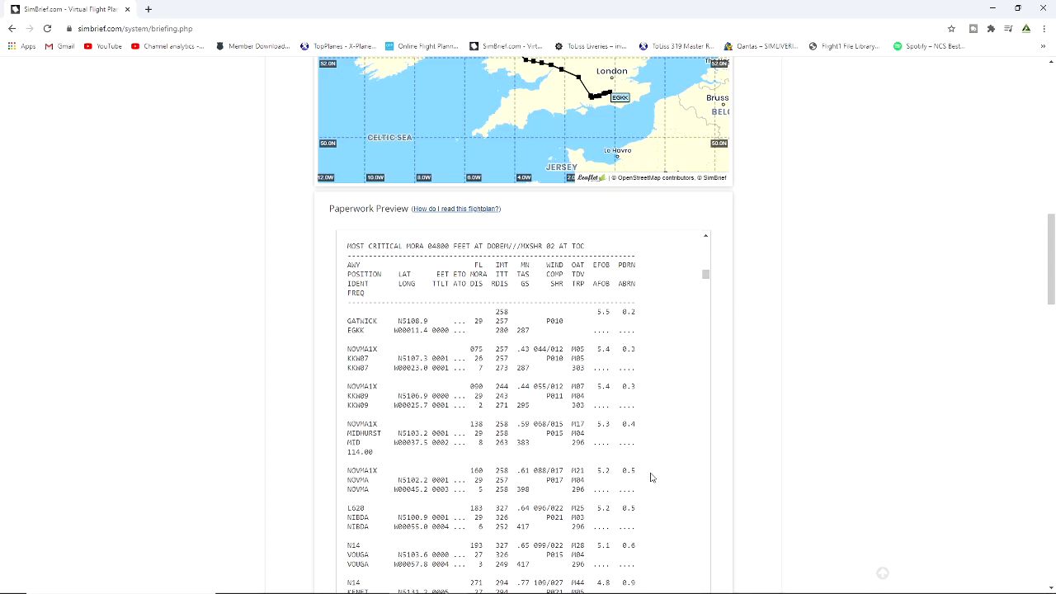
scroll(down, 3)
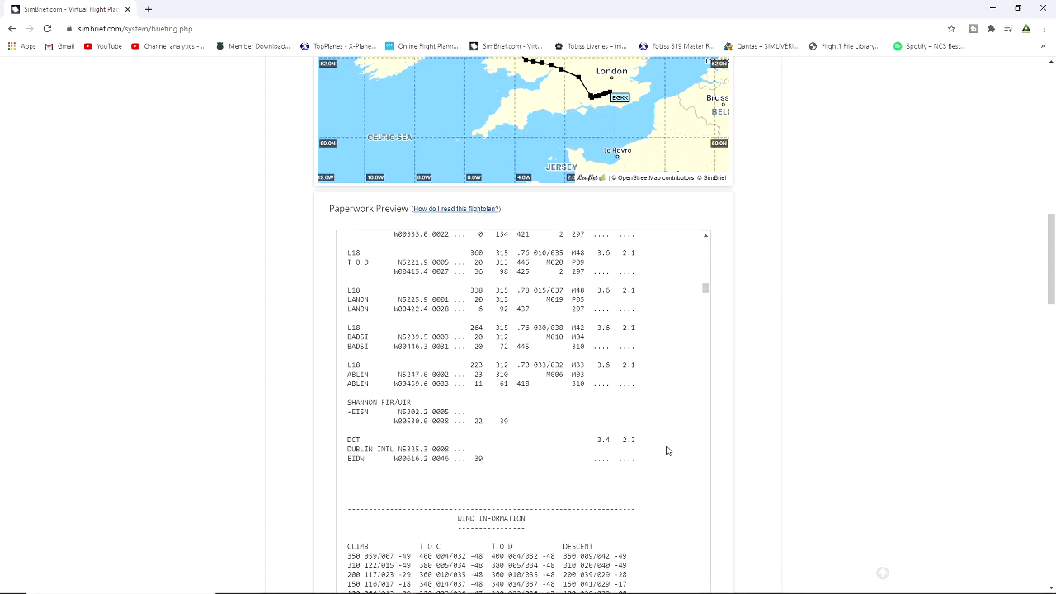
scroll(down, 3)
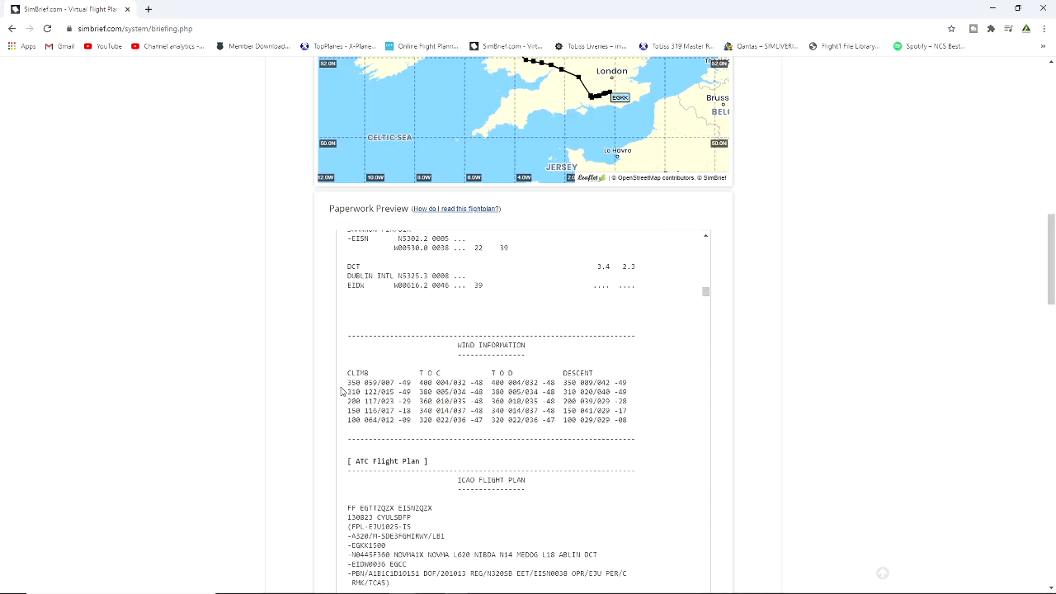
scroll(down, 3)
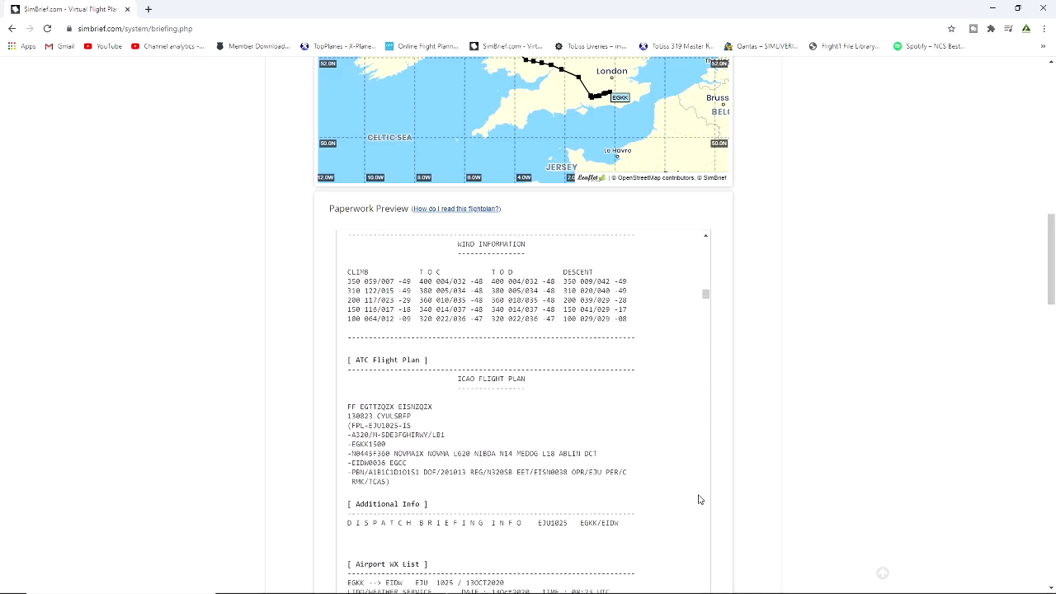
scroll(down, 3)
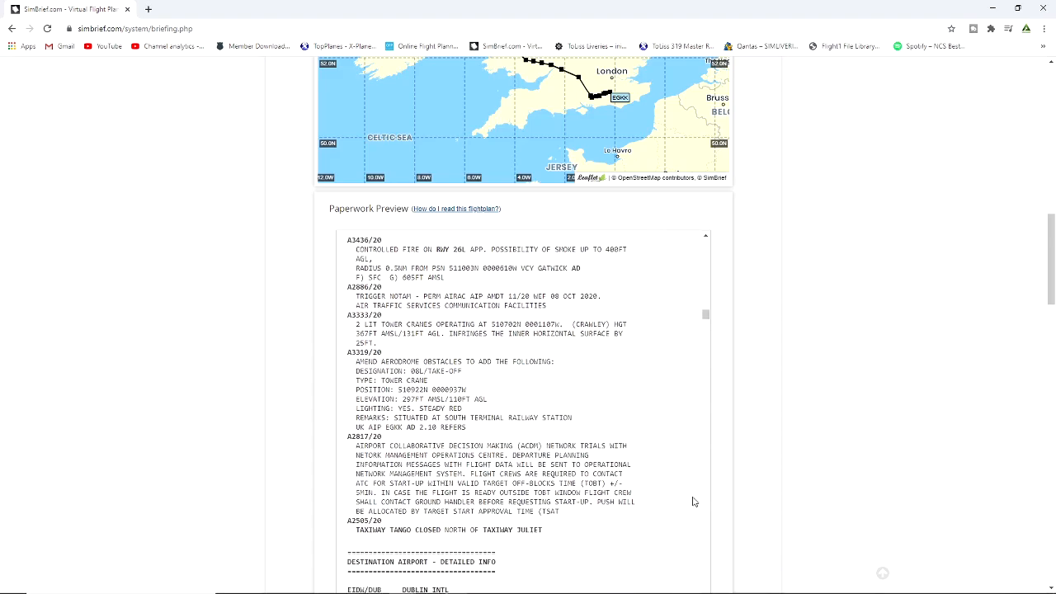
scroll(down, 3)
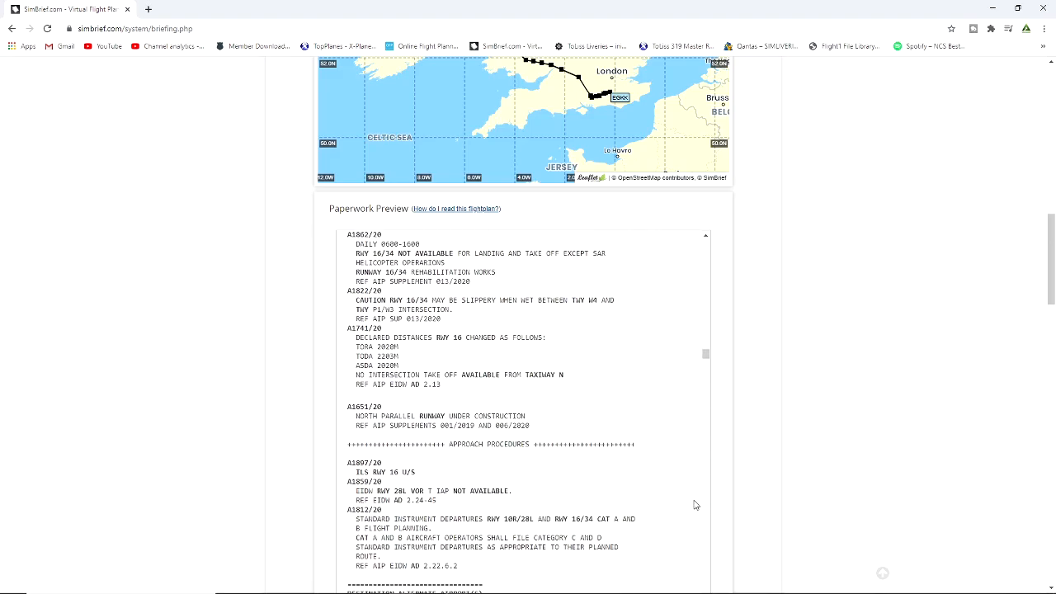
scroll(down, 3)
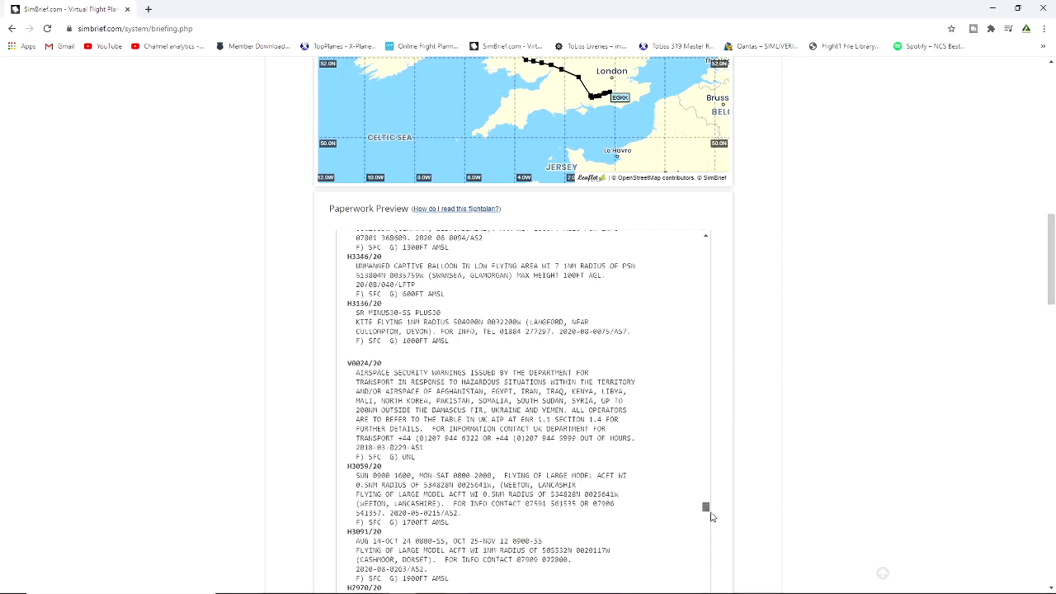
scroll(down, 3)
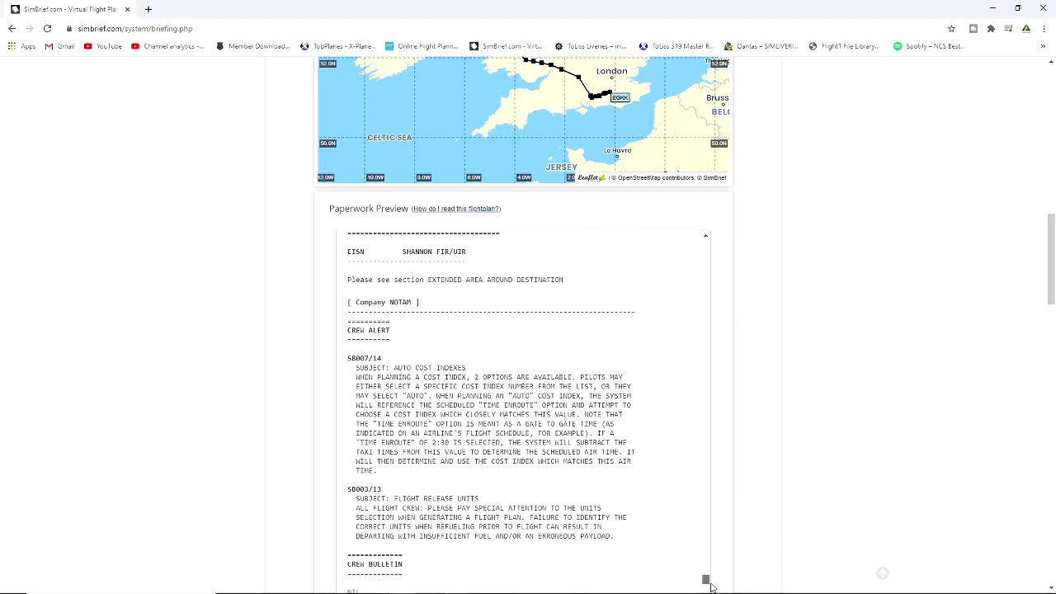
scroll(down, 3)
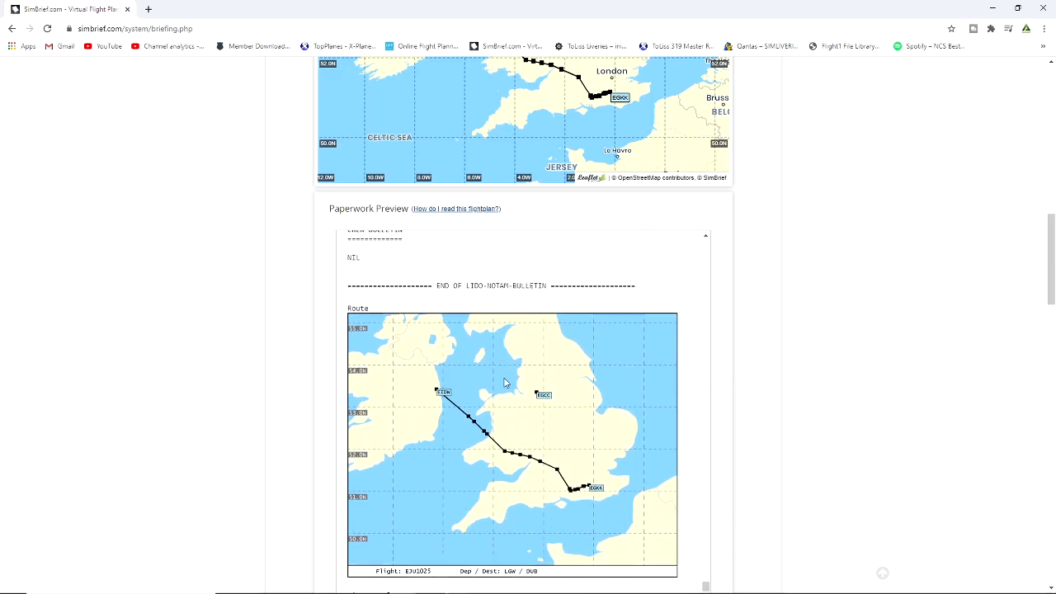
scroll(down, 3)
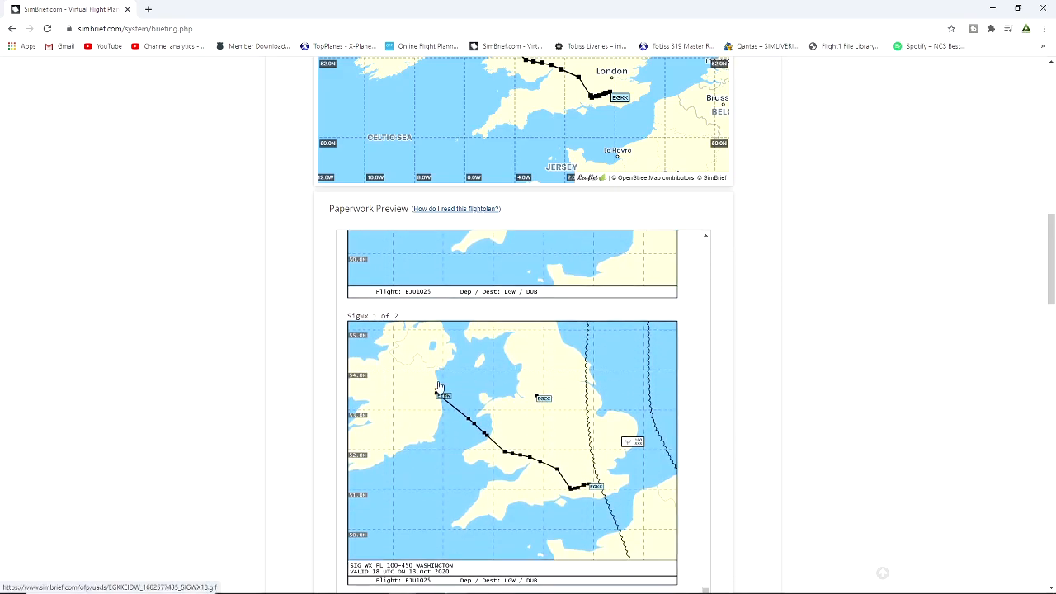
scroll(down, 3)
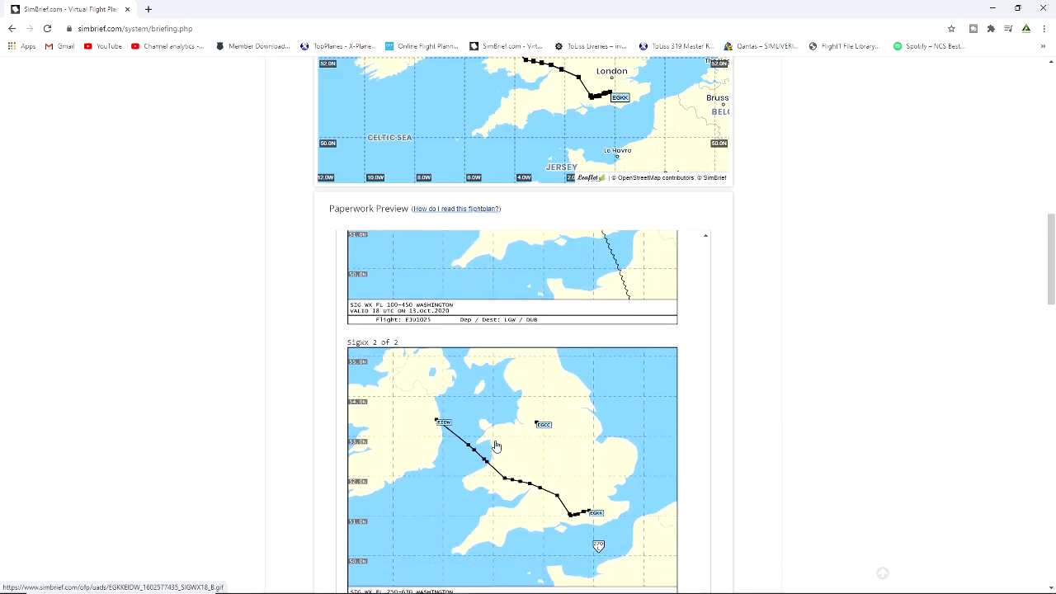
scroll(down, 3)
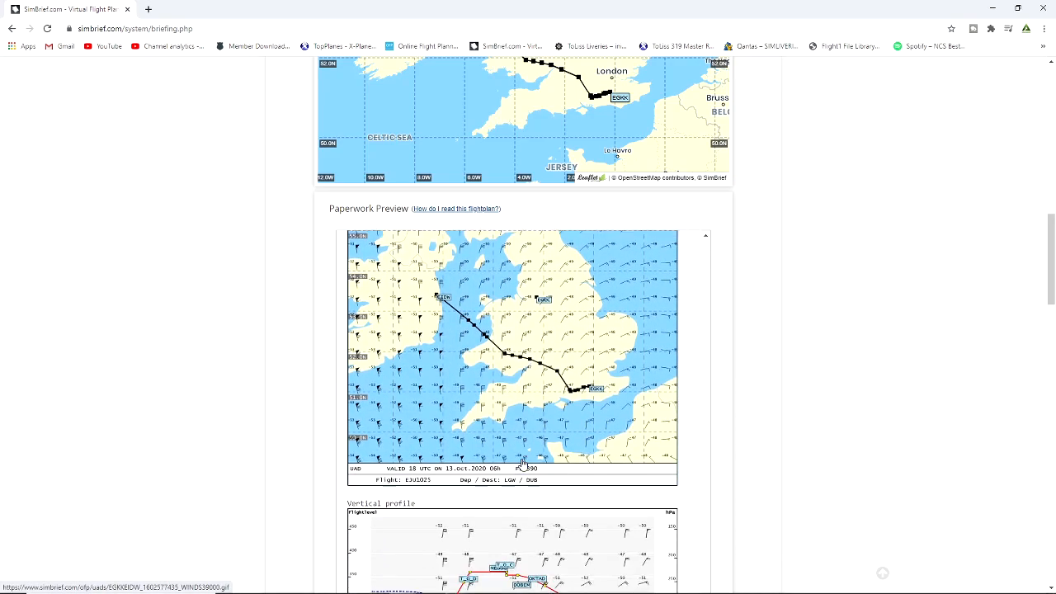
scroll(down, 3)
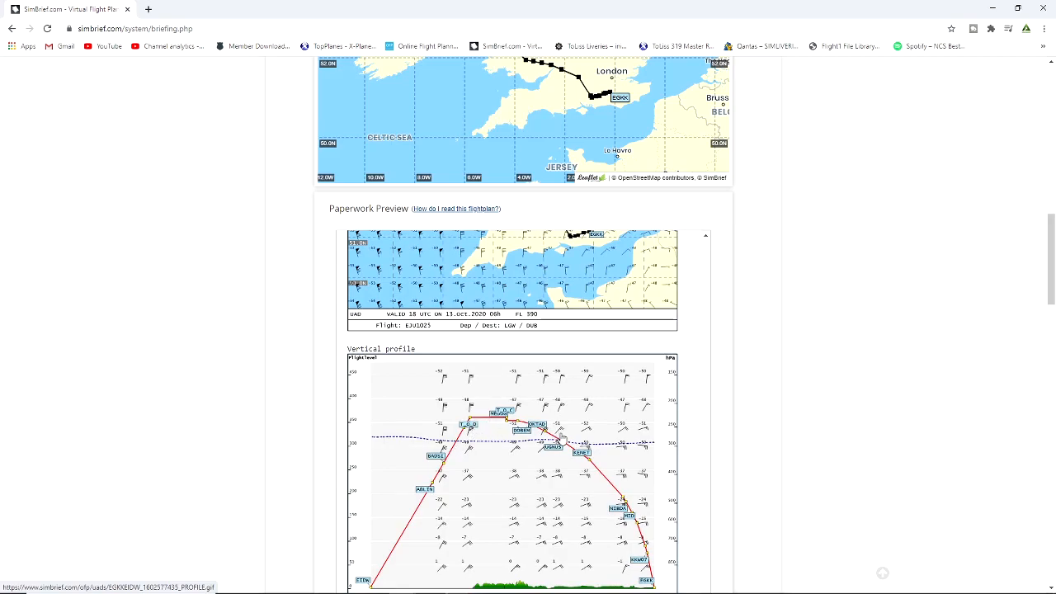
scroll(down, 3)
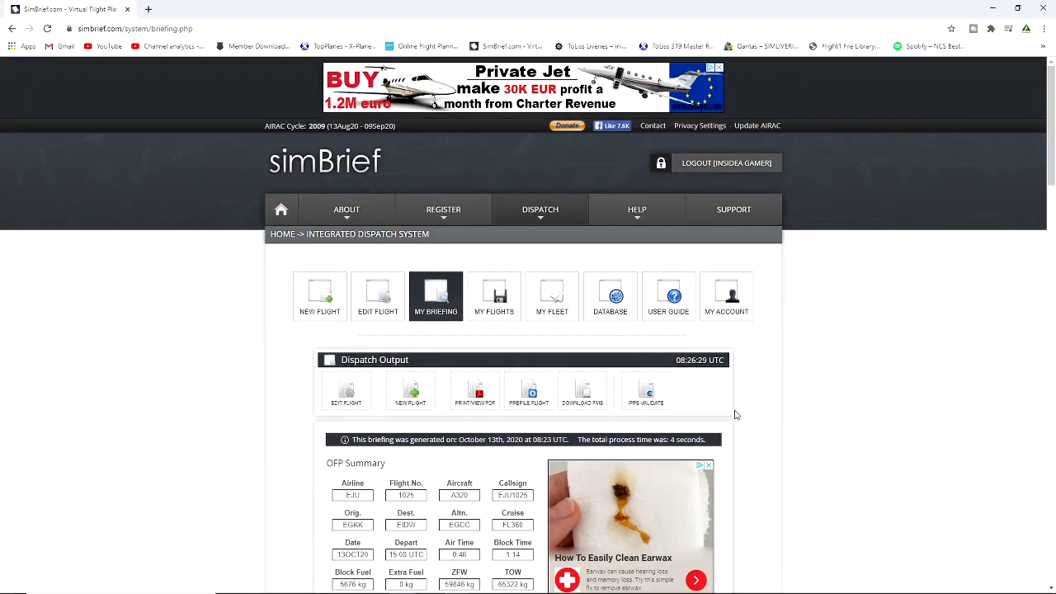
scroll(down, 3)
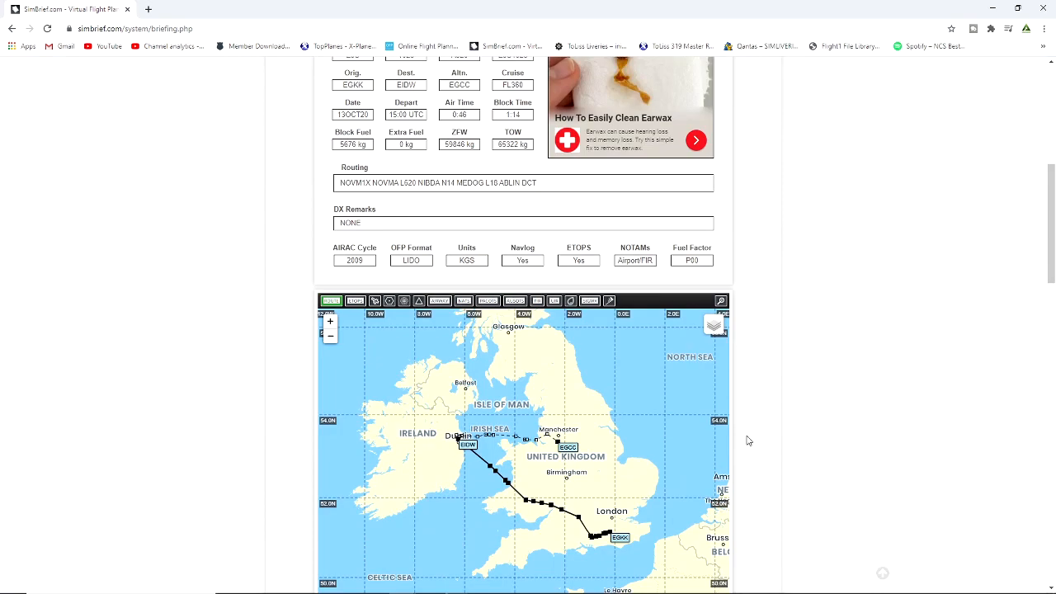
scroll(up, 3)
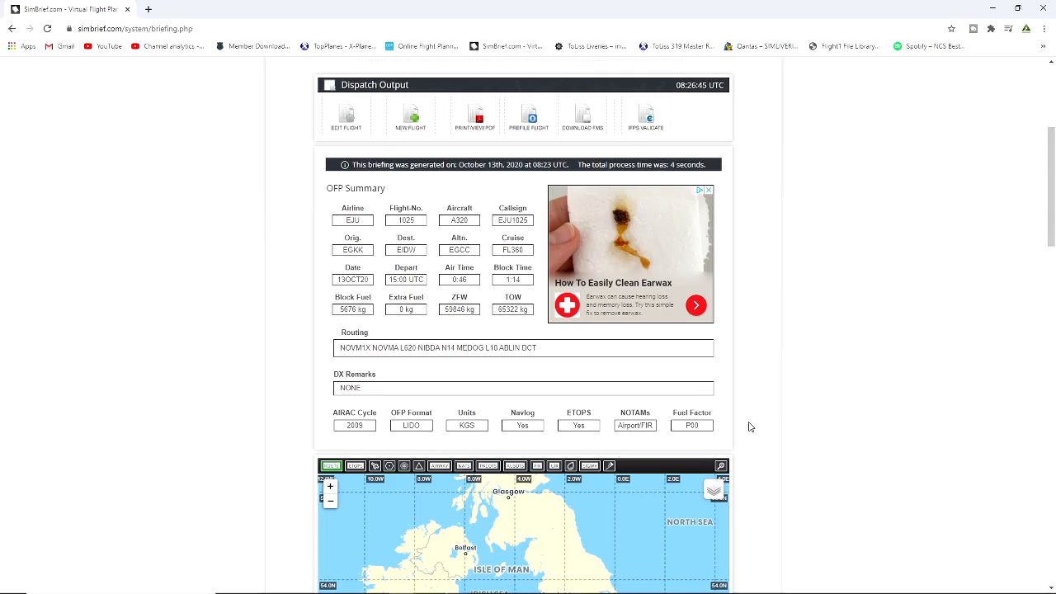
mouse_move(627, 347)
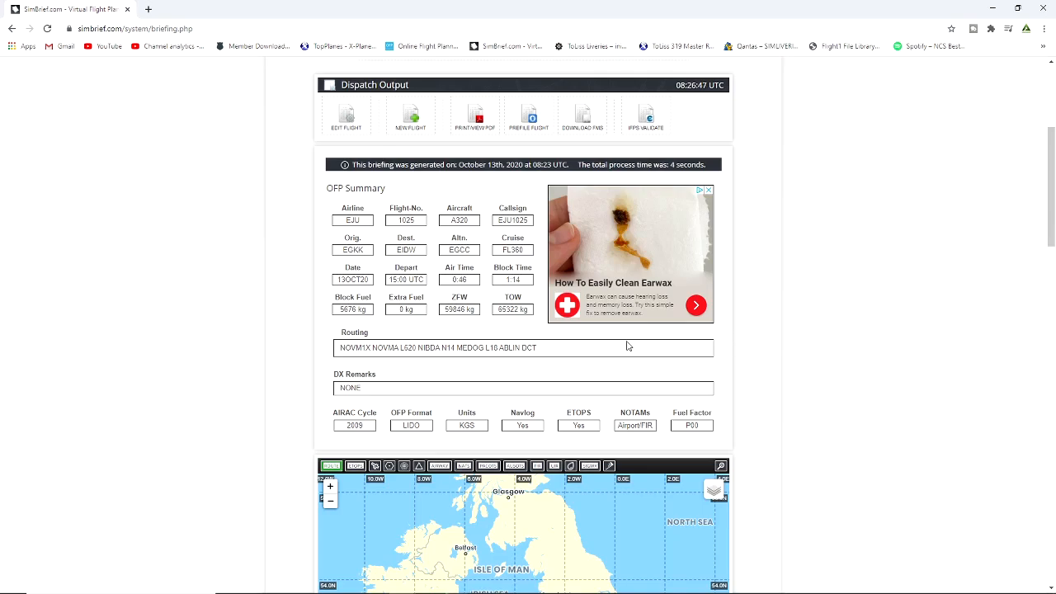
mouse_move(670, 378)
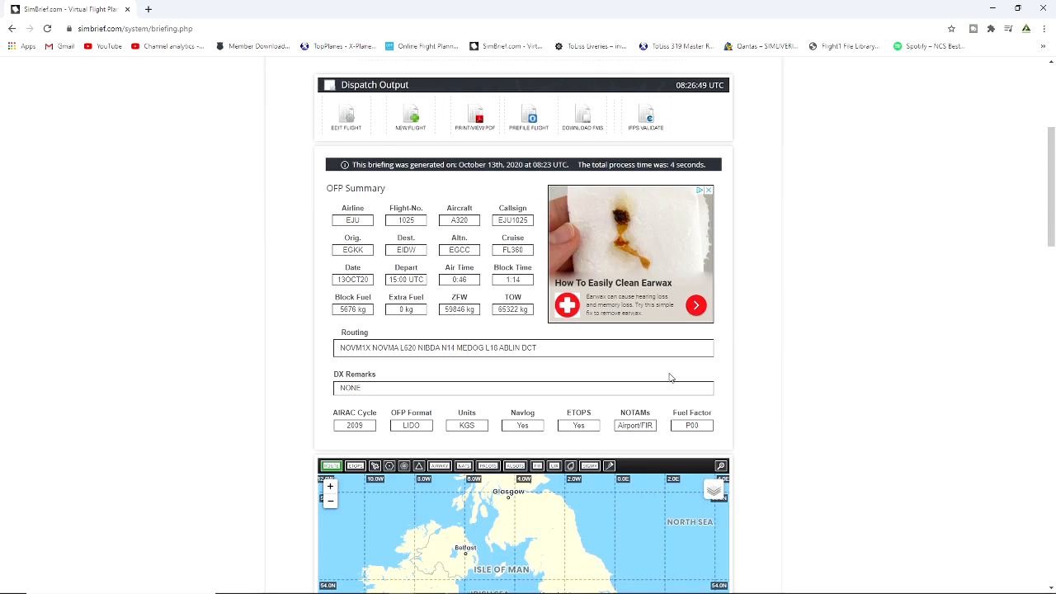
mouse_move(710, 378)
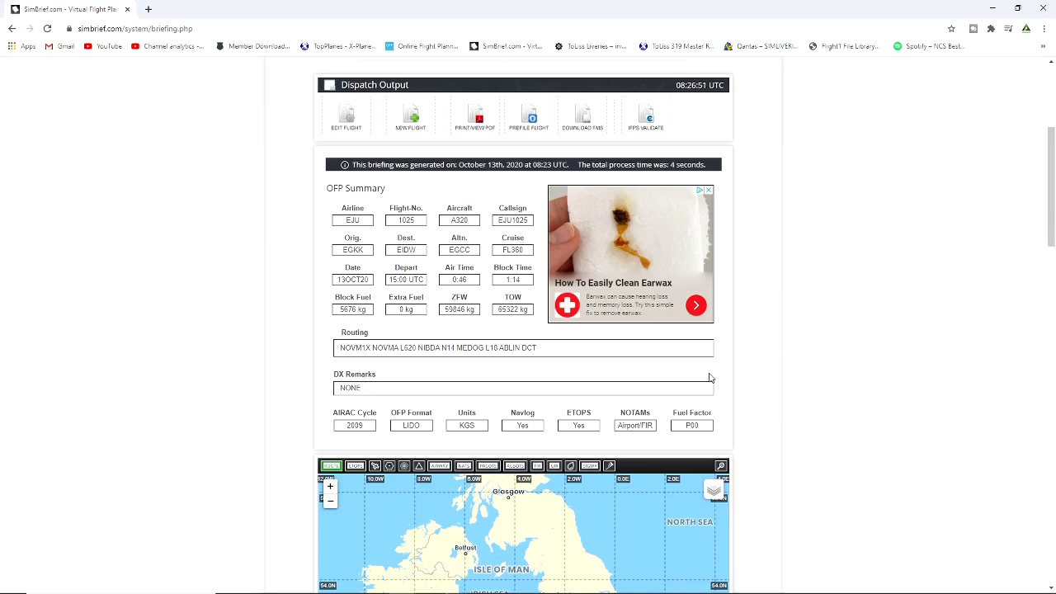
scroll(up, 3)
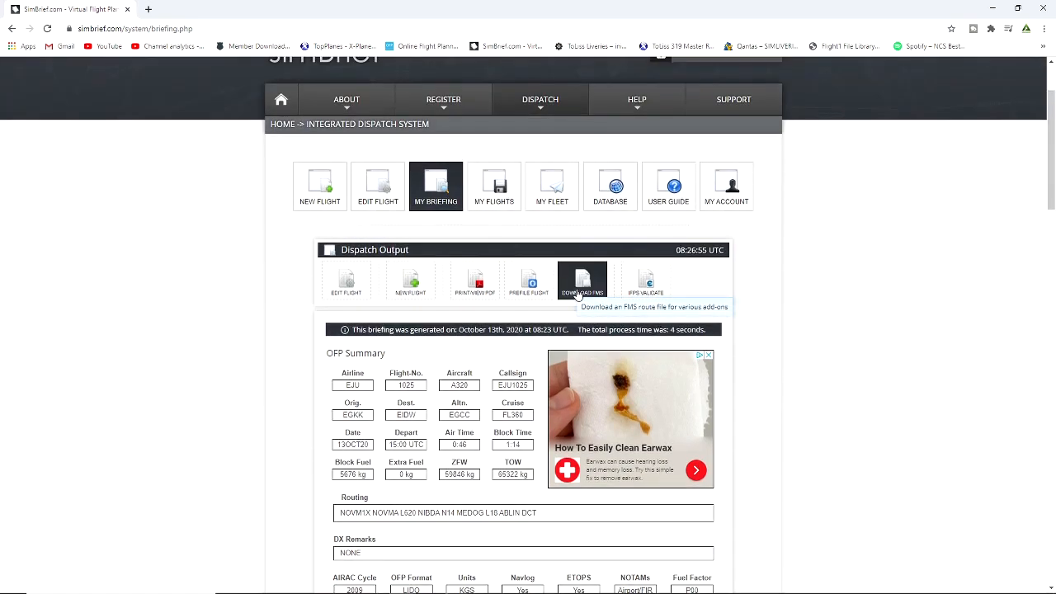
Download the EGKK–EIDW route as an MSFS 2020 .pln file from the downloads list.
click(582, 280)
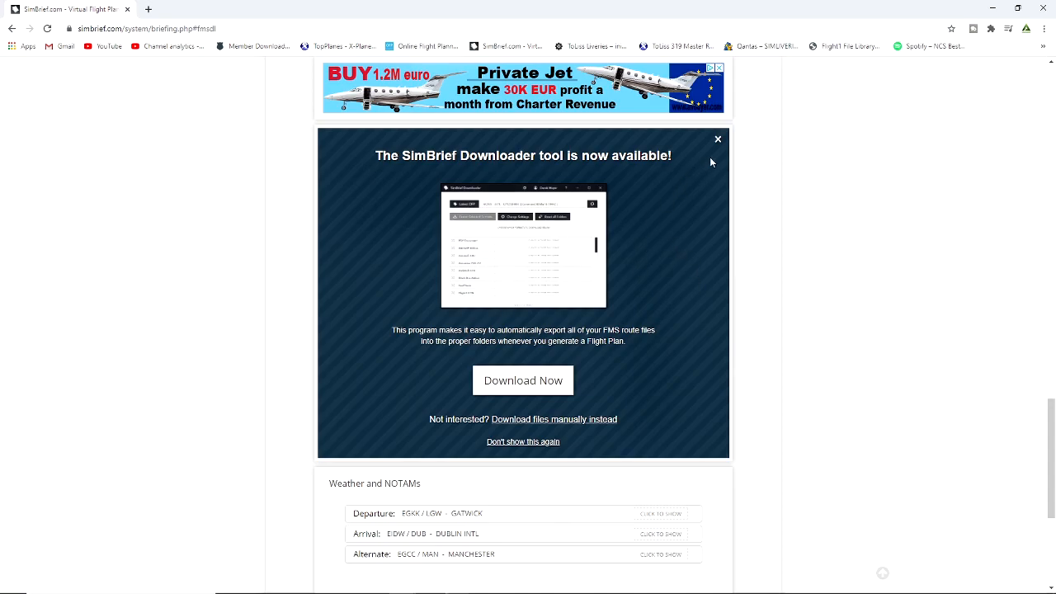
mouse_move(716, 142)
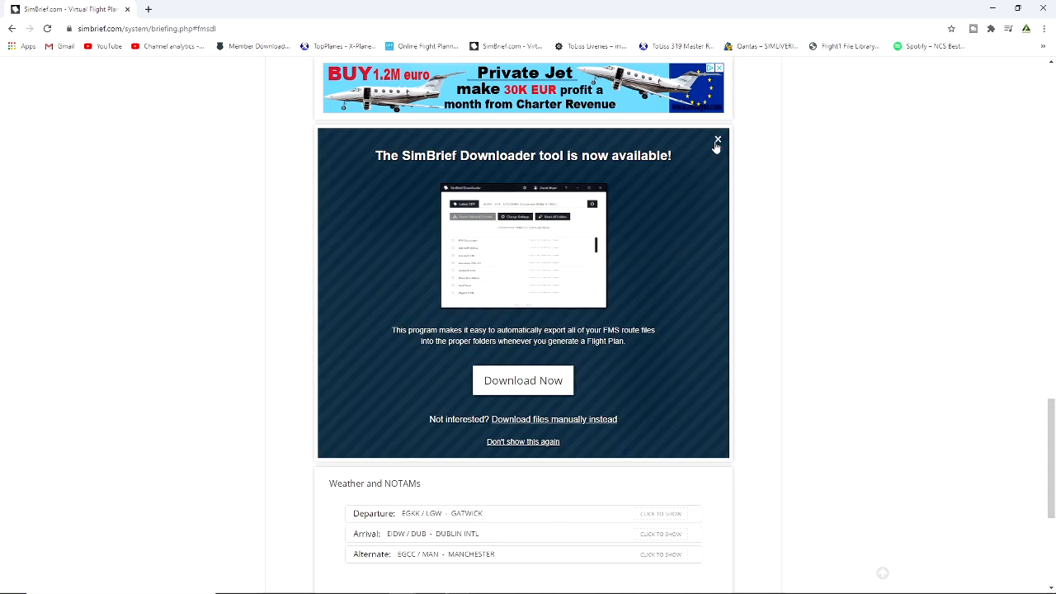
click(716, 138)
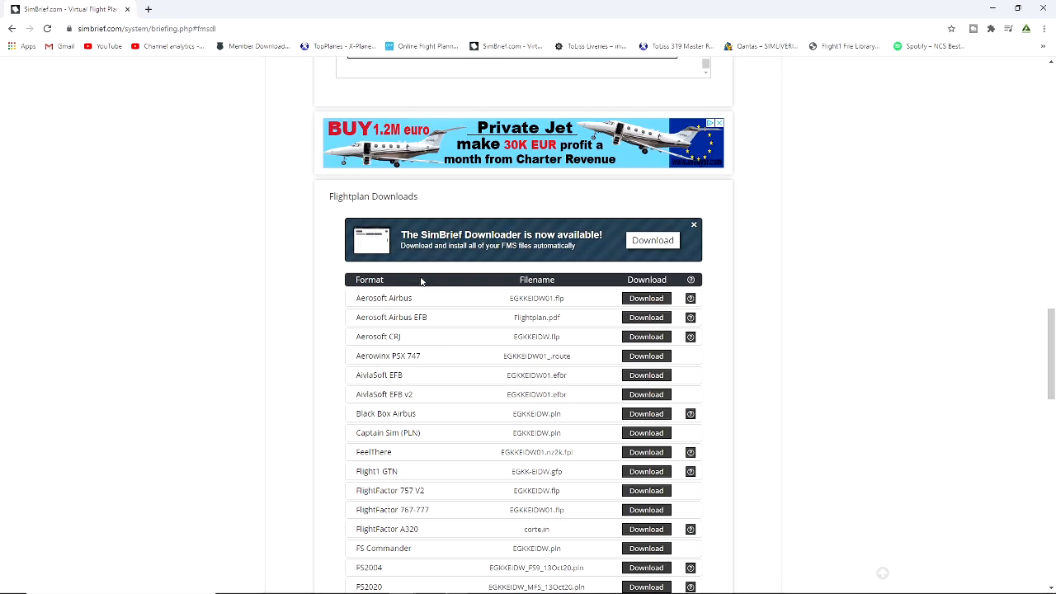
mouse_move(426, 277)
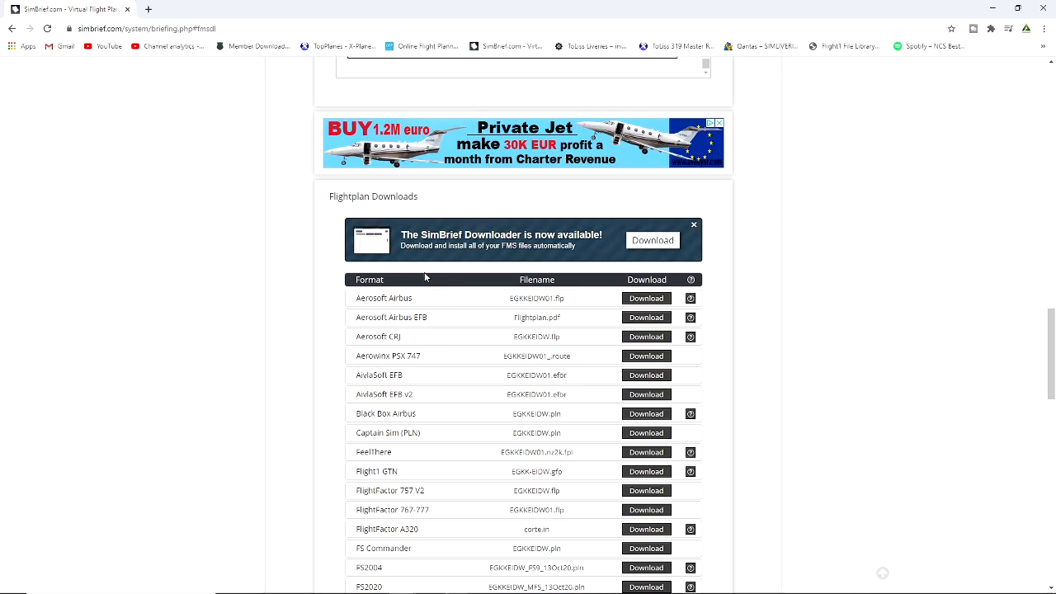
mouse_move(432, 322)
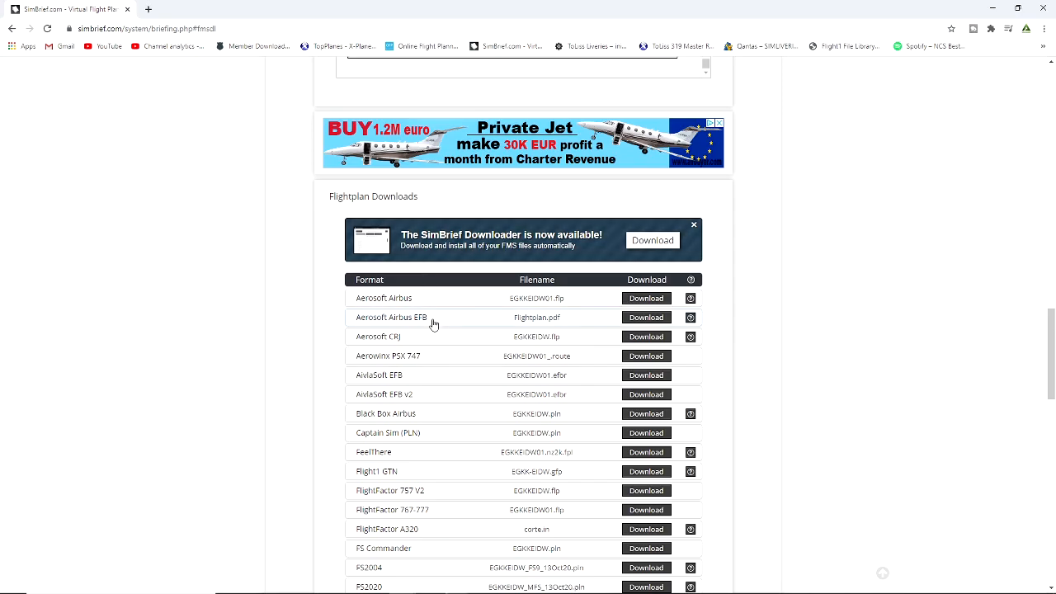
scroll(down, 3)
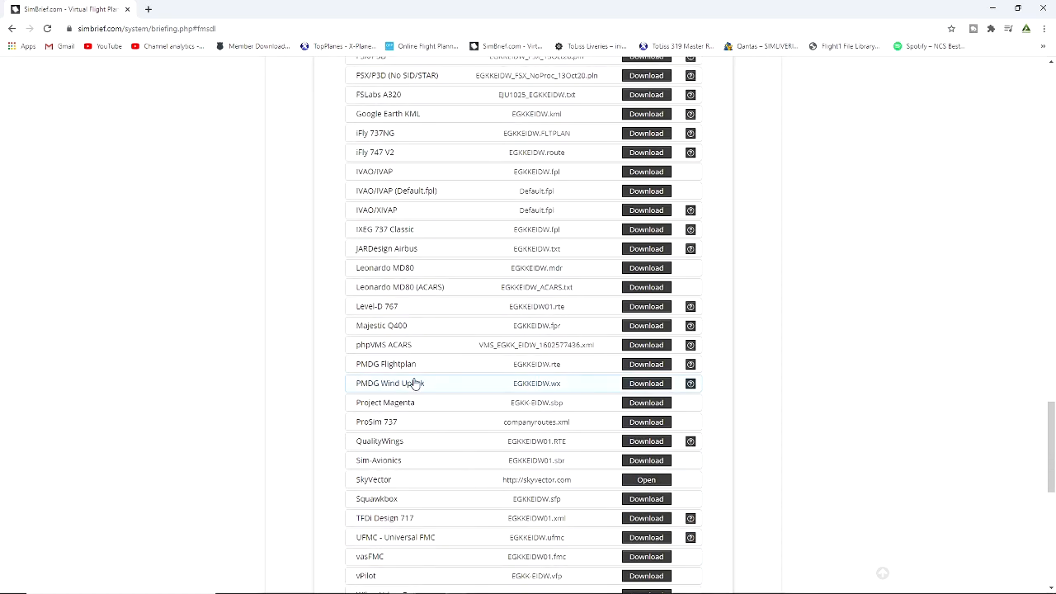
scroll(up, 3)
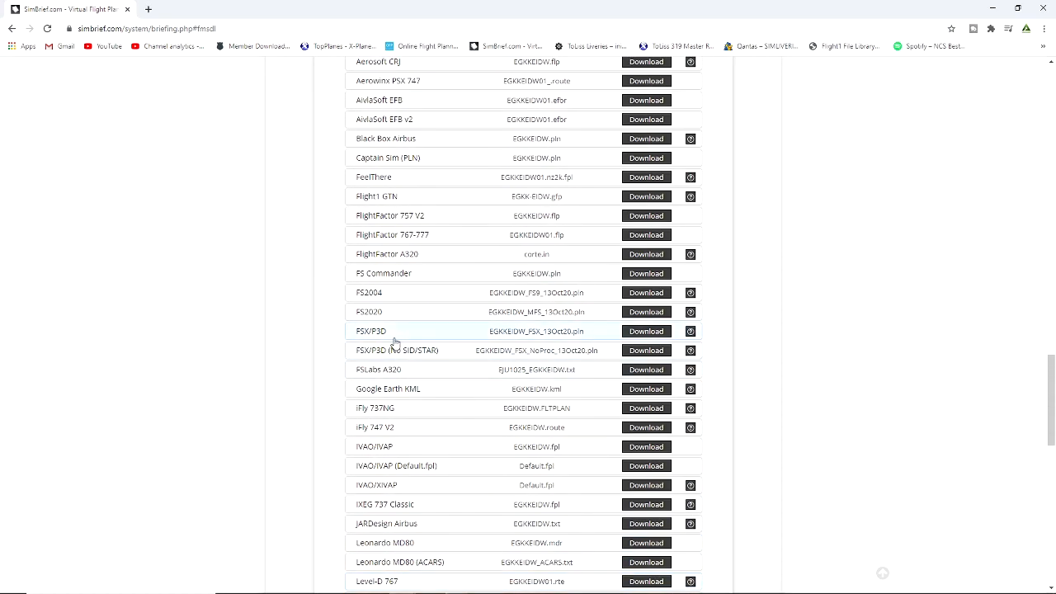
scroll(up, 3)
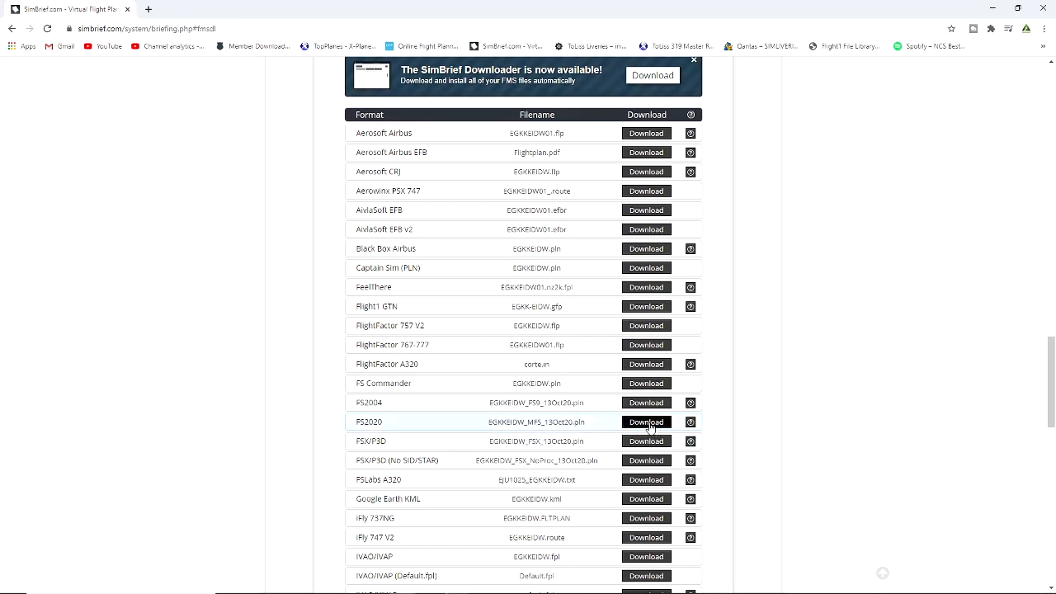
click(647, 423)
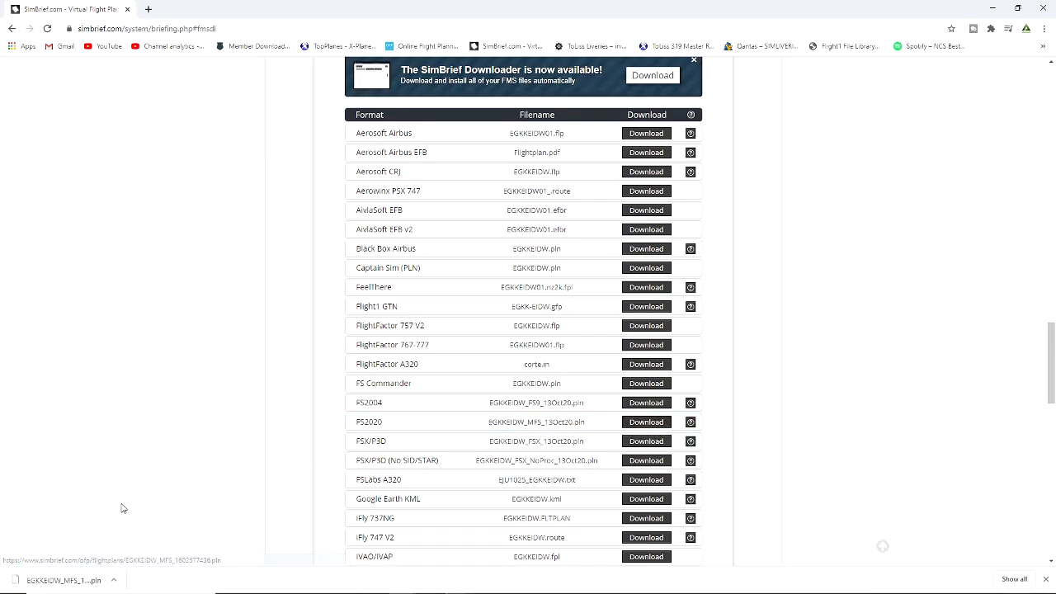
mouse_move(403, 403)
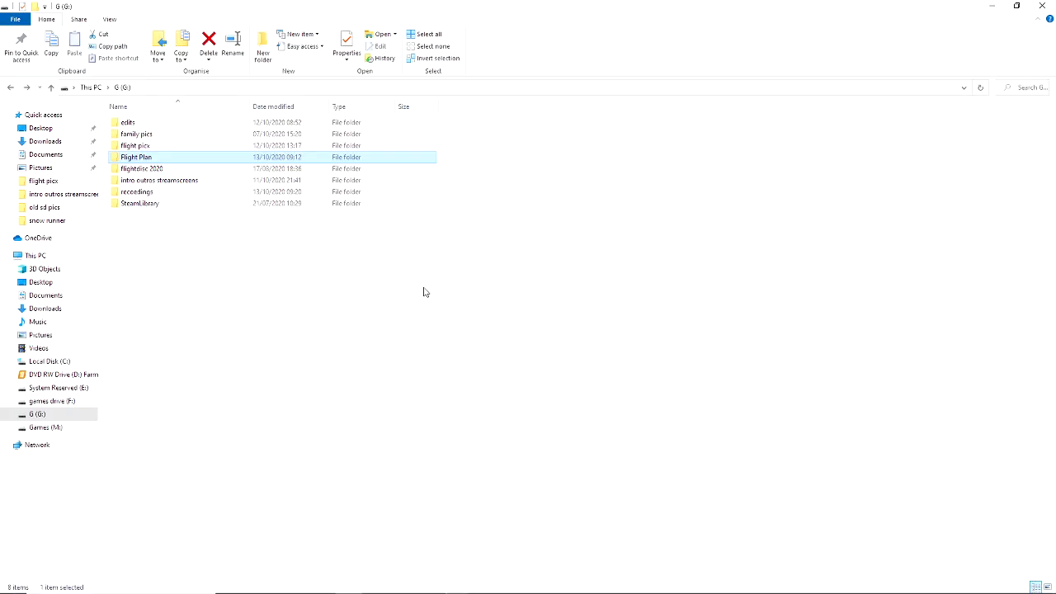
mouse_move(373, 292)
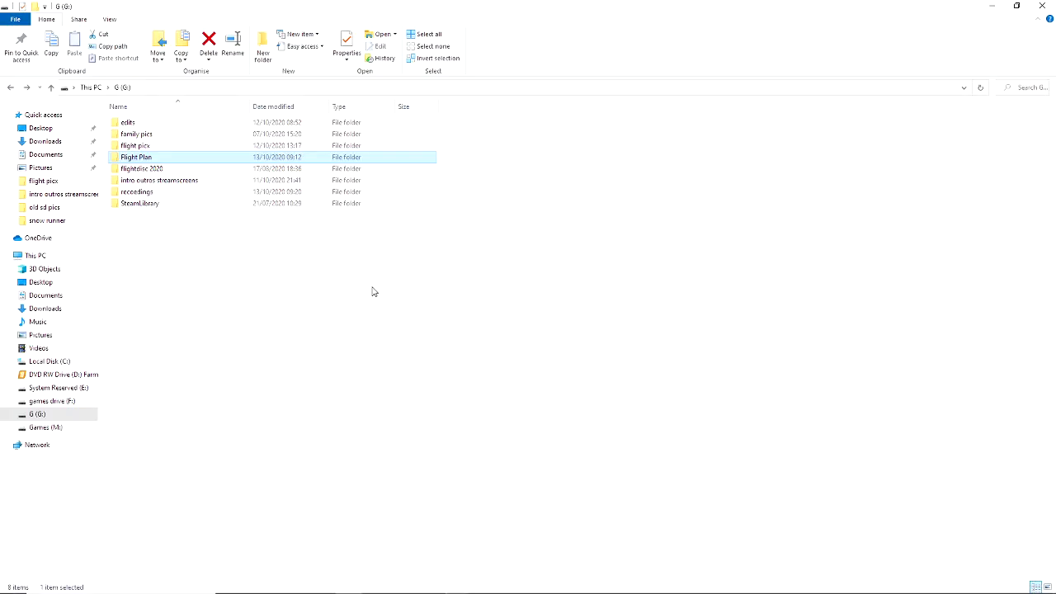
mouse_move(366, 290)
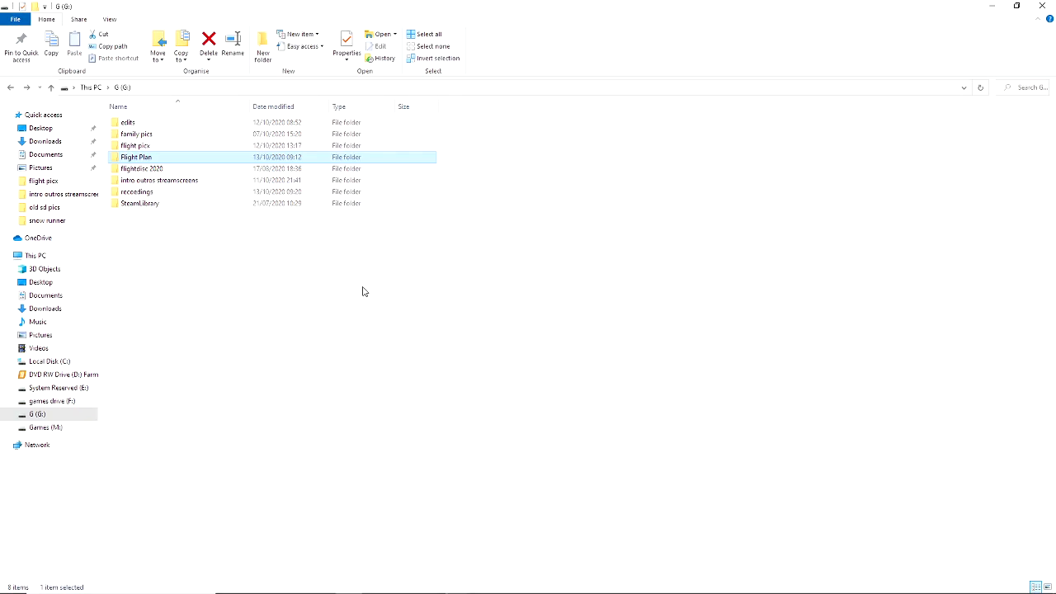
mouse_move(149, 173)
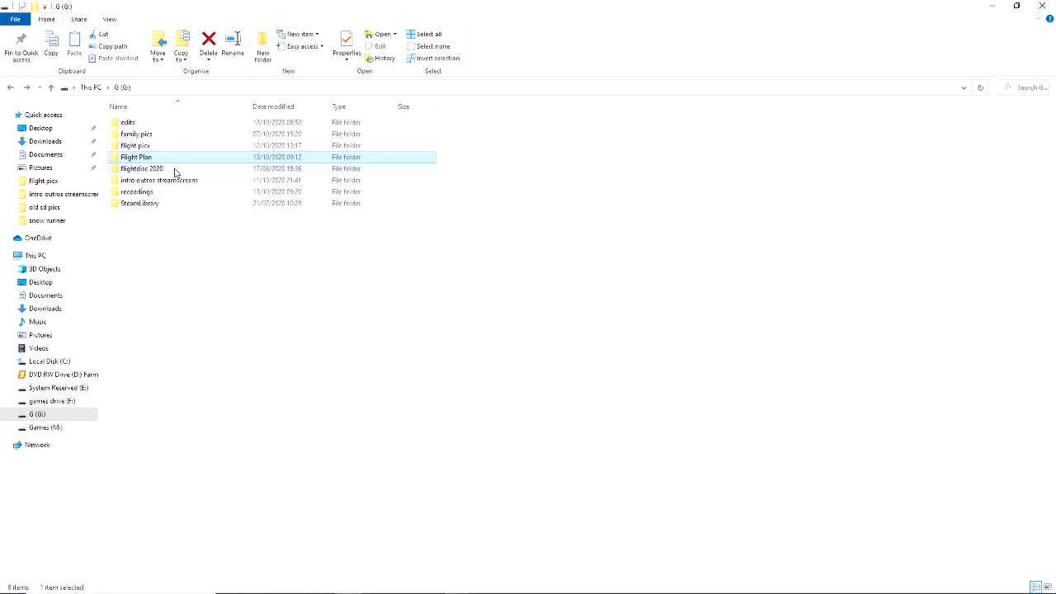
mouse_move(142, 168)
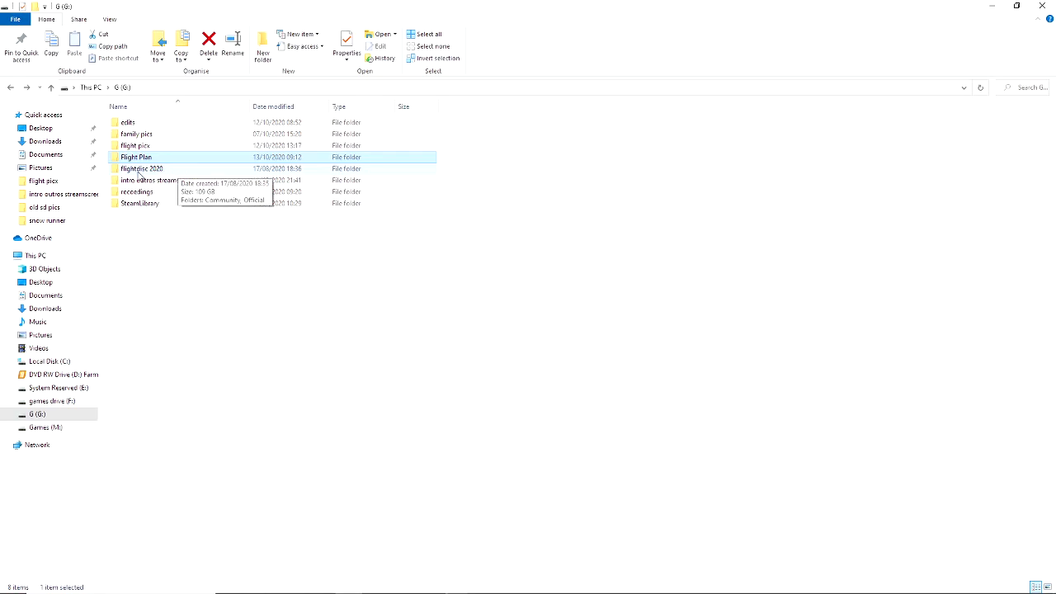
mouse_move(136, 157)
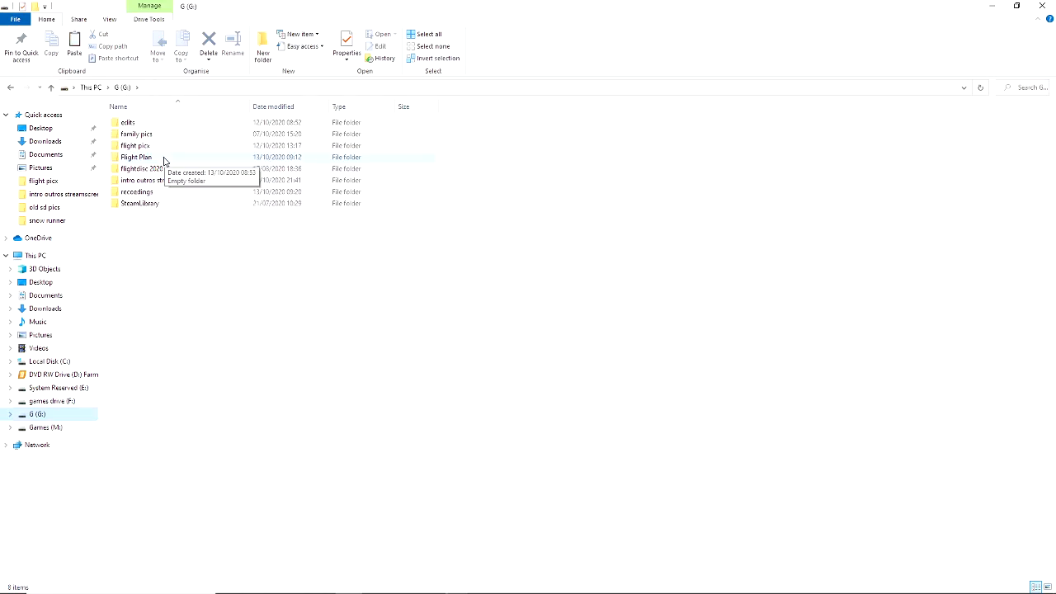
Paste the downloaded EGKKEIDW .pln into the Flight Plan folder on G:.
double_click(135, 157)
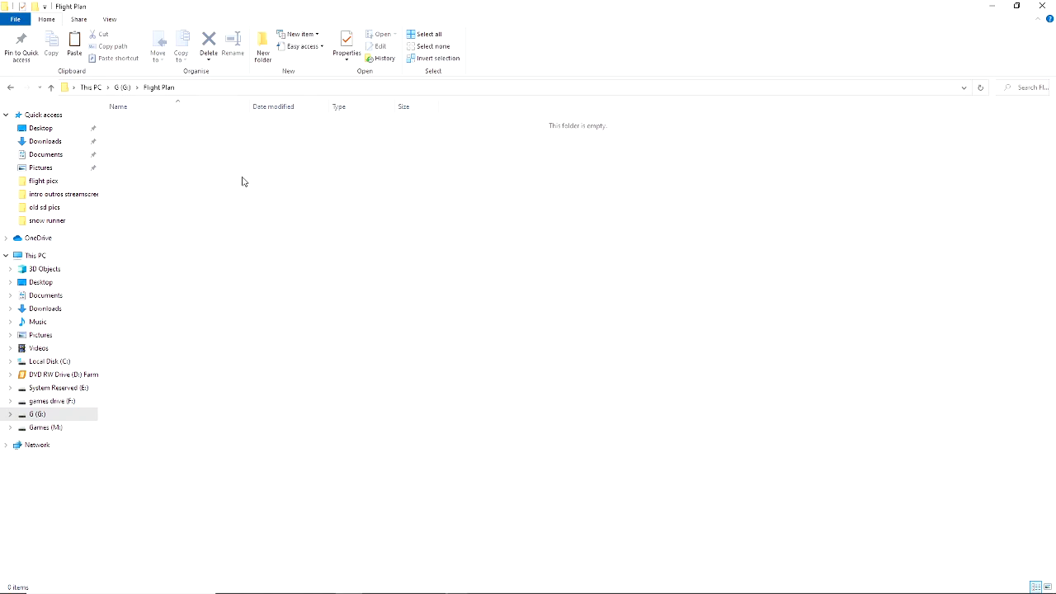
right_click(244, 182)
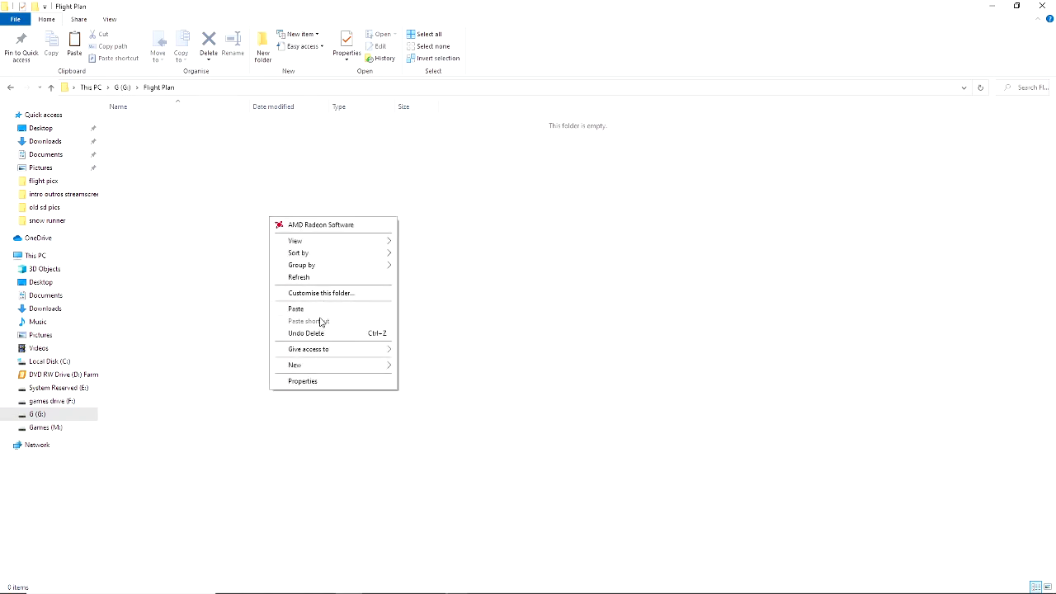
click(295, 308)
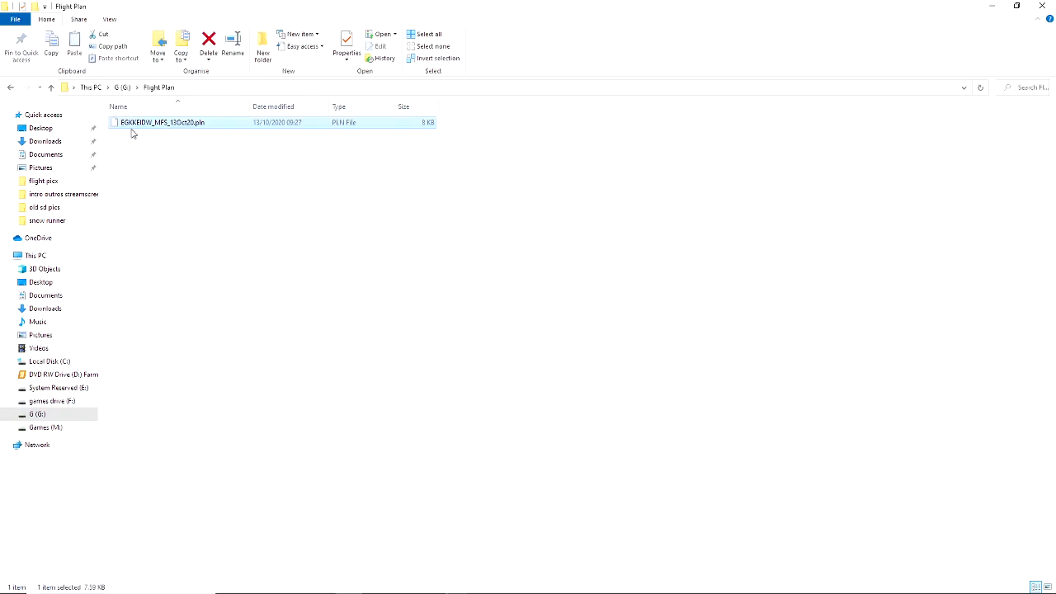
mouse_move(178, 131)
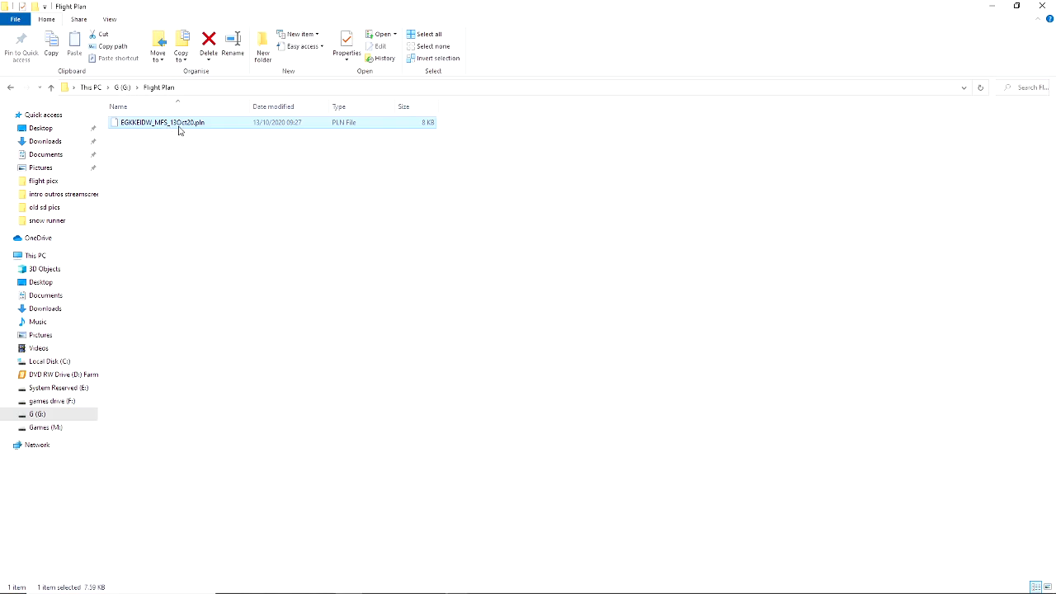
mouse_move(200, 132)
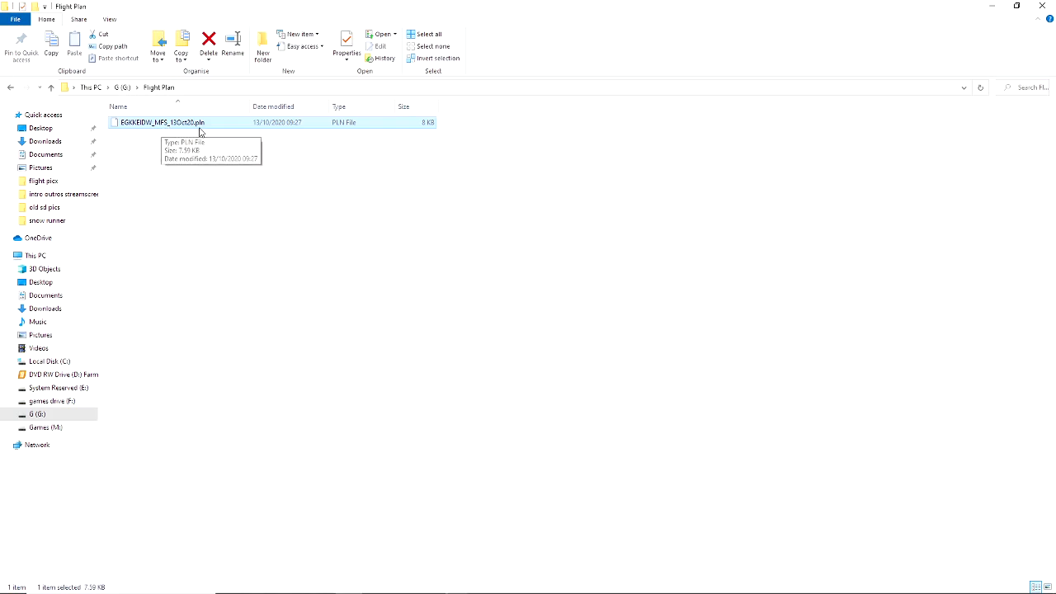
mouse_move(568, 142)
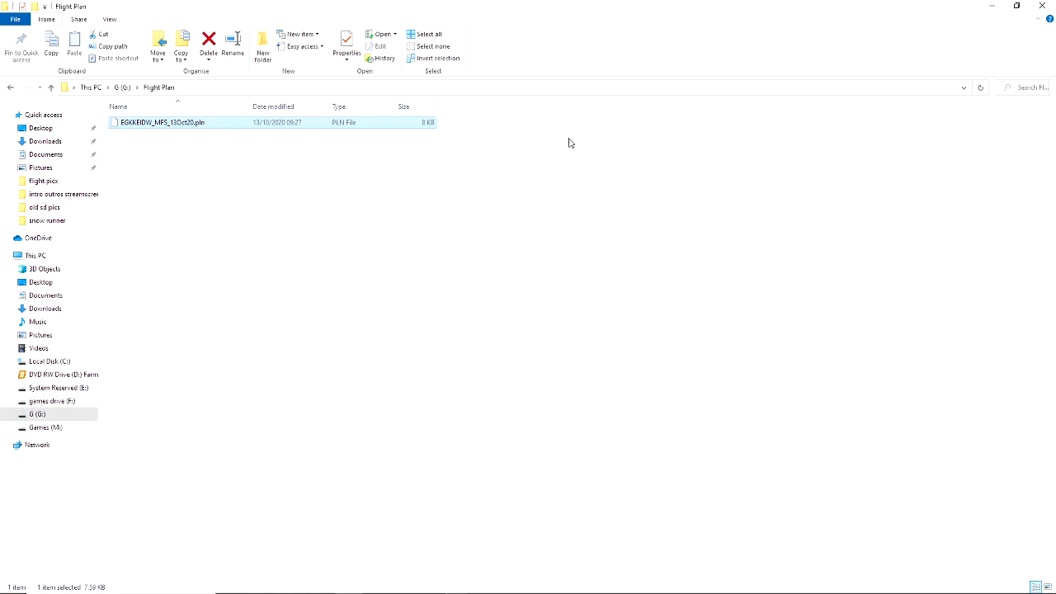
mouse_move(470, 320)
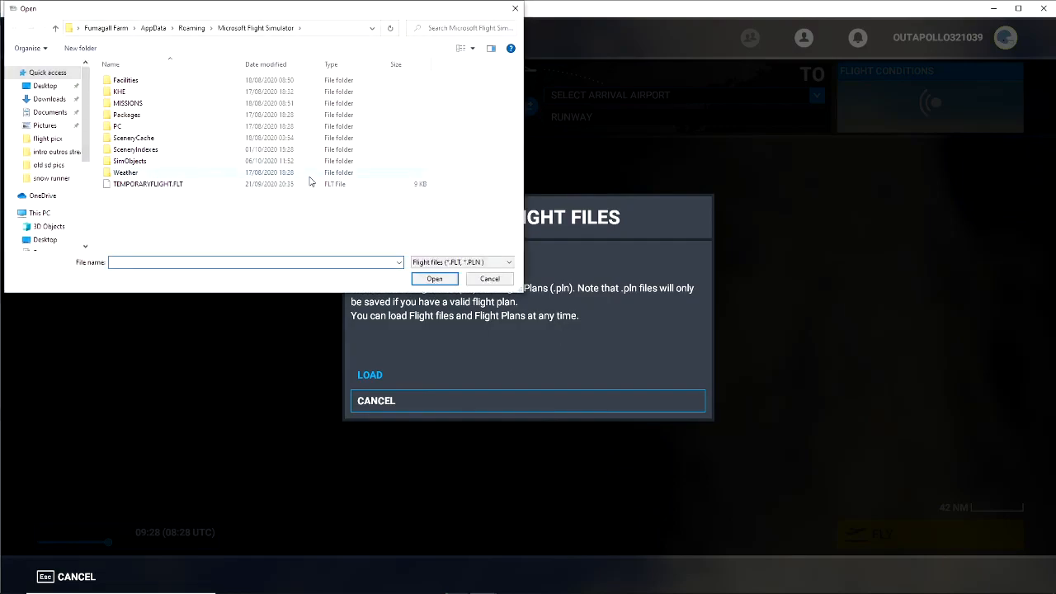
mouse_move(518, 321)
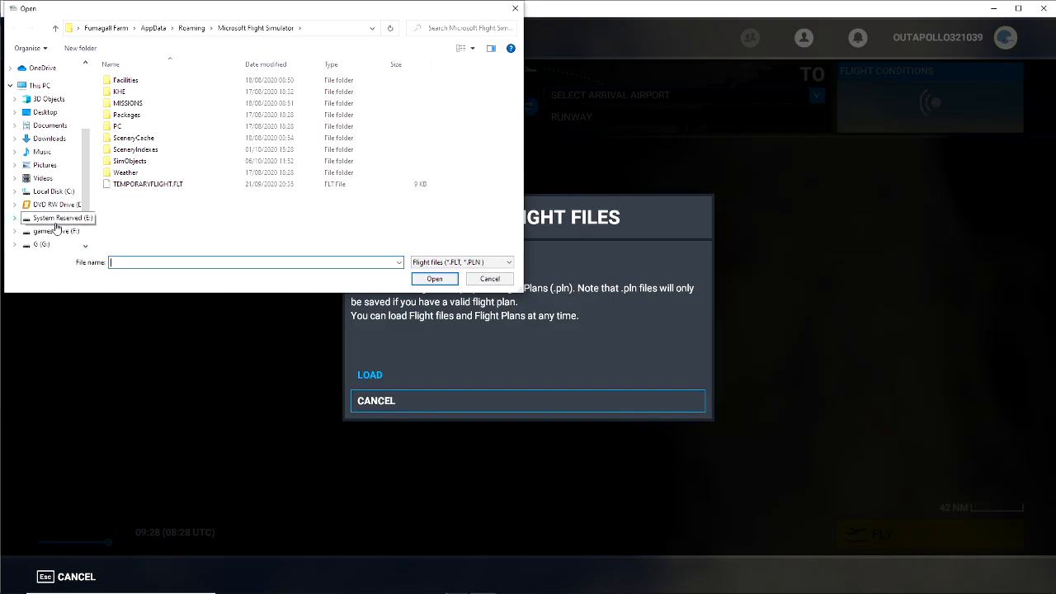
Load the EGKK–EIDW .pln from G:\Flight Plan onto the world map.
click(41, 244)
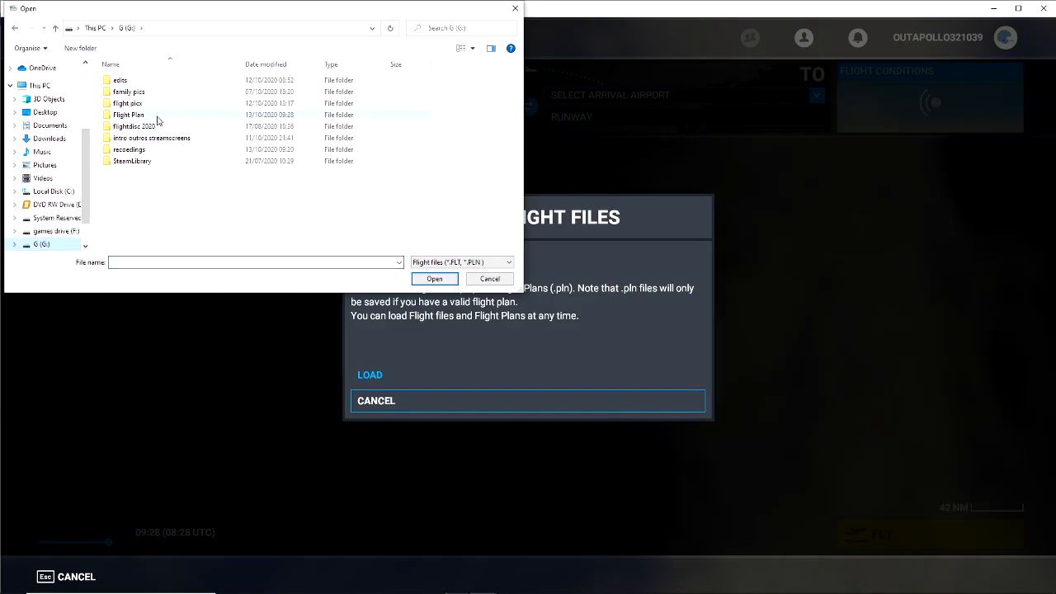
double_click(128, 114)
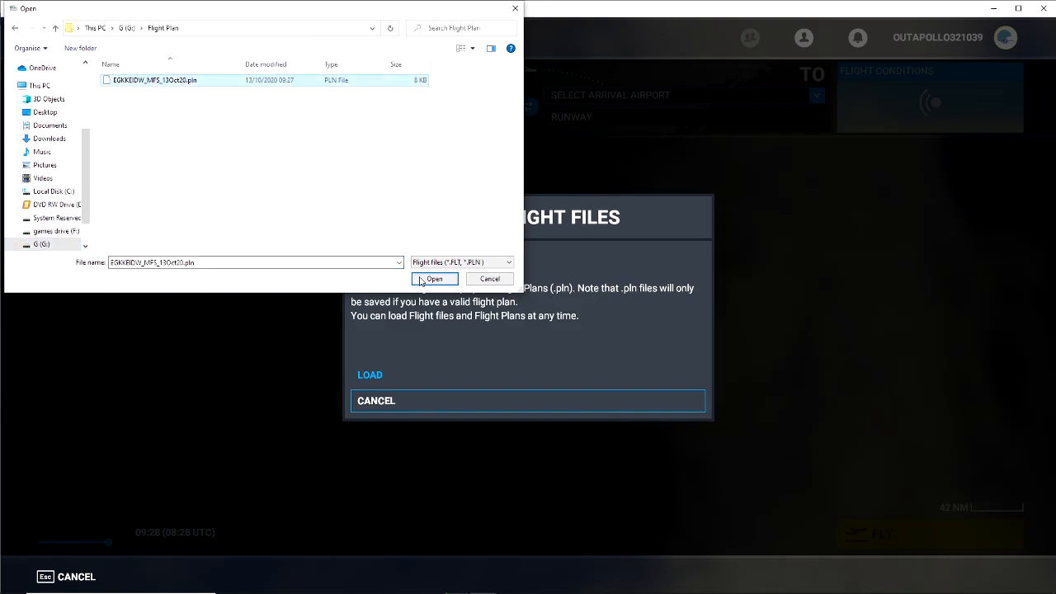
click(434, 277)
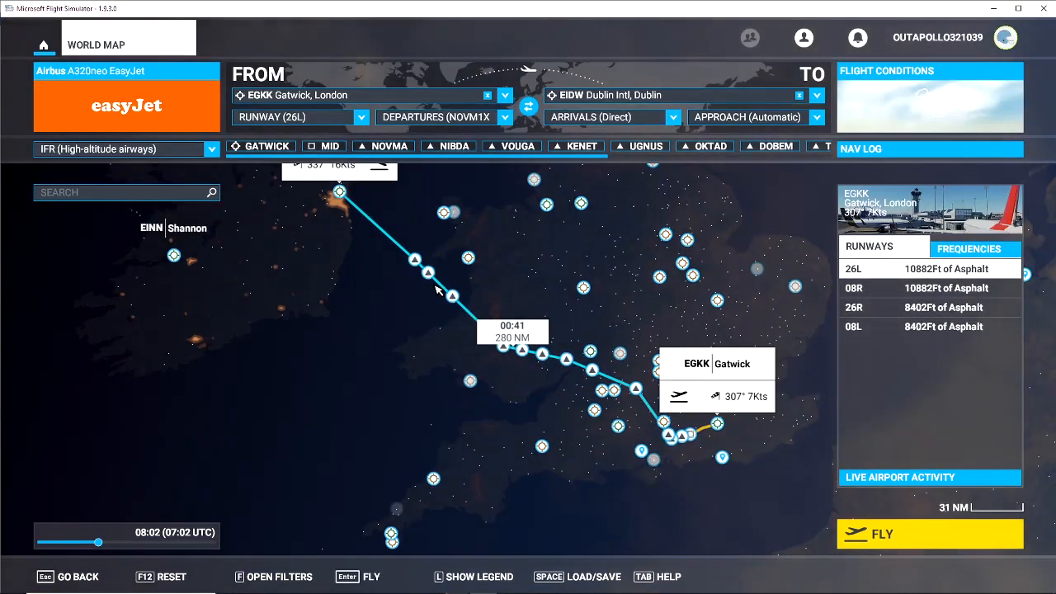
mouse_move(676, 436)
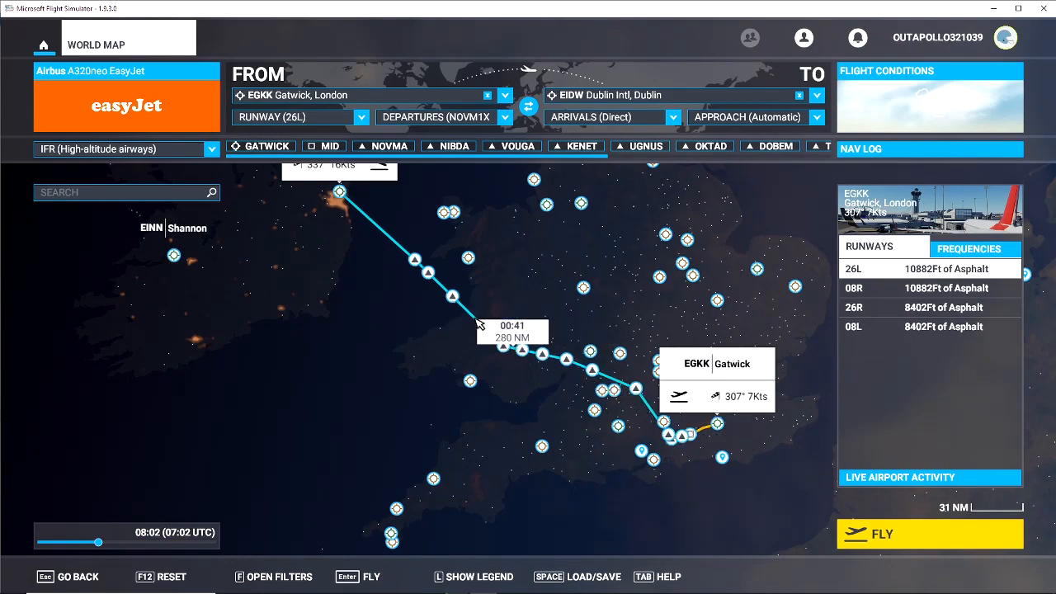
mouse_move(740, 455)
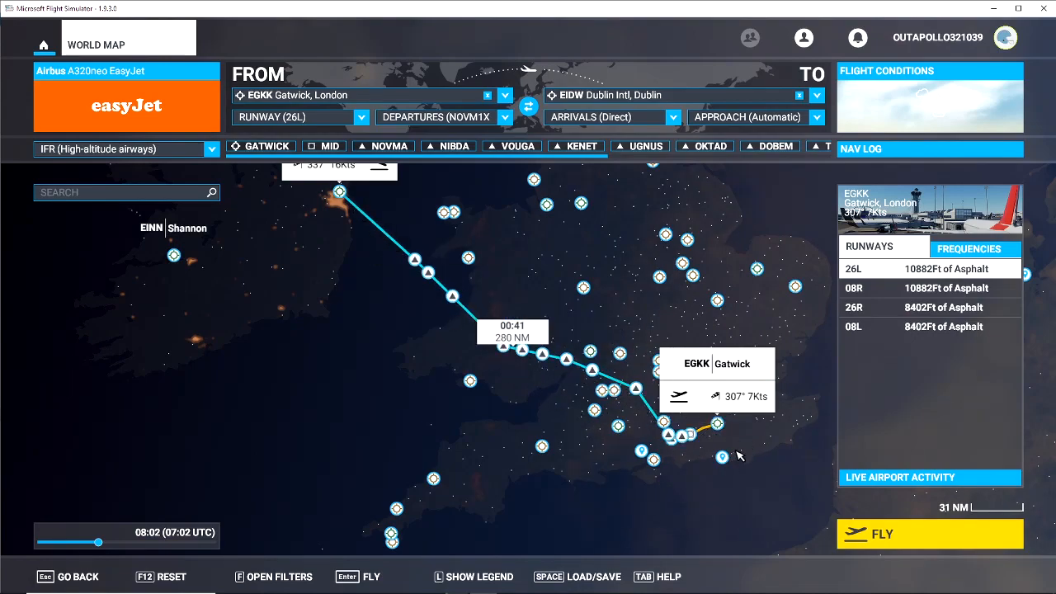
mouse_move(828, 310)
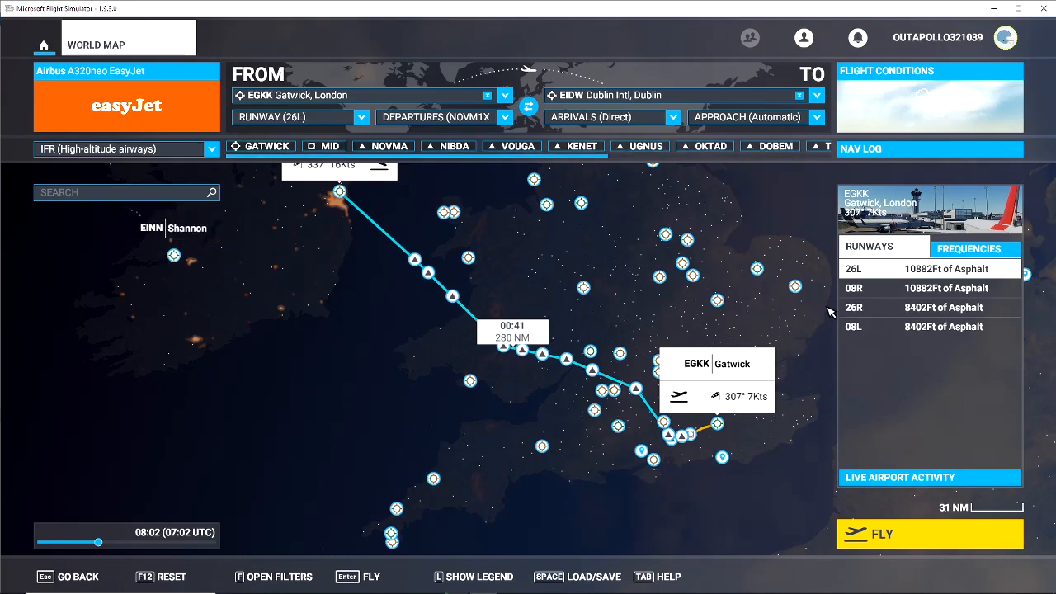
Show the NAV LOG with the route's vertical profile and waypoints.
click(862, 148)
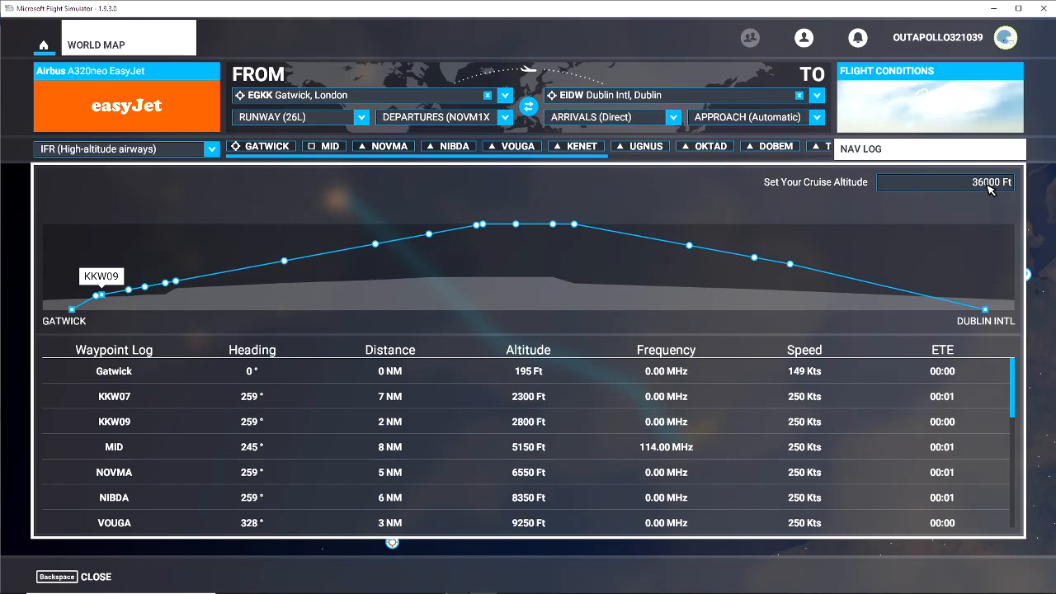
mouse_move(989, 197)
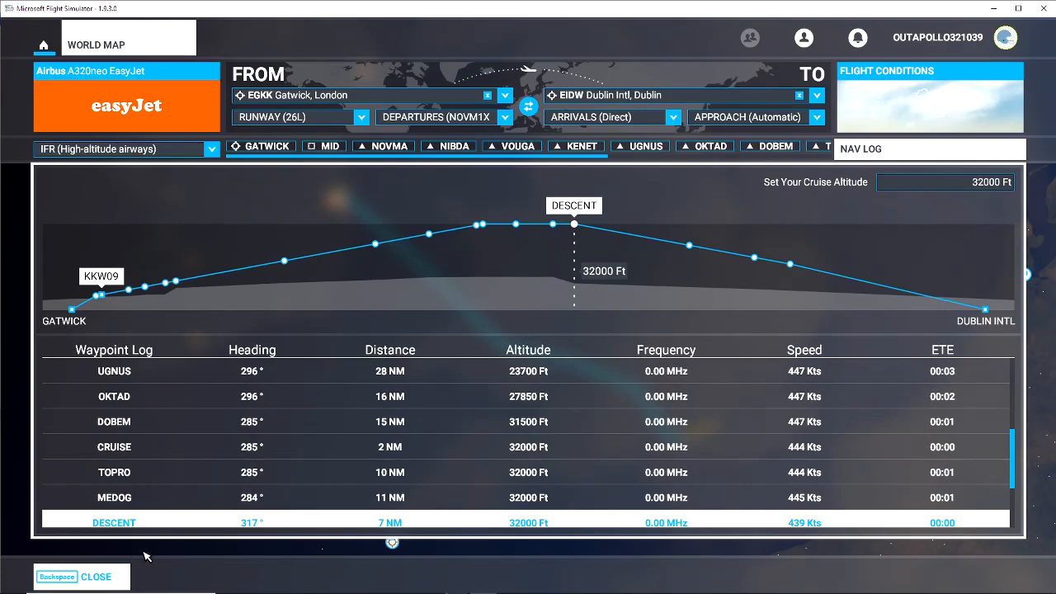
With cruise altitude at 32000 ft, bring up the Flight Conditions panel.
click(931, 96)
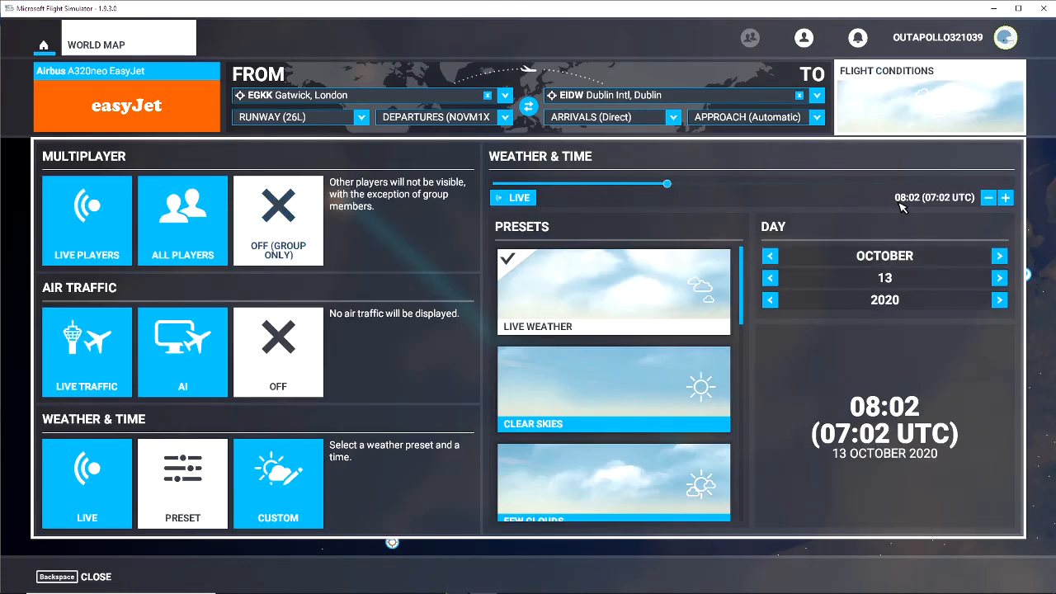
Drag the time slider to 15:23 local (14:23 UTC) and browse the weather presets.
drag(669, 184, 805, 184)
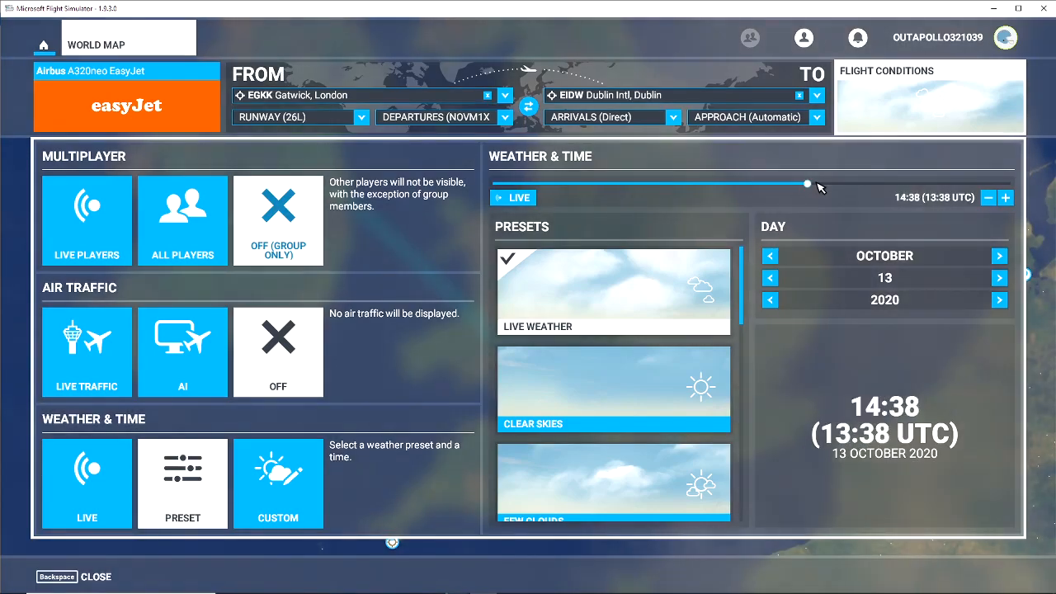
drag(807, 184, 829, 183)
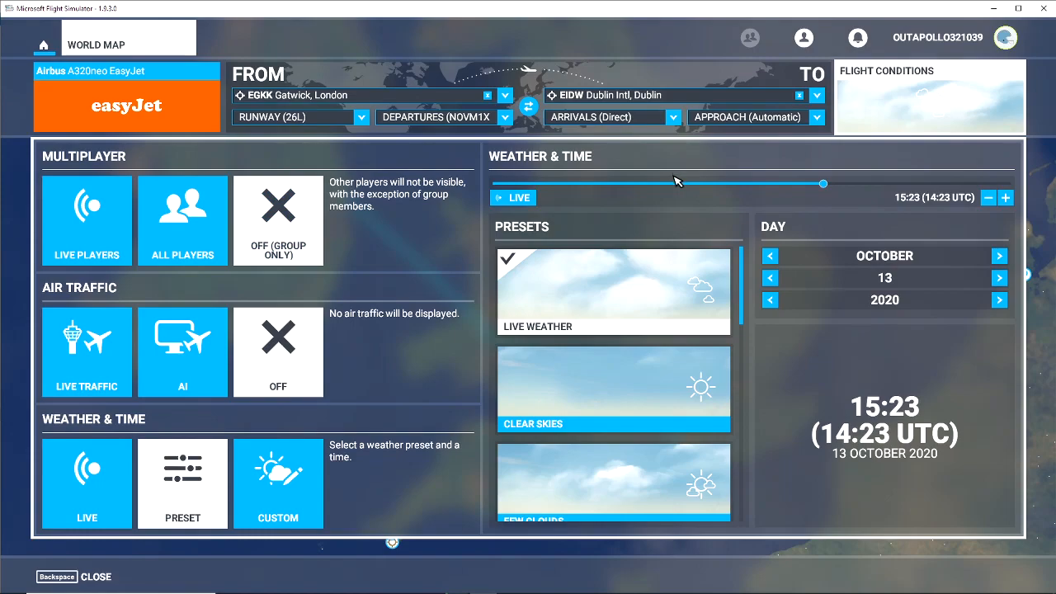
scroll(down, 3)
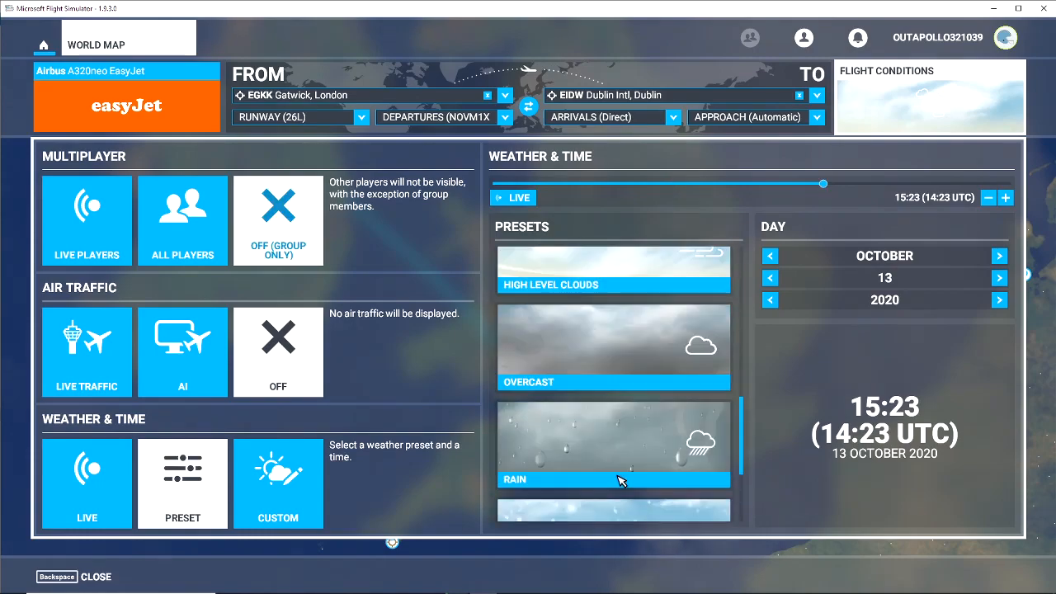